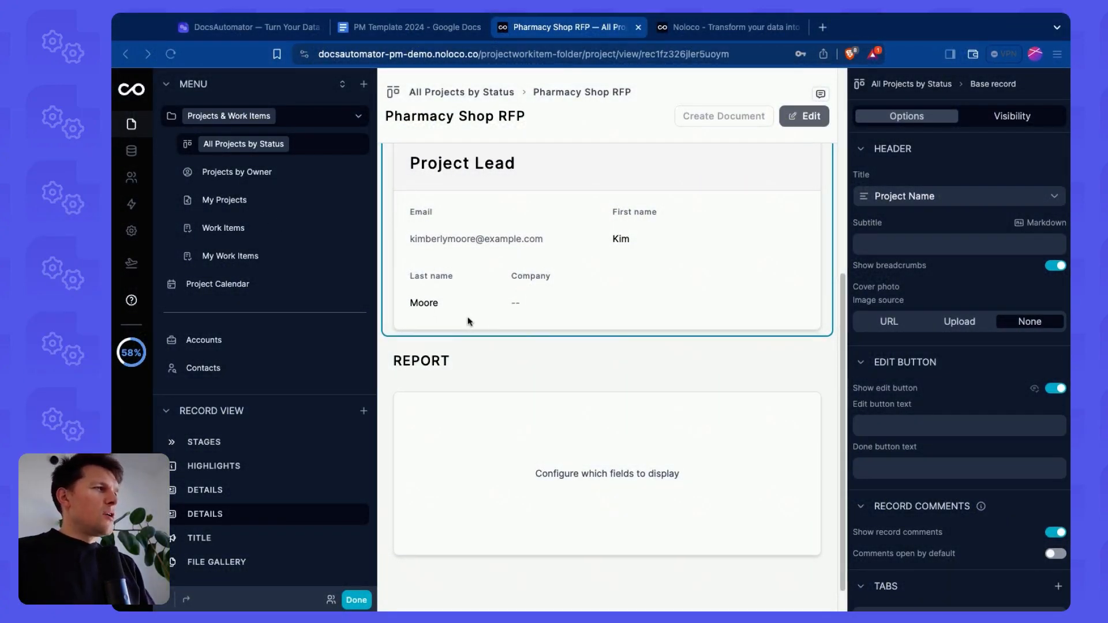
Step: Review the Pharmacy Shop RFP record and its empty Report section, then bring up the PM Template 2024 doc
scroll(up, 3)
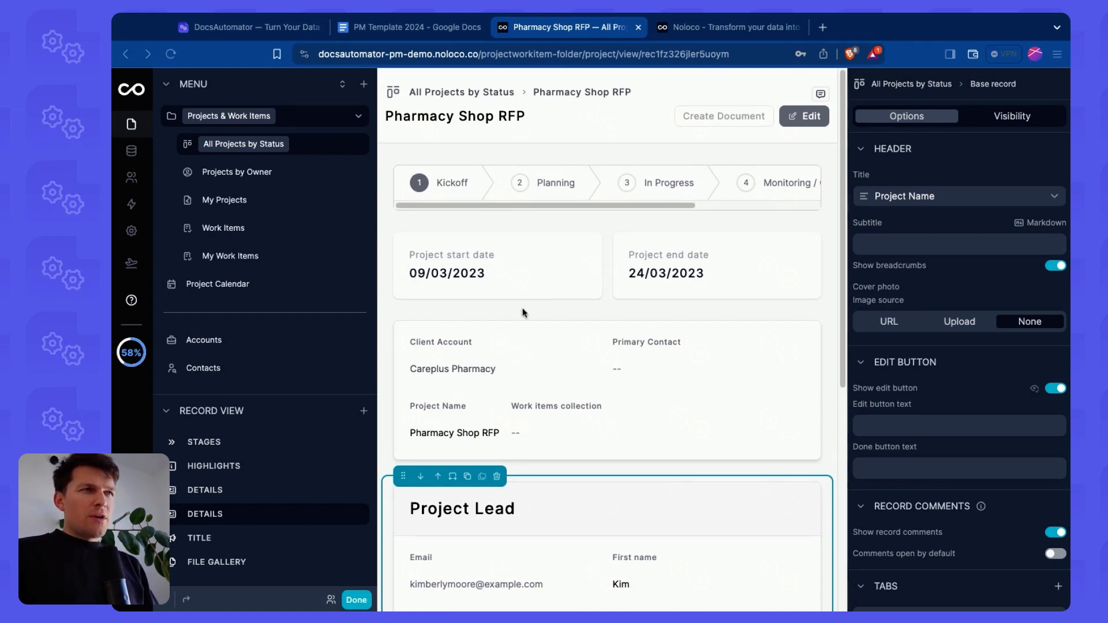
mouse_move(249, 126)
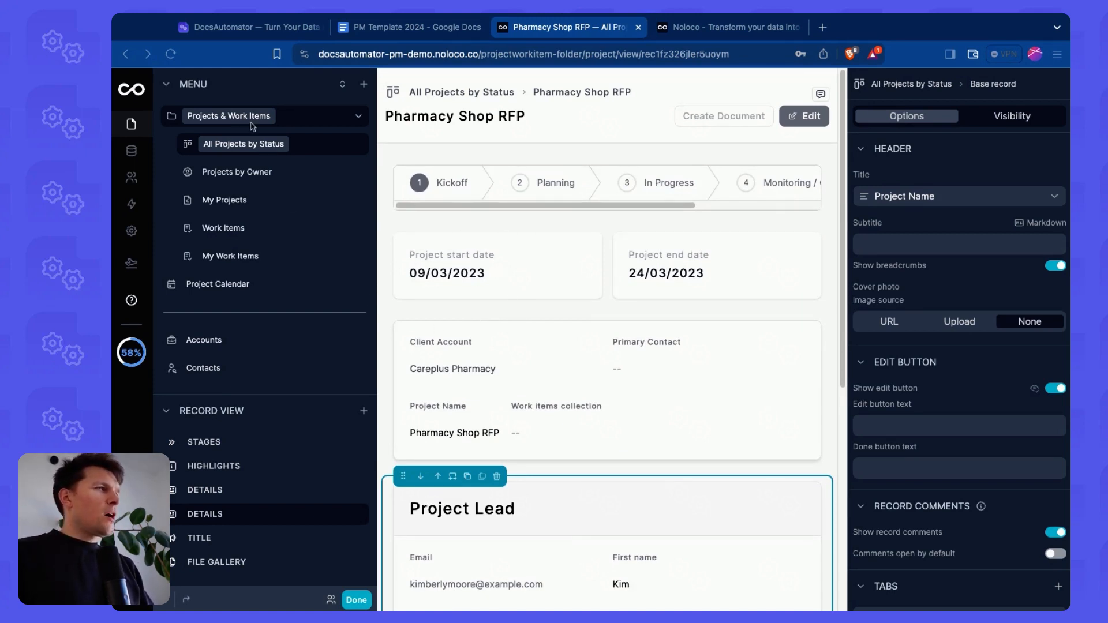
mouse_move(284, 180)
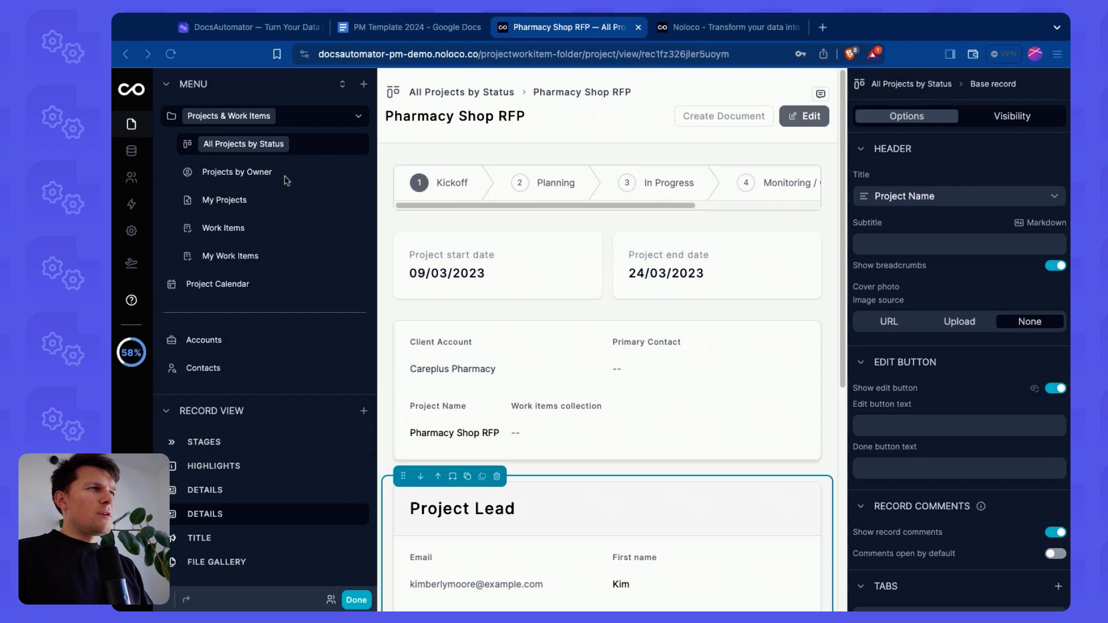
mouse_move(166, 141)
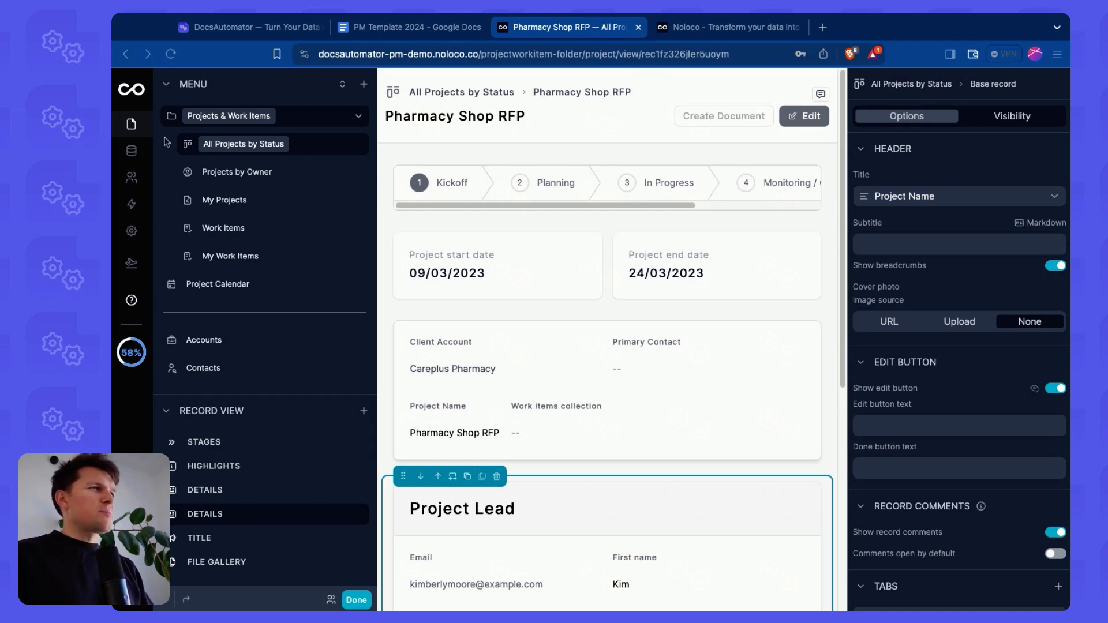
scroll(down, 3)
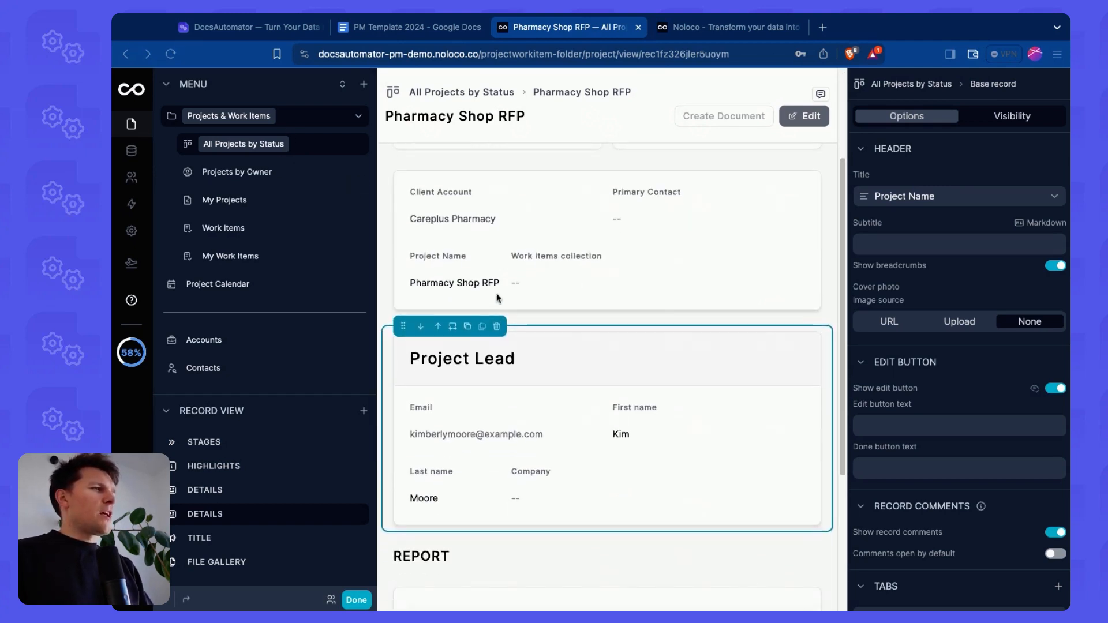
scroll(up, 3)
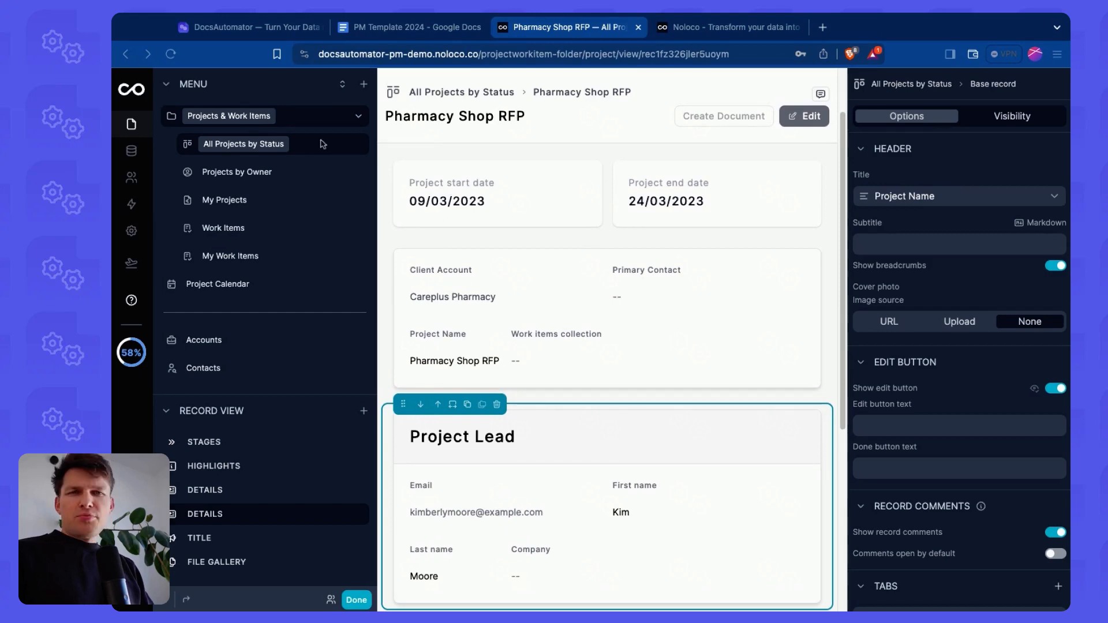
mouse_move(425, 46)
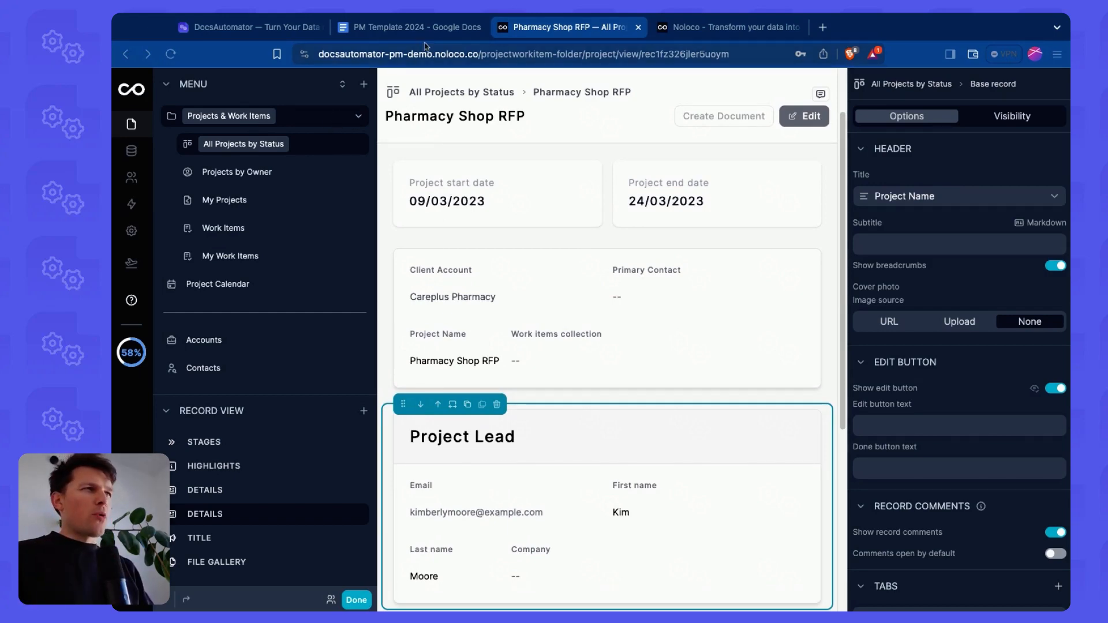
click(409, 26)
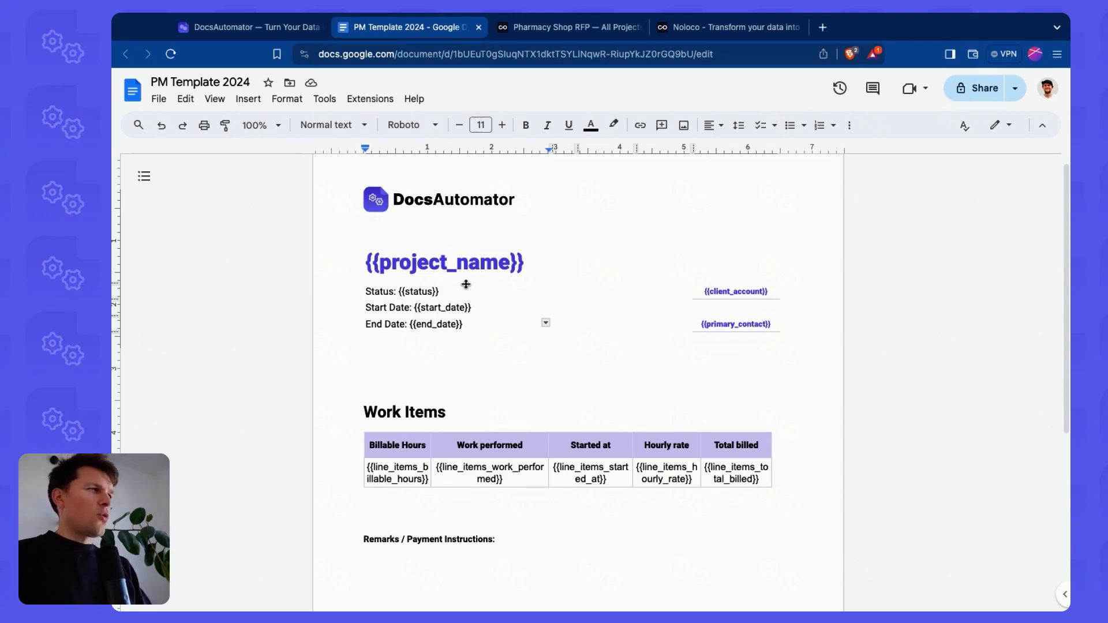
mouse_move(473, 367)
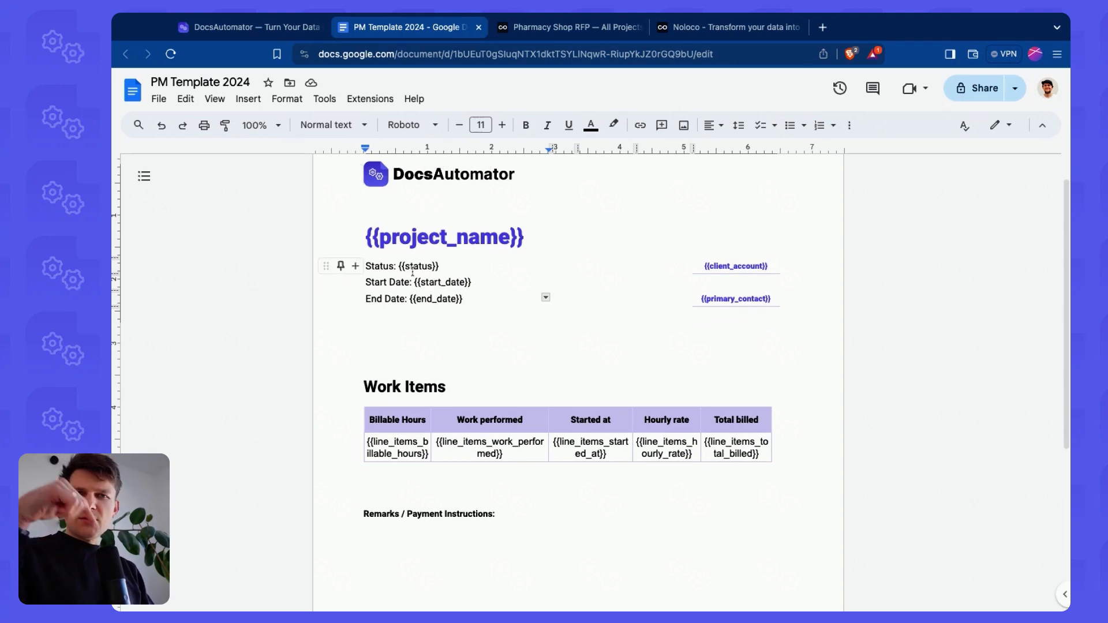
mouse_move(496, 258)
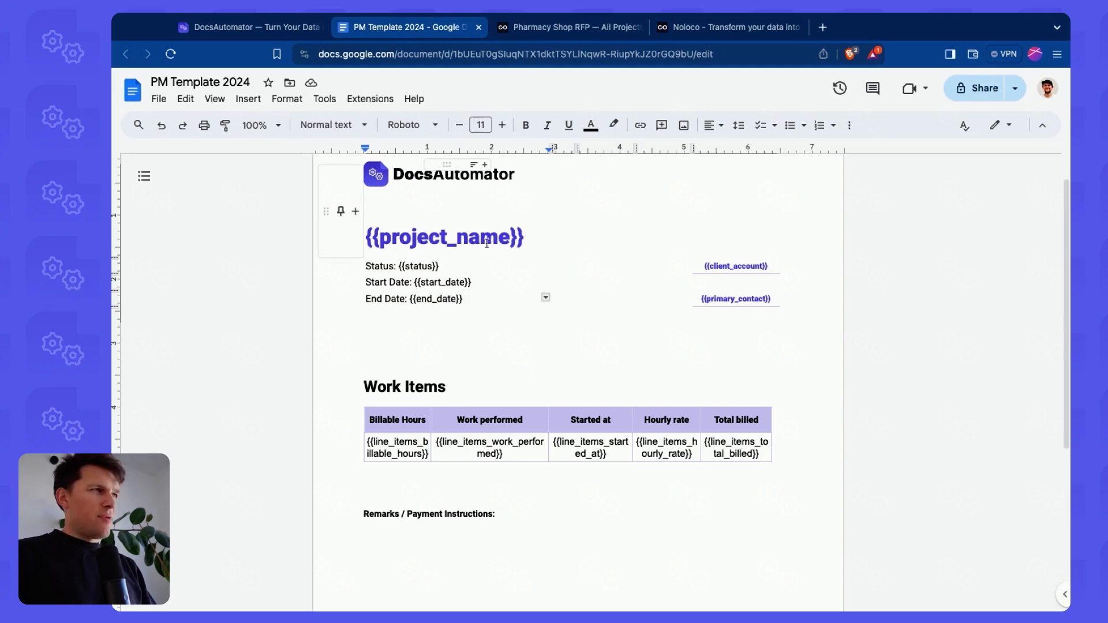
mouse_move(570, 26)
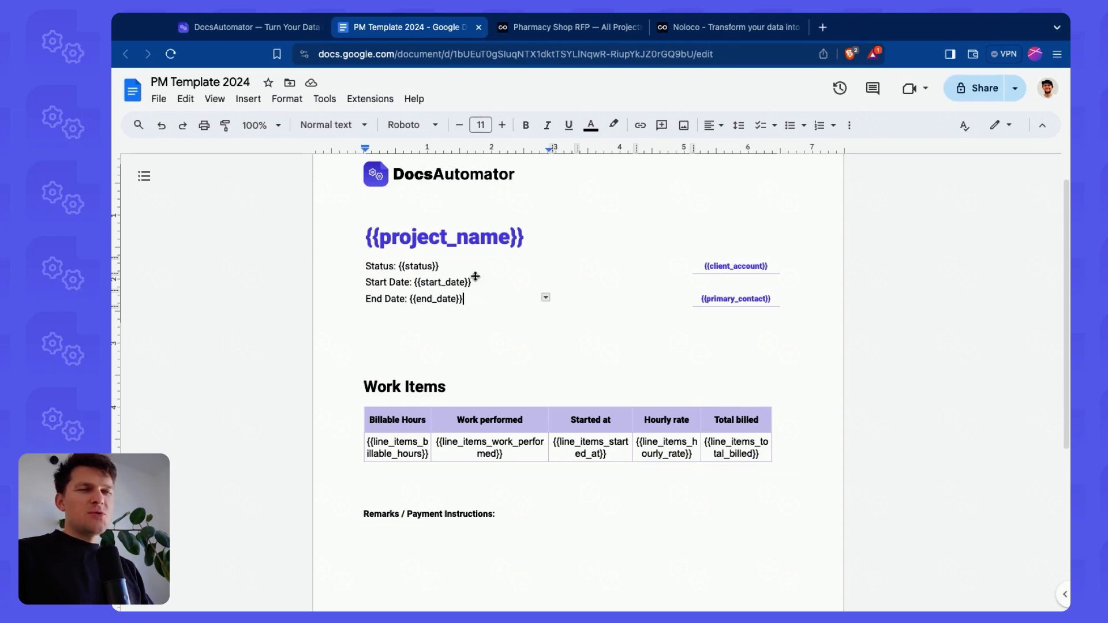
mouse_move(474, 237)
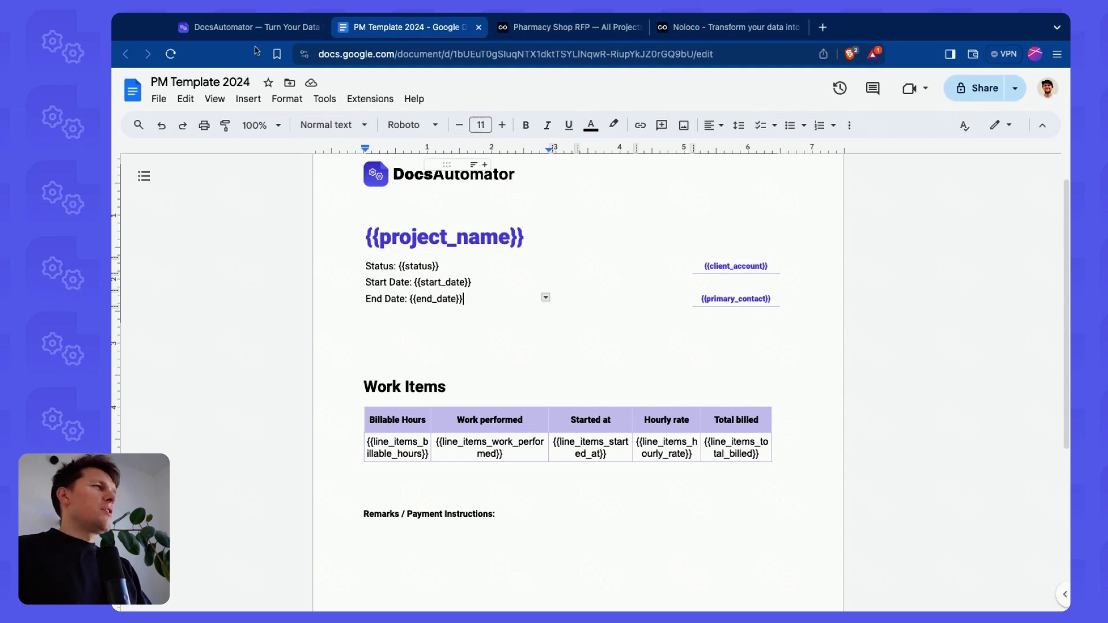
Step: Switch from the PM Template 2024 doc to the DocsAutomator dashboard
click(244, 26)
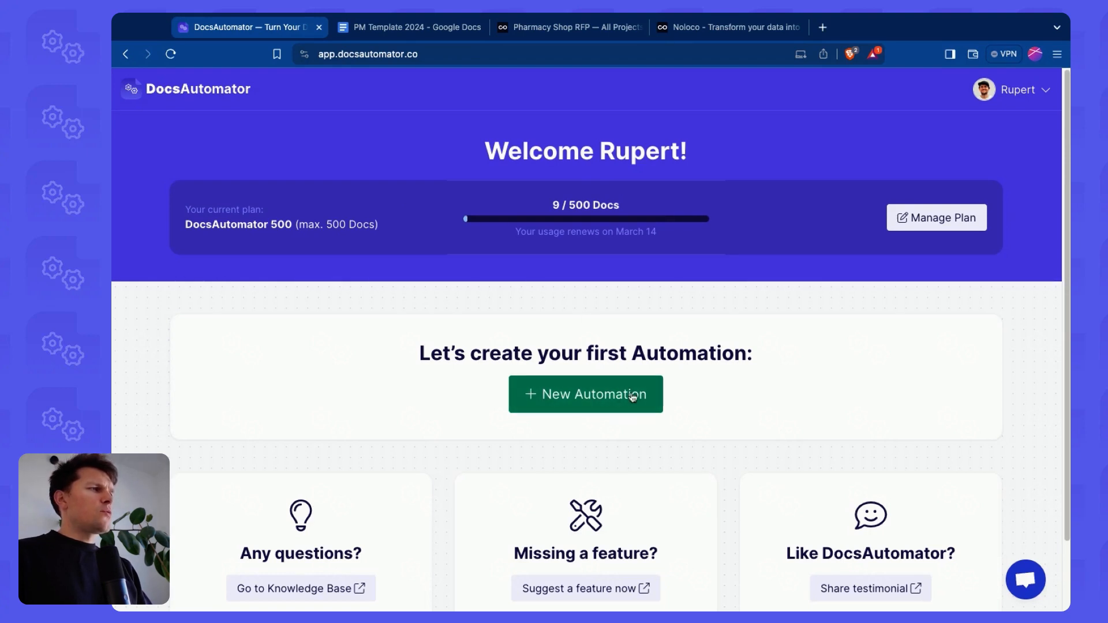
Step: Create a new automation titled starting with 'Project' and set Noloco as its data source
click(585, 395)
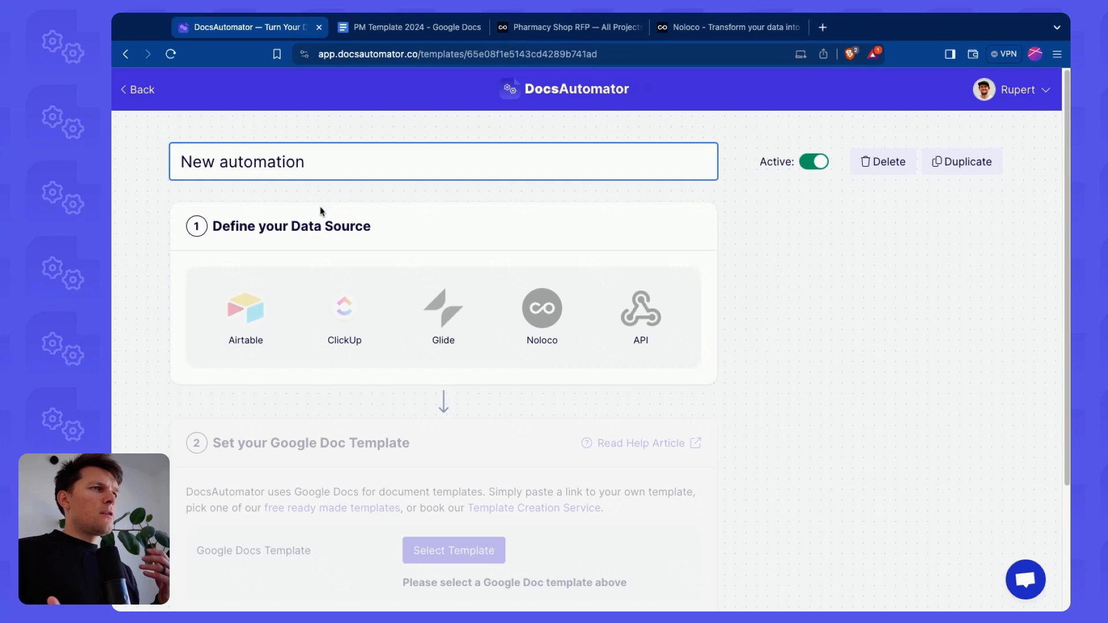
mouse_move(320, 213)
text(P)
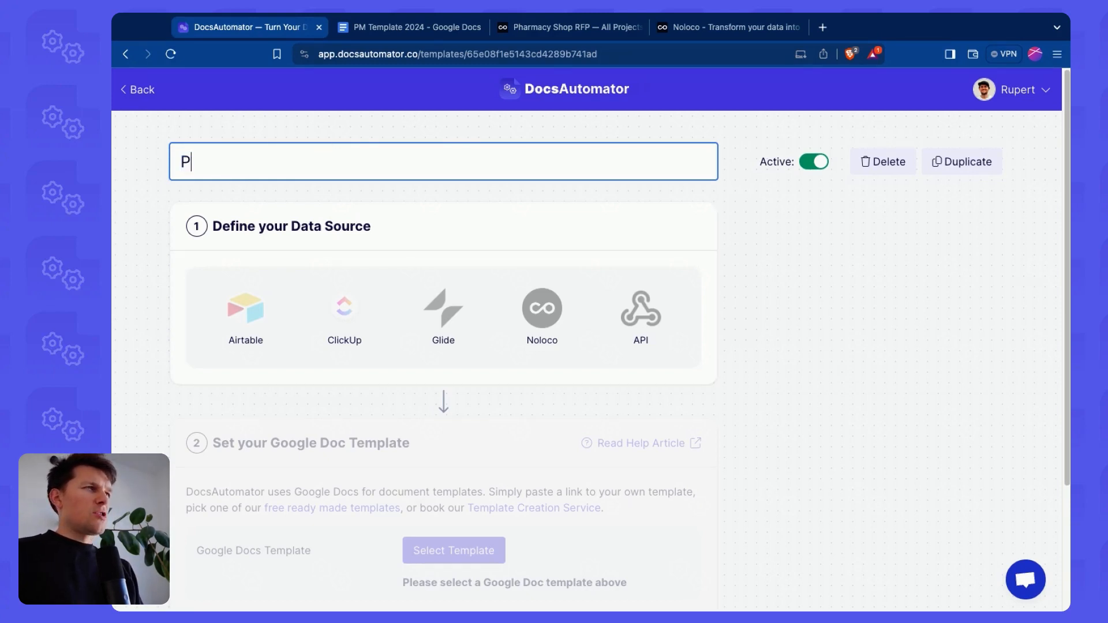
text(roject)
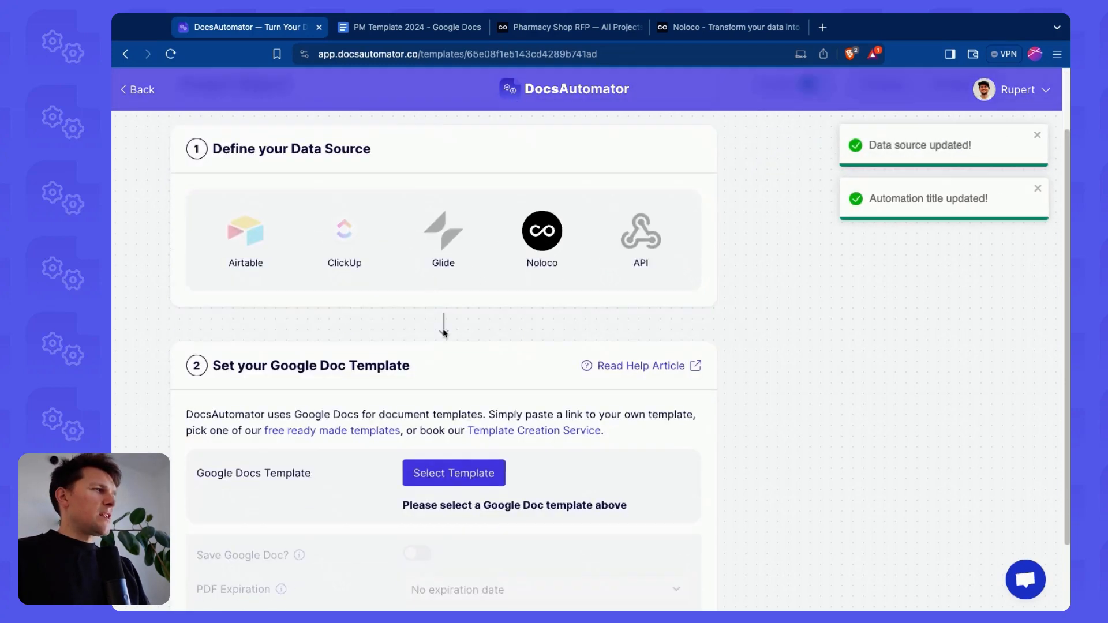
scroll(down, 3)
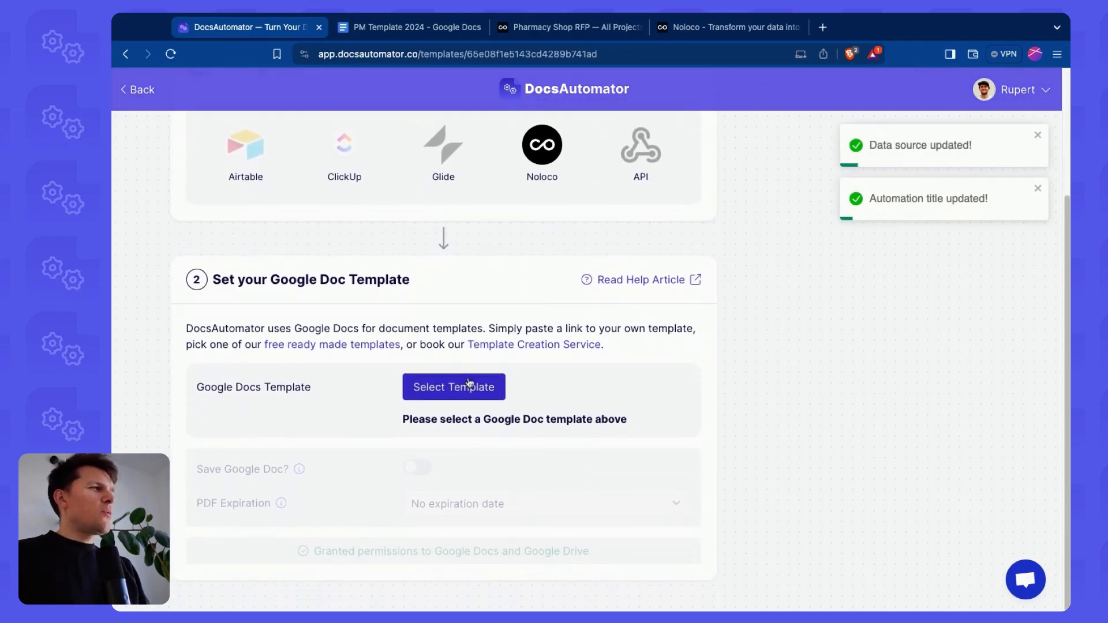
Step: Link PM Template 2024 as the automation's Google Doc template
click(452, 386)
text(p)
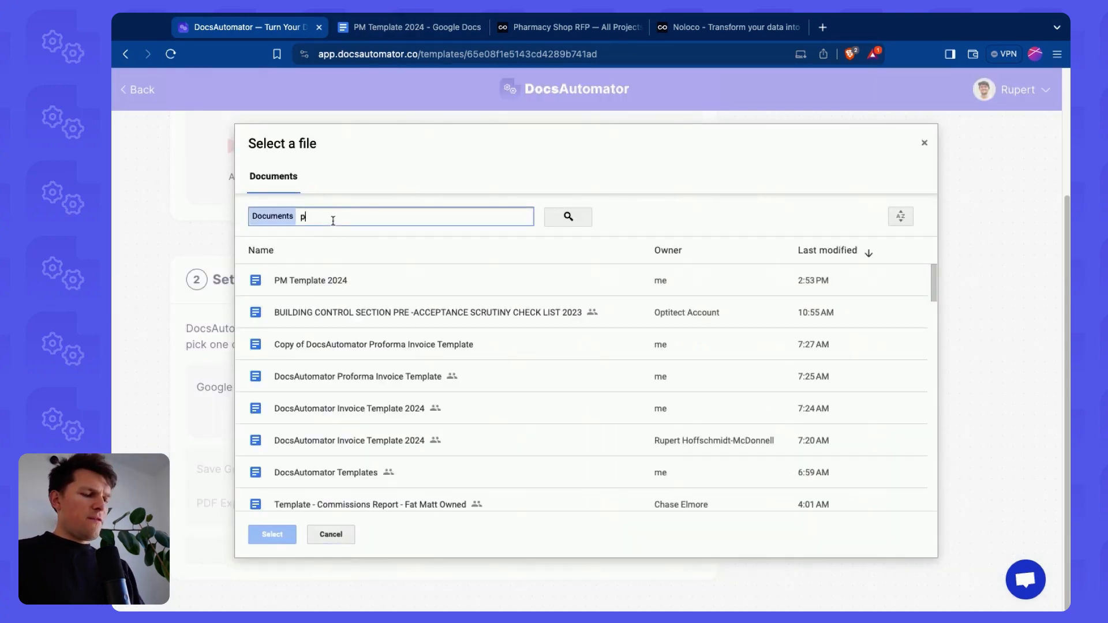
key(Backspace)
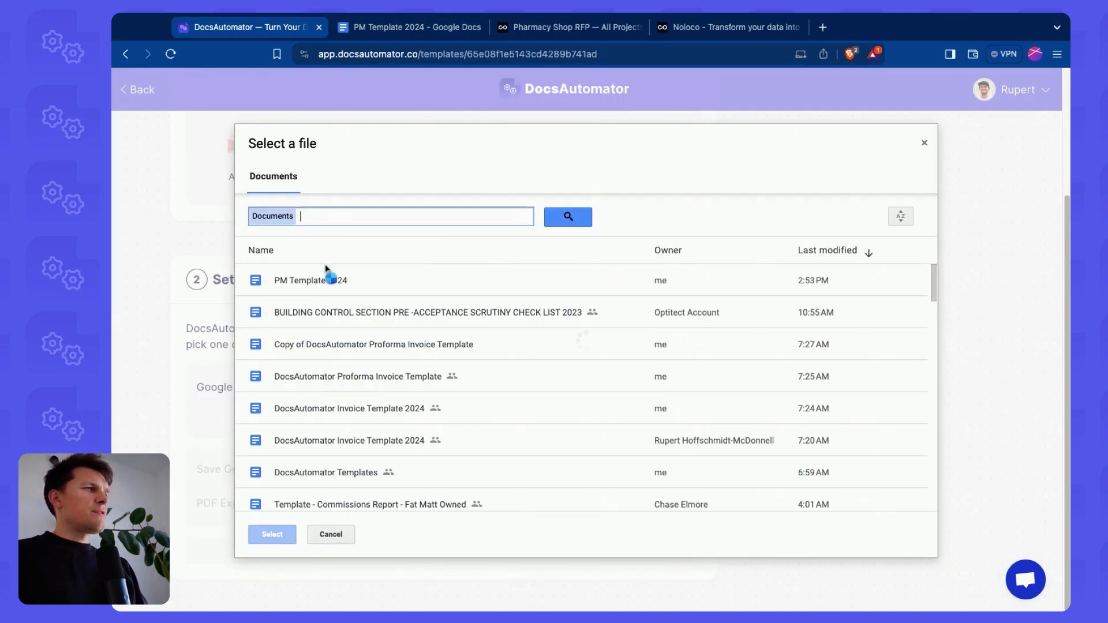
click(273, 534)
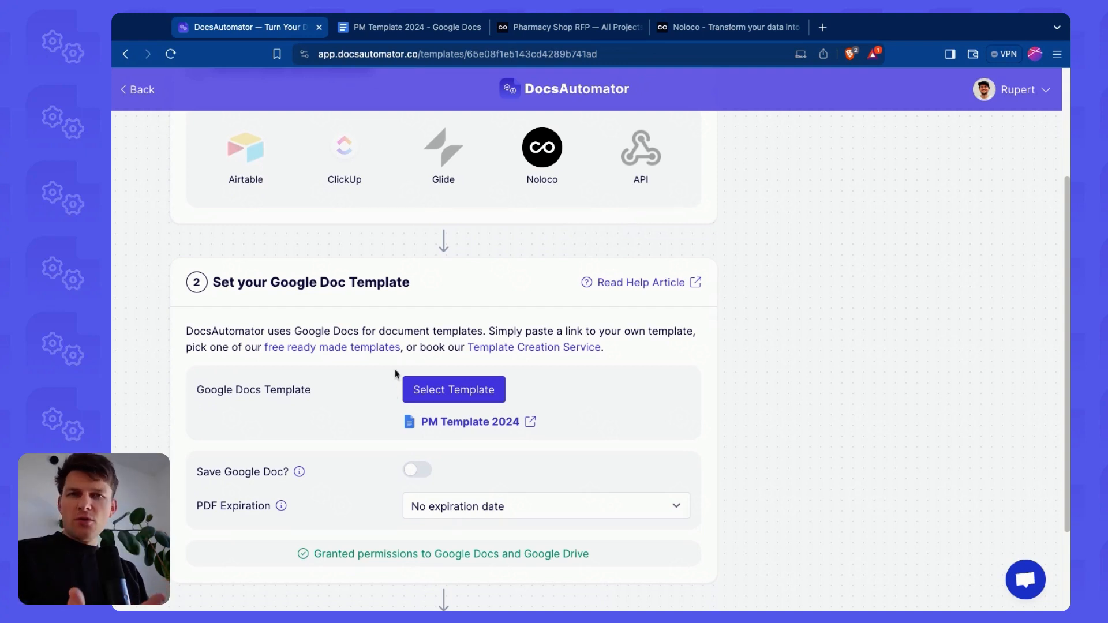
mouse_move(556, 18)
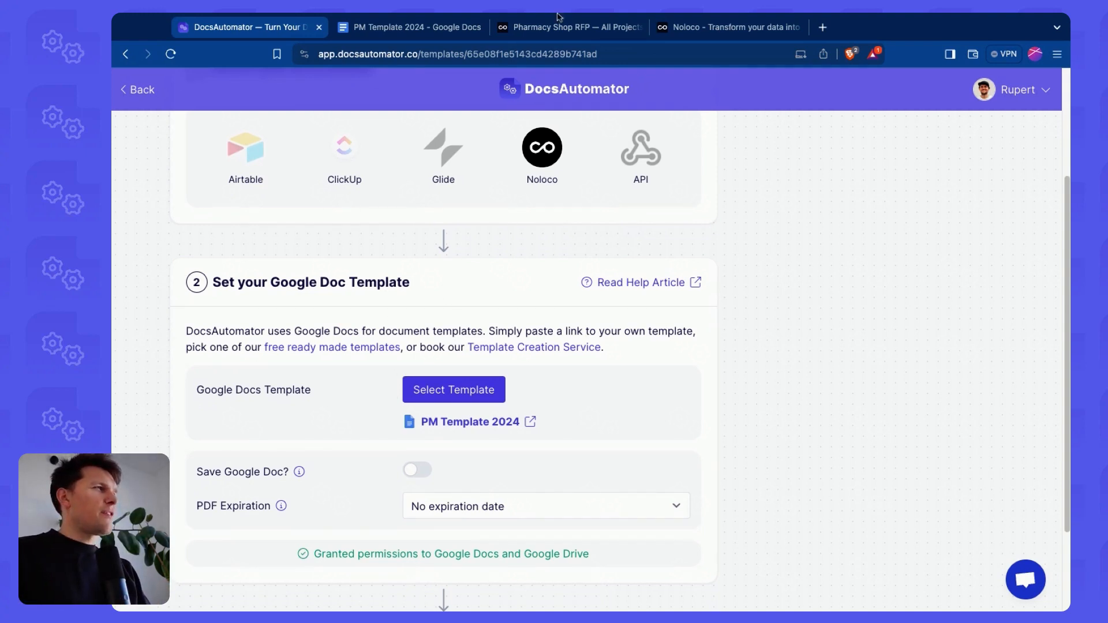
Step: Return to the Noloco app and view its Workflows area
click(569, 27)
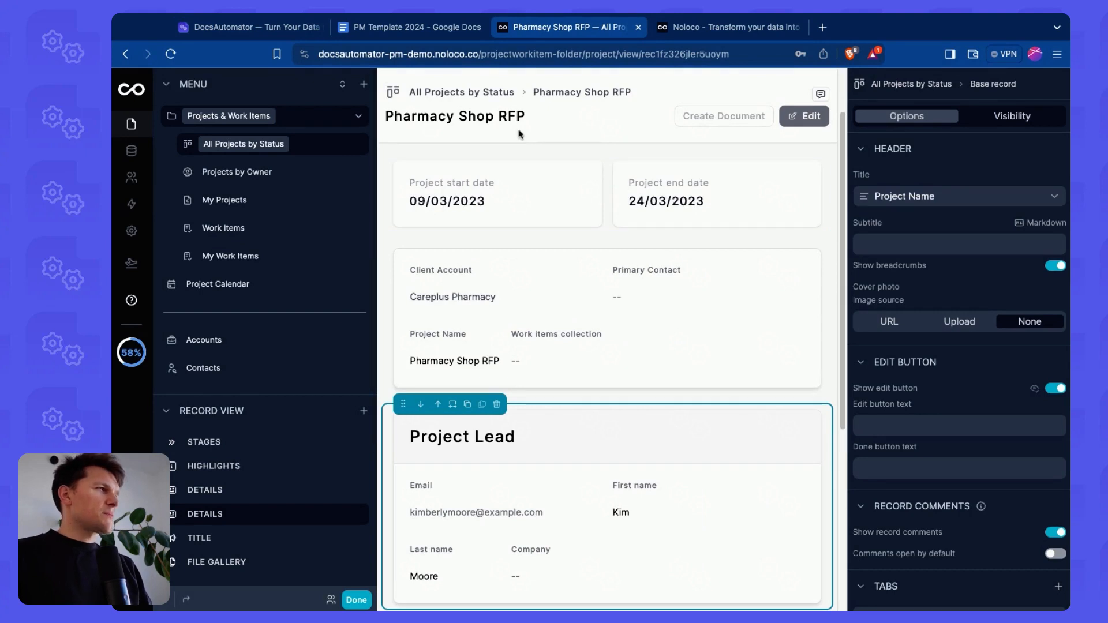
mouse_move(130, 204)
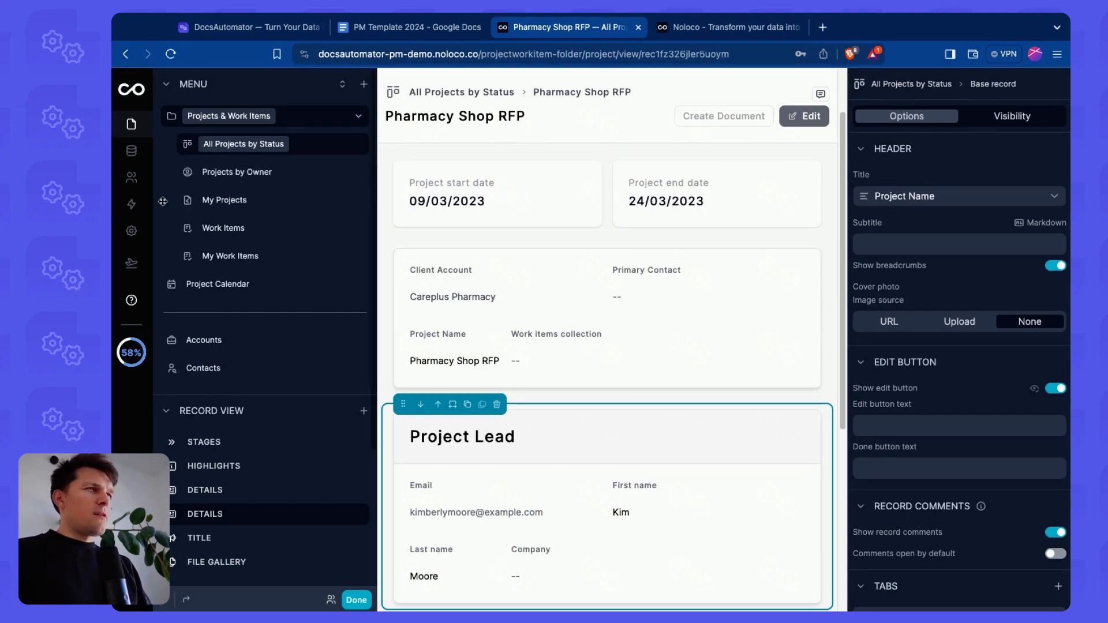
click(130, 204)
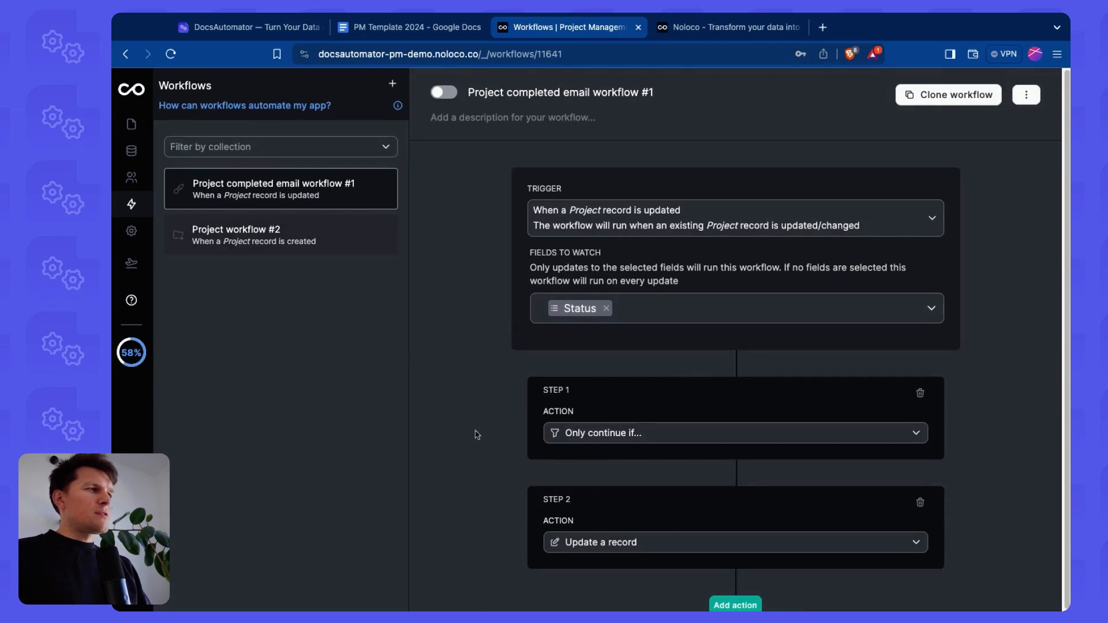
mouse_move(616, 250)
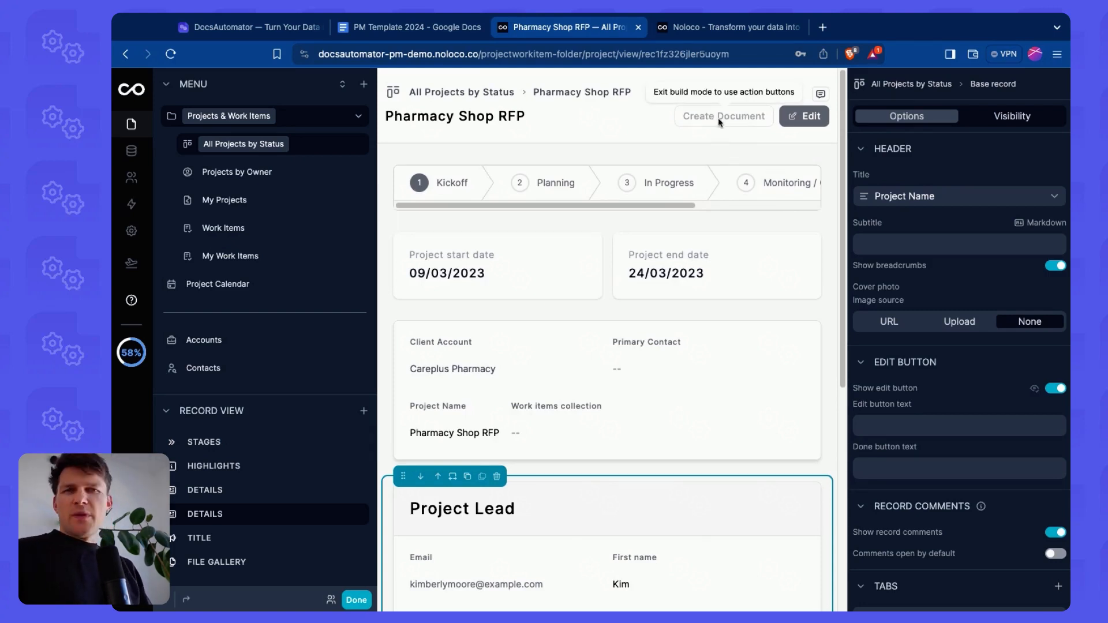
mouse_move(131, 203)
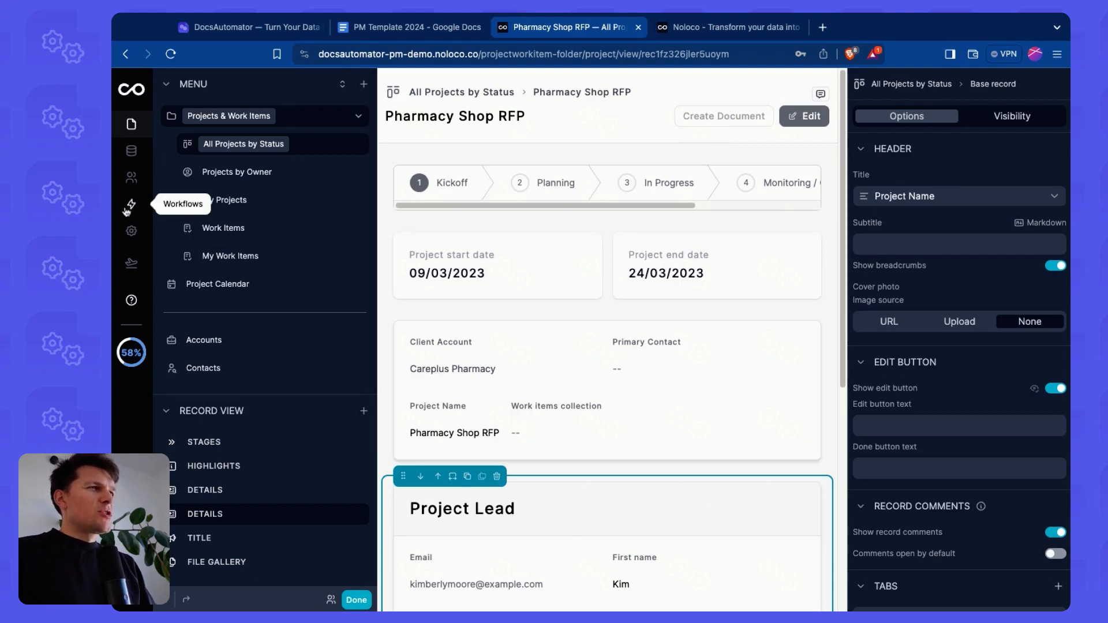
Step: Create a workflow named CREATE PROJECT REPORT triggered on demand by an action button
click(130, 204)
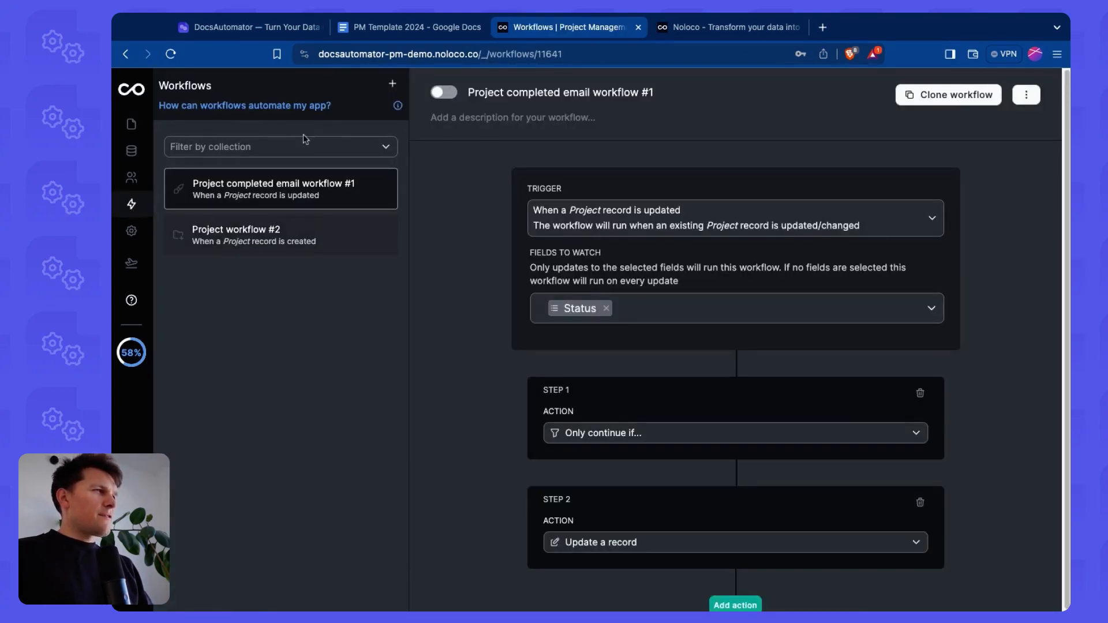
click(391, 85)
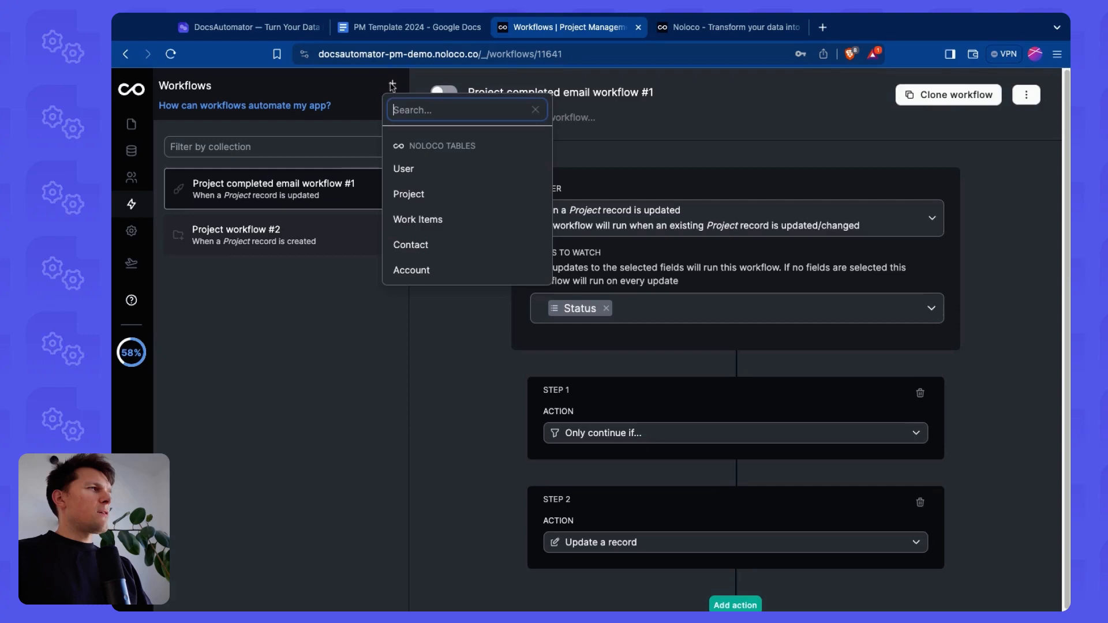
mouse_move(409, 194)
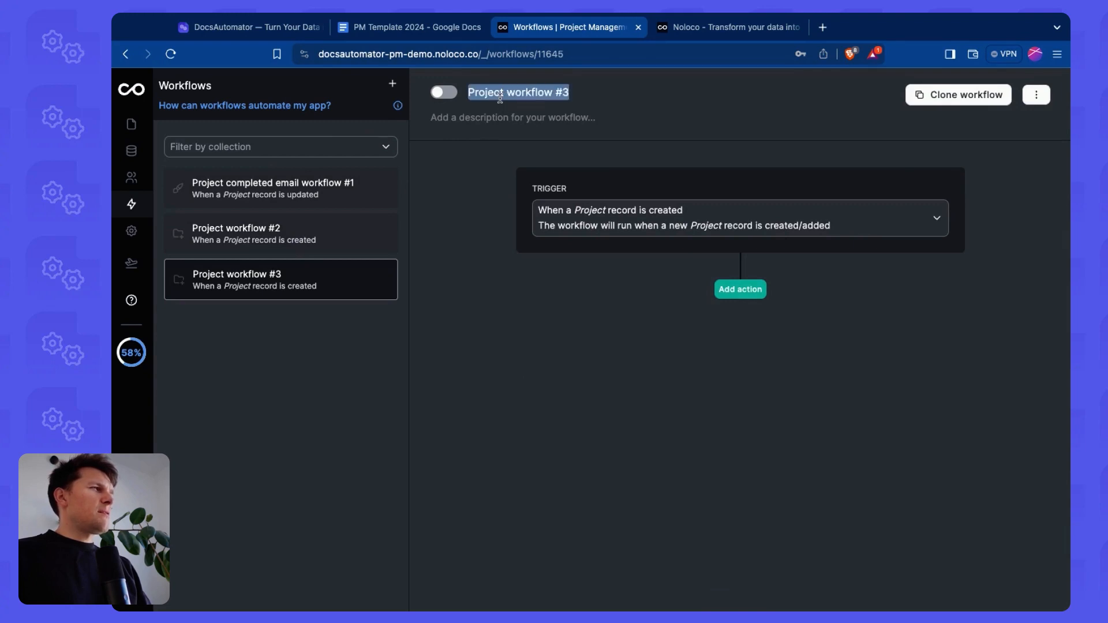
text(CRA)
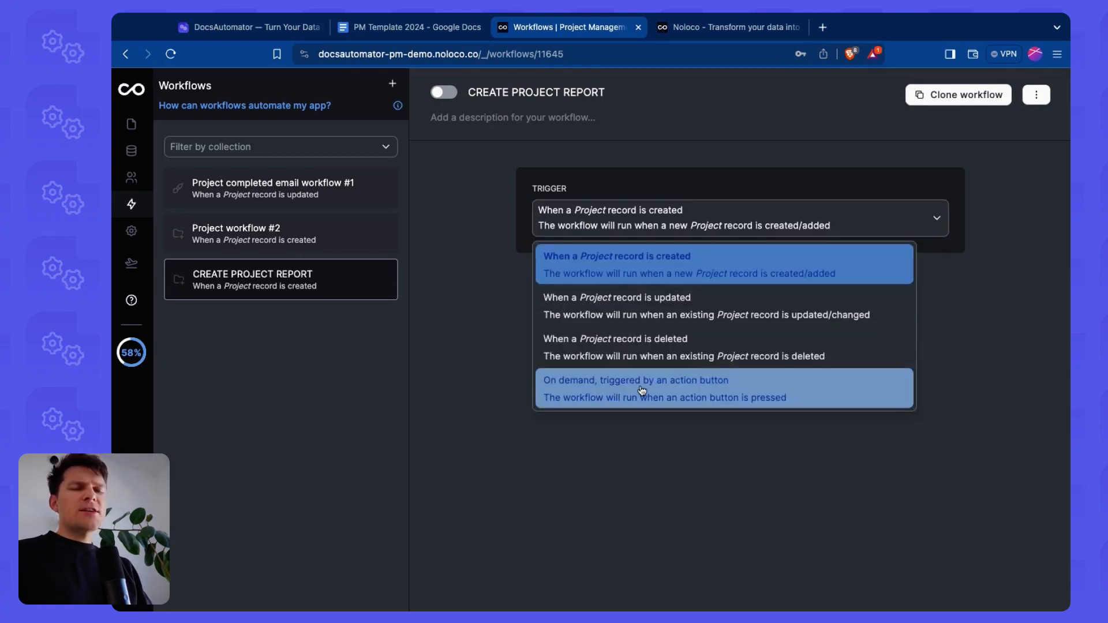
click(635, 389)
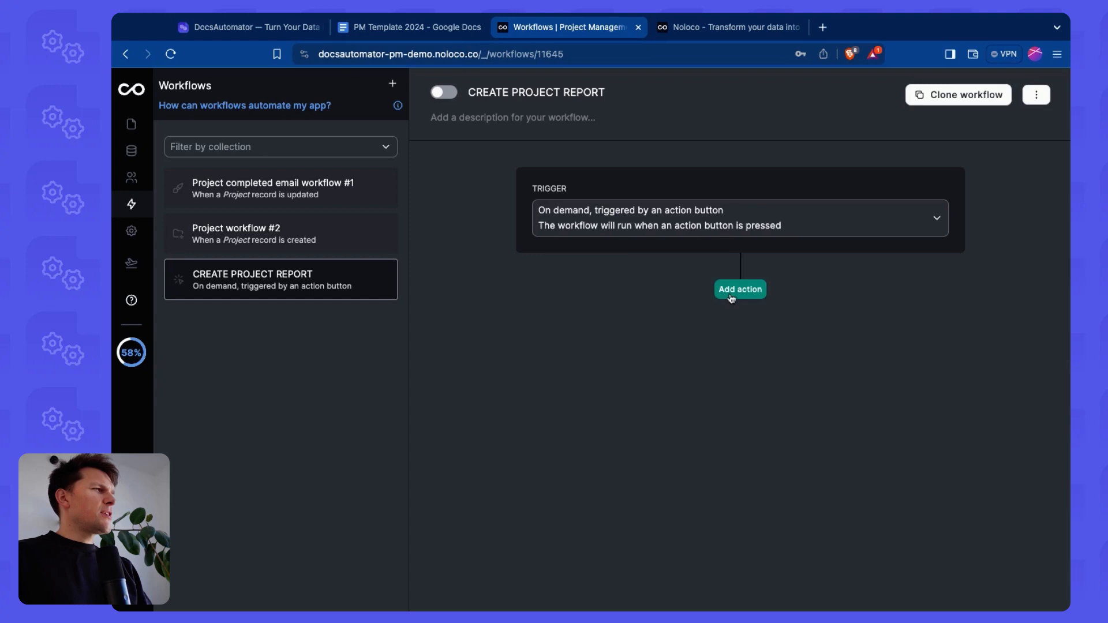
Step: Add a first workflow action that generates a document with DocsAutomator
click(740, 288)
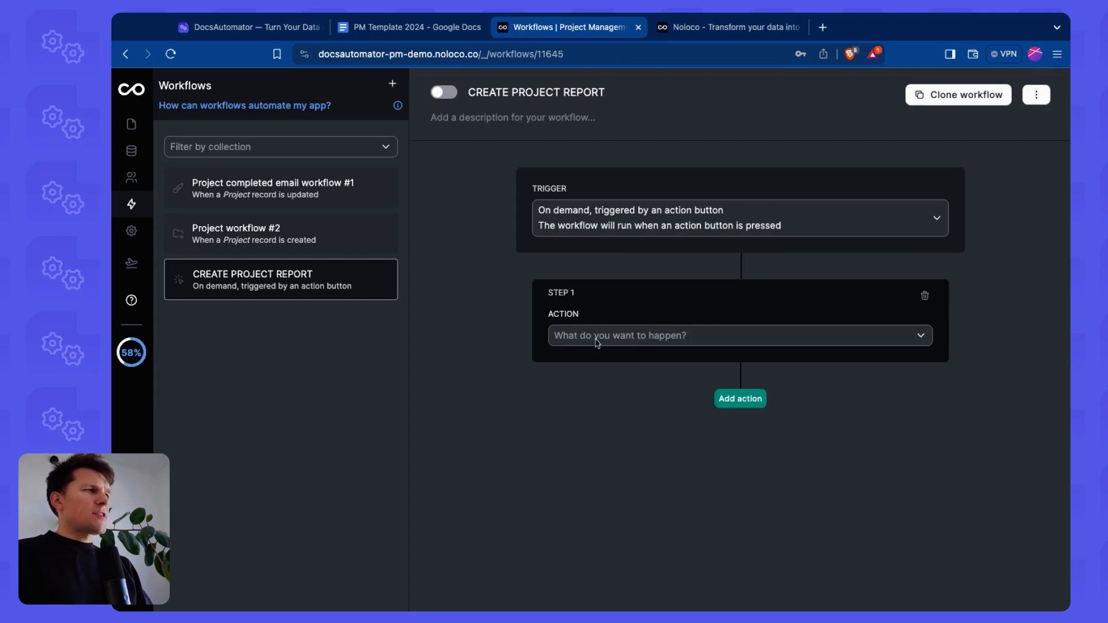
click(739, 335)
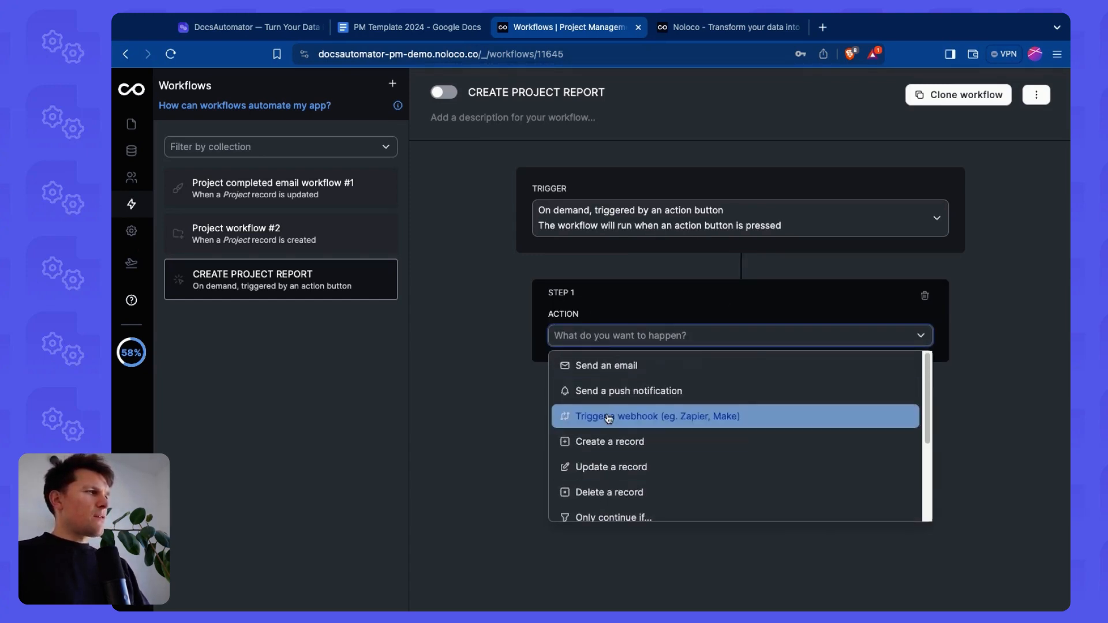
scroll(down, 3)
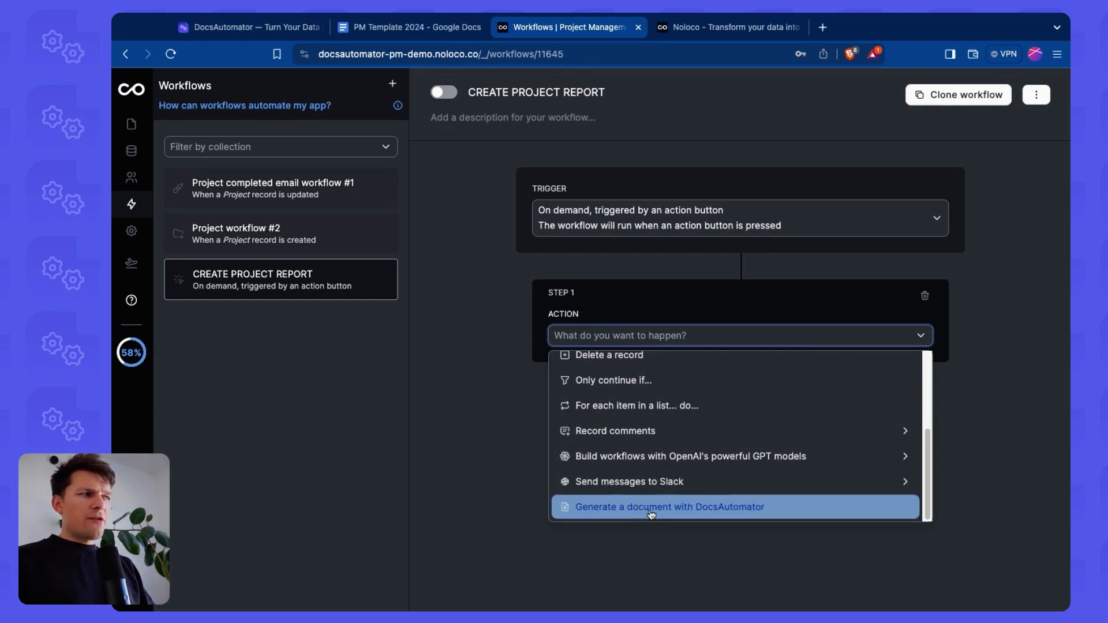
click(668, 506)
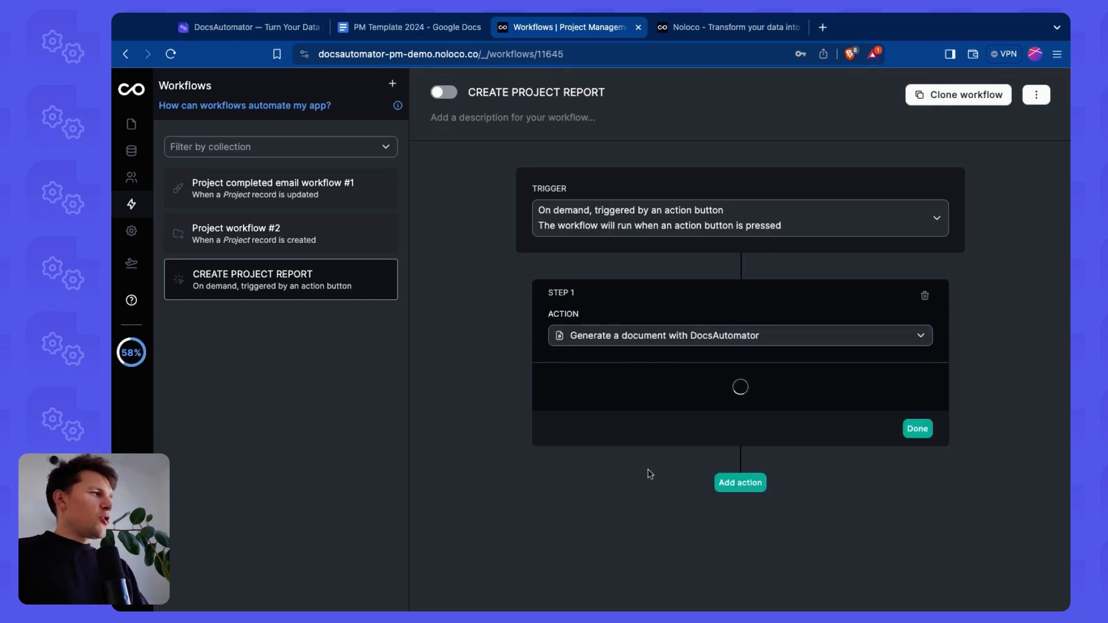
mouse_move(611, 364)
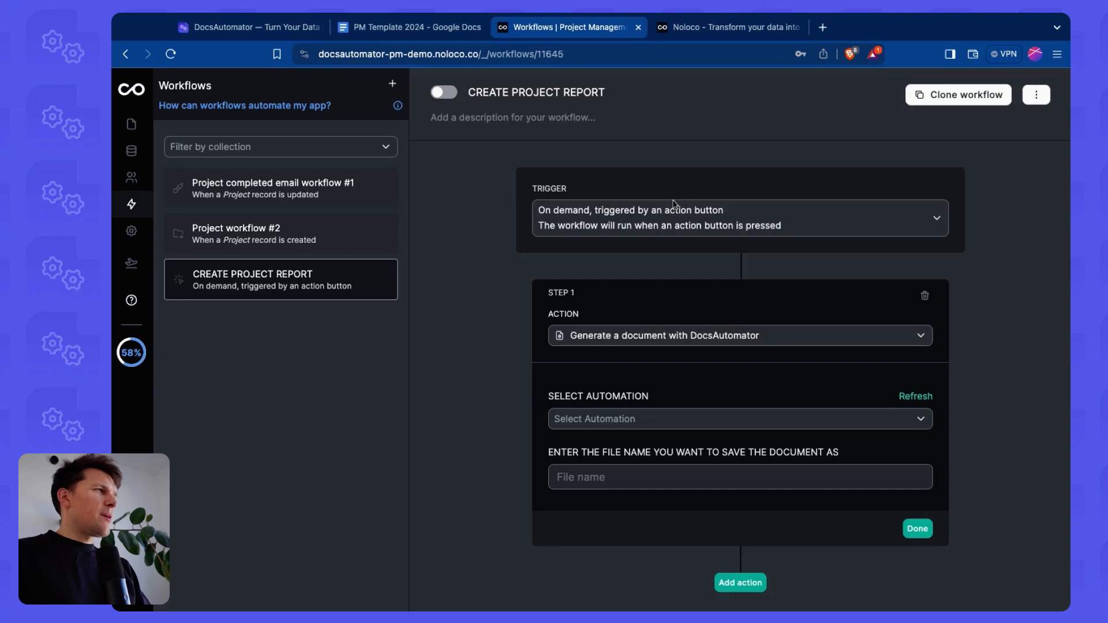
Step: Check the DocsAutomator account settings, then return to the Noloco workflow
click(247, 26)
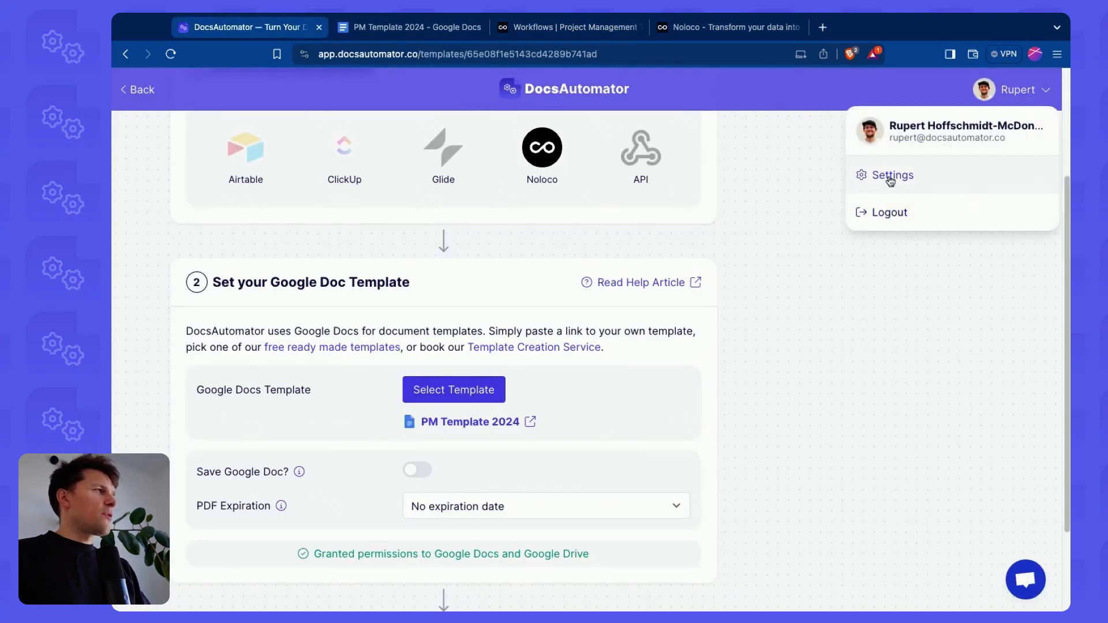
click(892, 174)
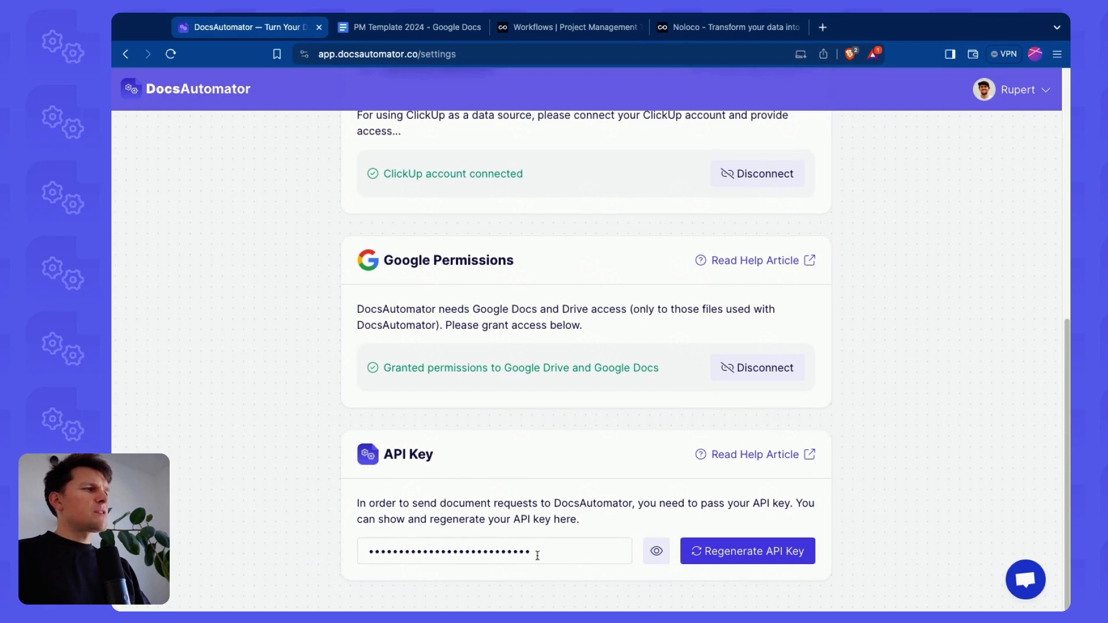
click(569, 27)
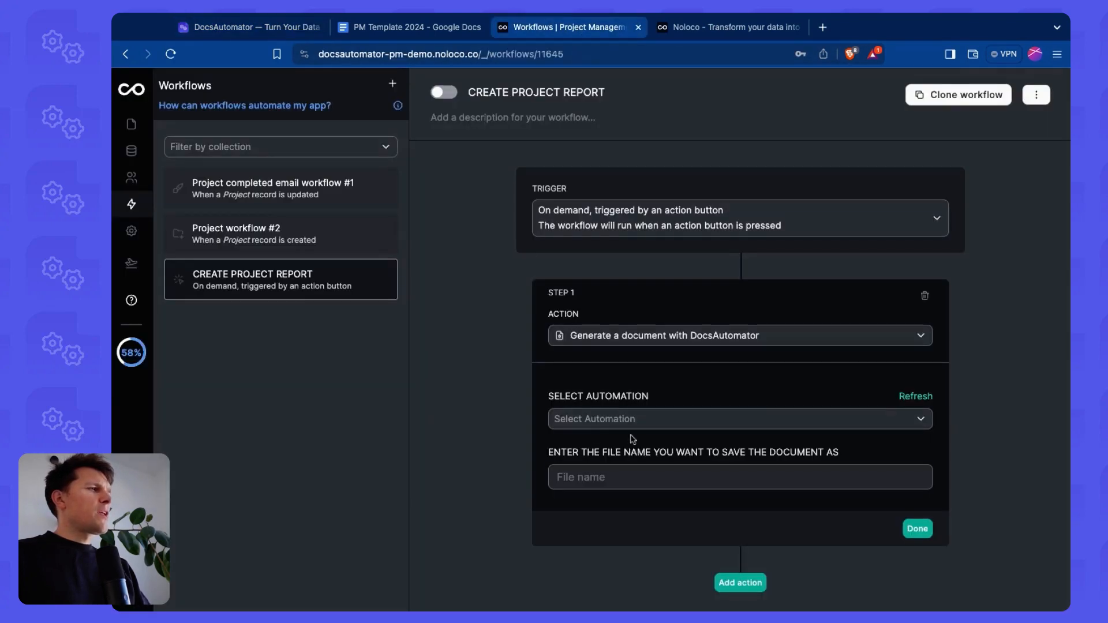
Step: Choose the Project Report automation for the step and review its placeholder fields against the template
click(739, 418)
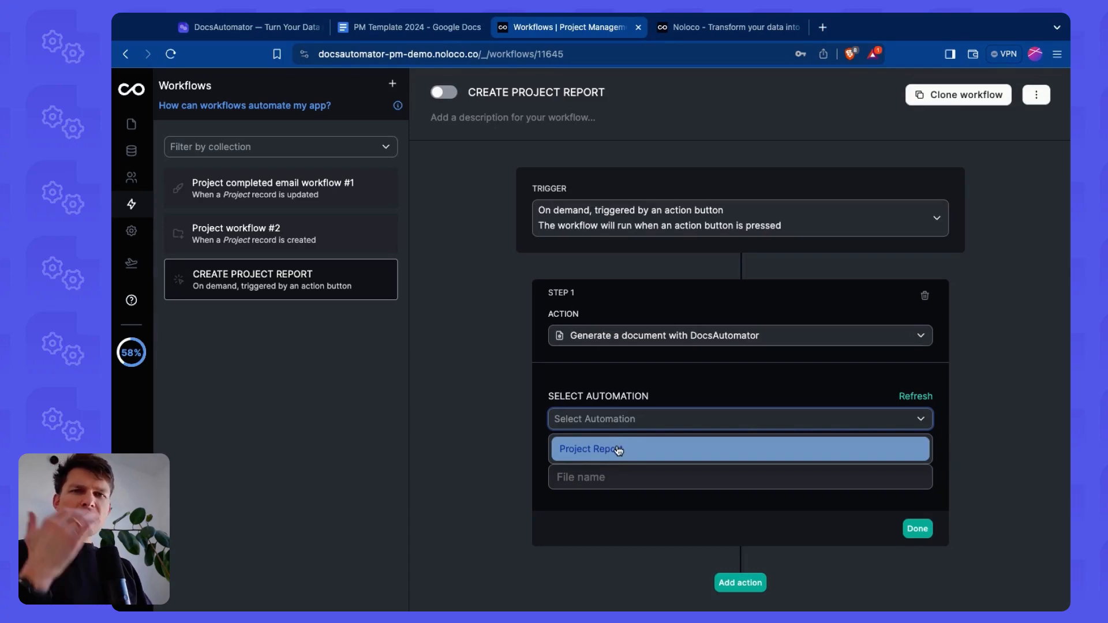
click(247, 26)
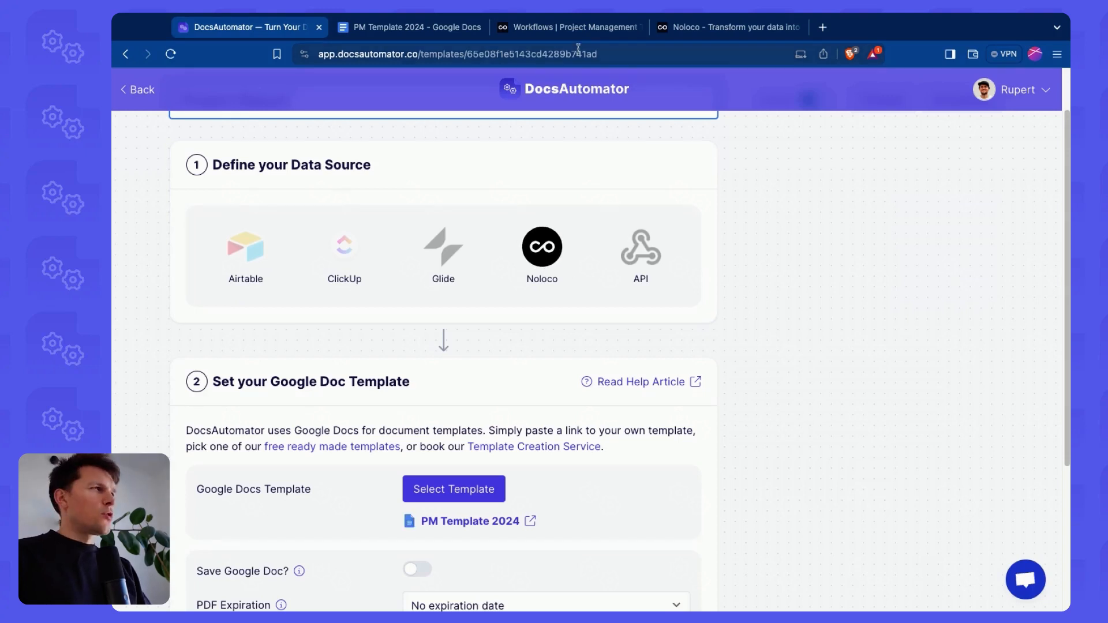
click(570, 27)
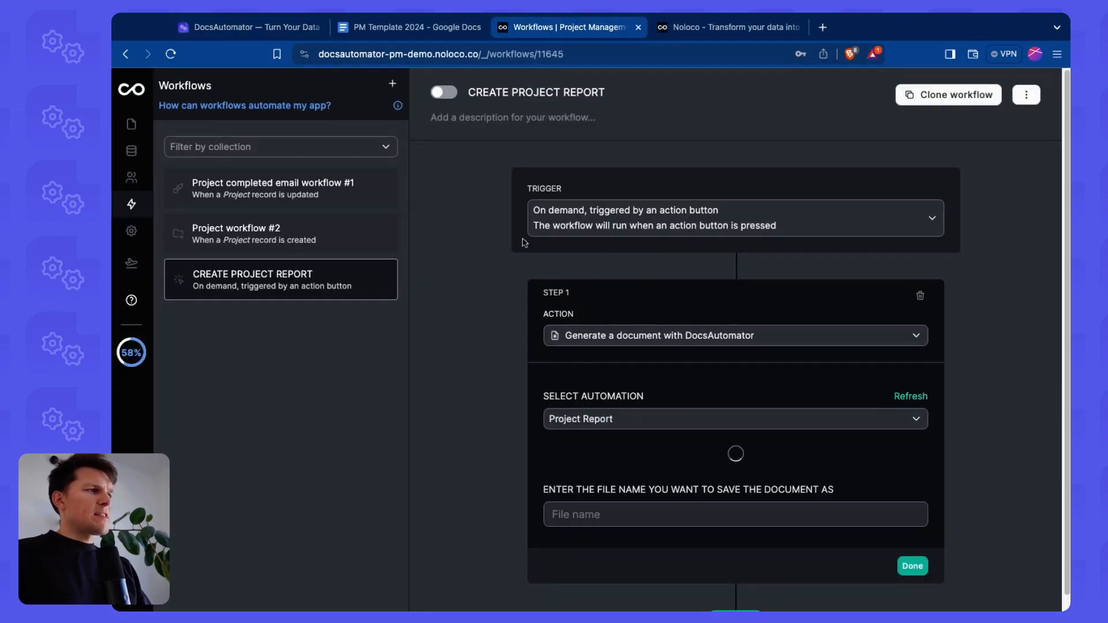
click(248, 27)
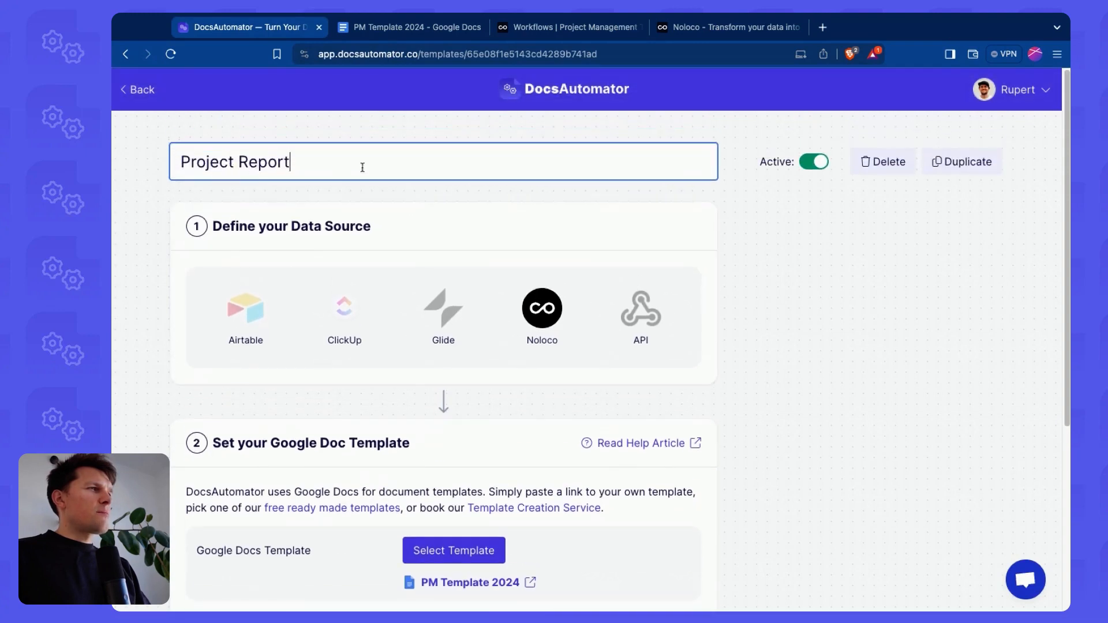
click(569, 27)
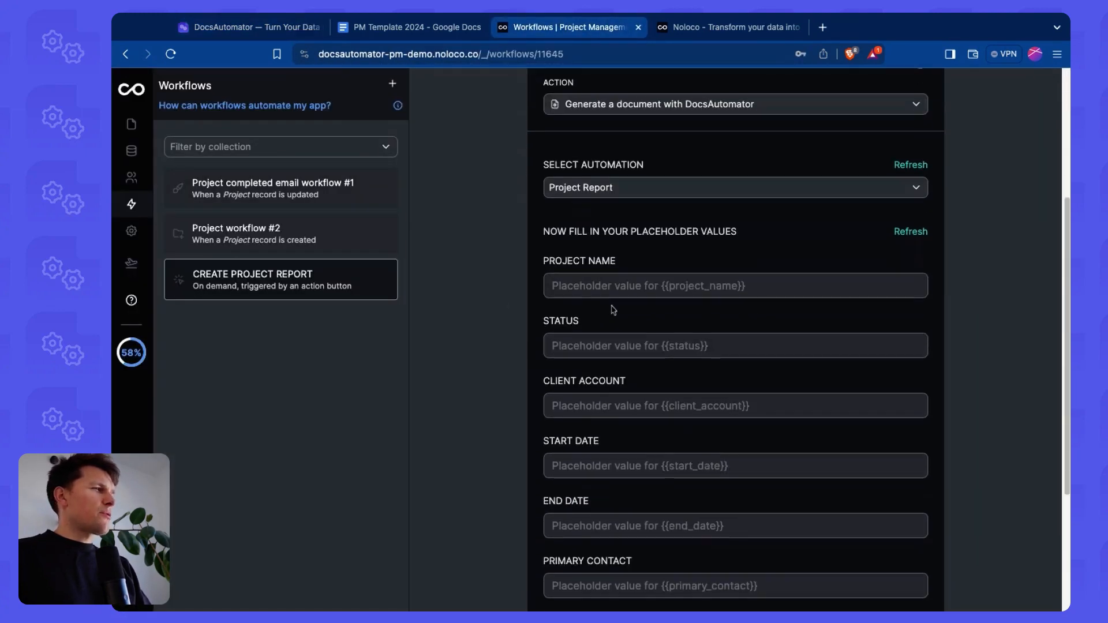
scroll(down, 3)
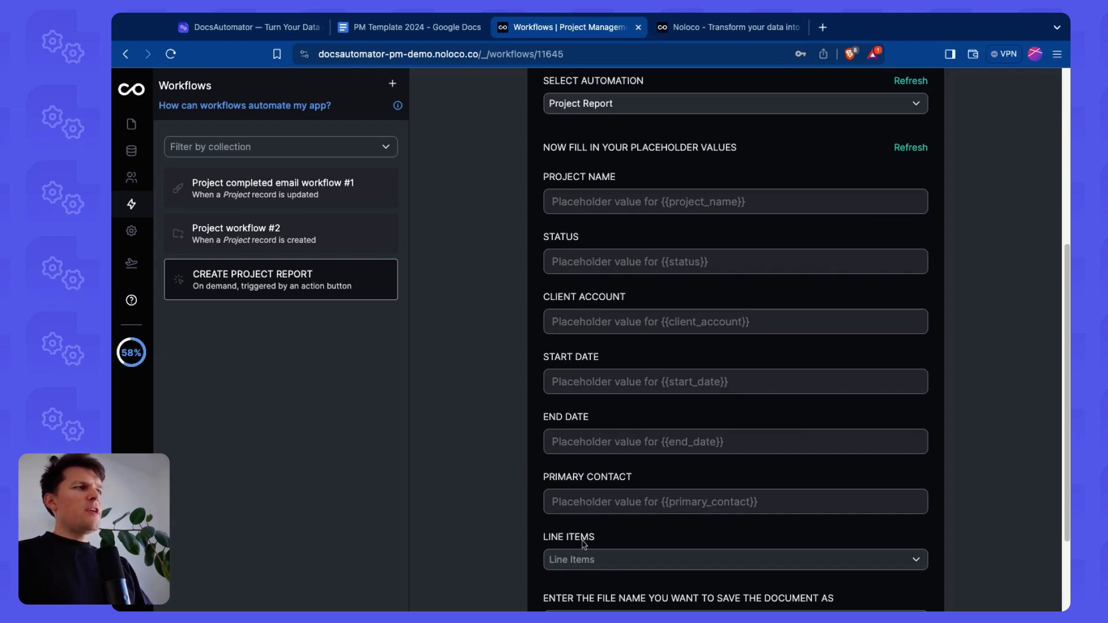
mouse_move(580, 177)
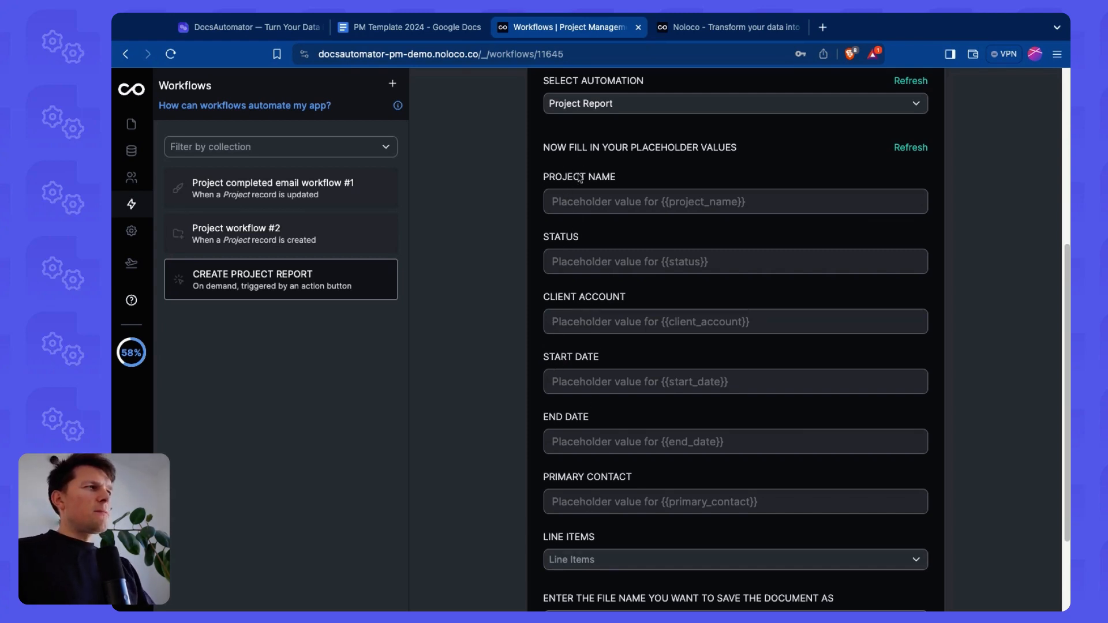
click(408, 26)
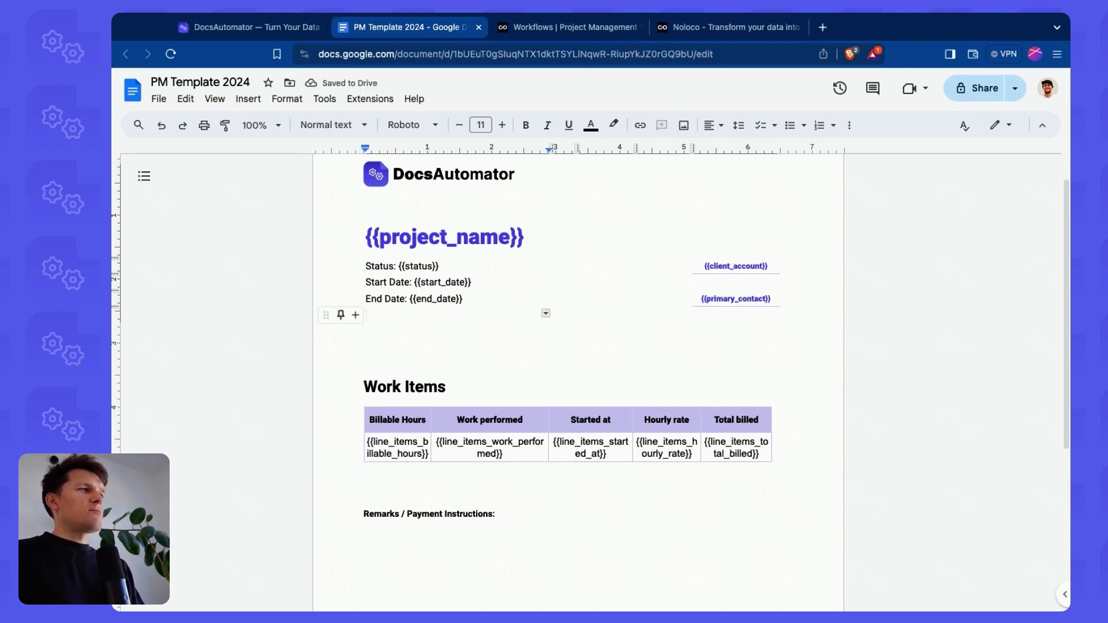
Step: Add a Description placeholder to the template and check the refreshed Noloco placeholder list
text(Description: {{description)
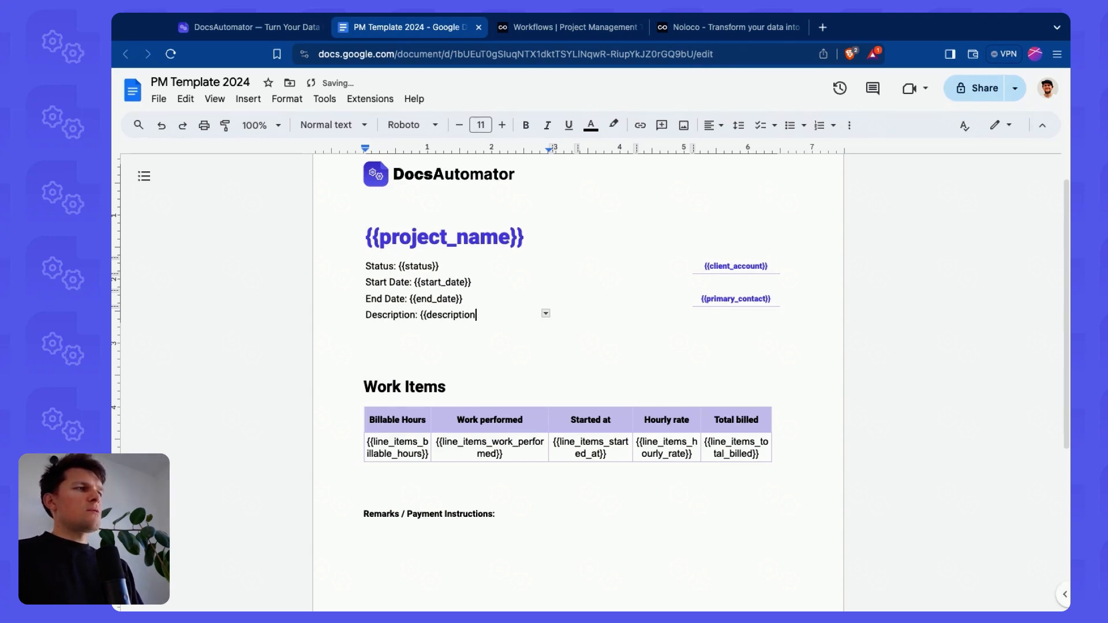
click(568, 27)
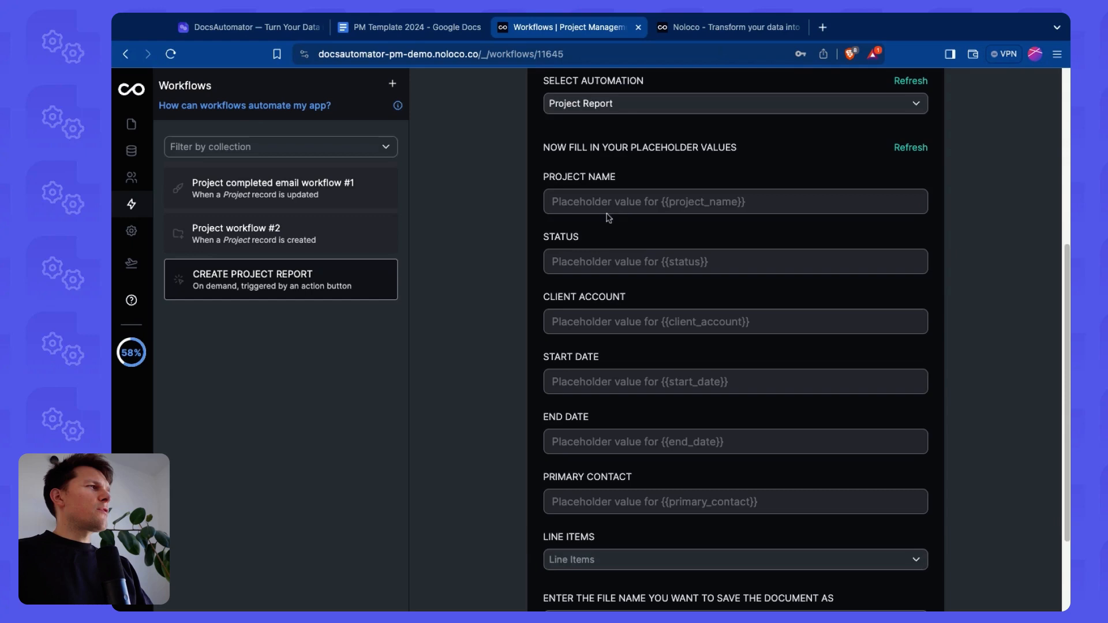
scroll(down, 3)
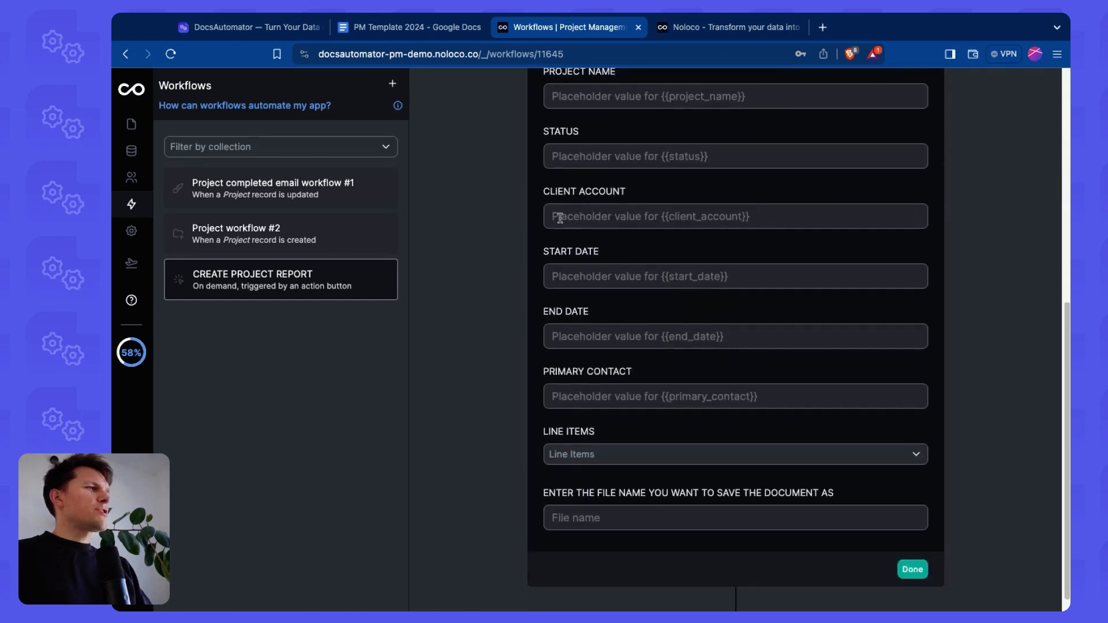
scroll(up, 3)
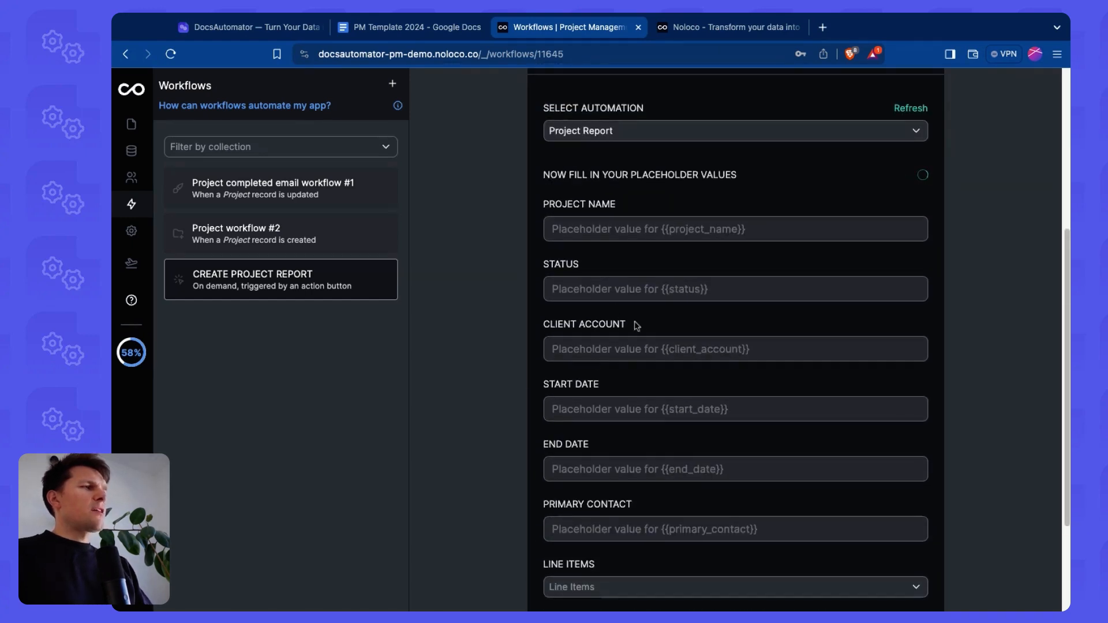
scroll(down, 3)
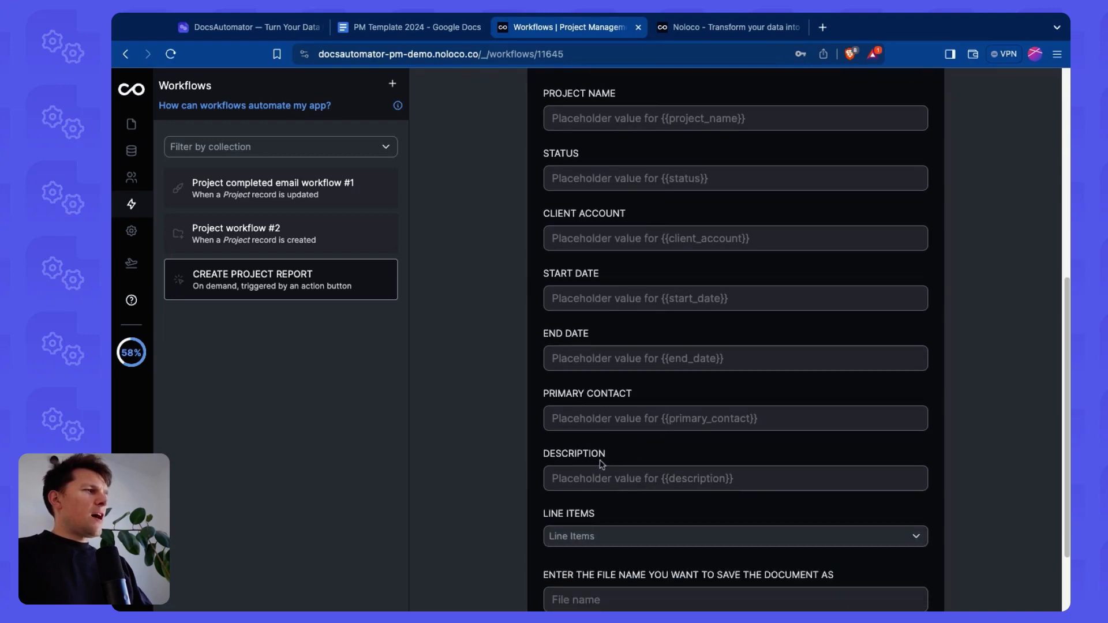
mouse_move(561, 474)
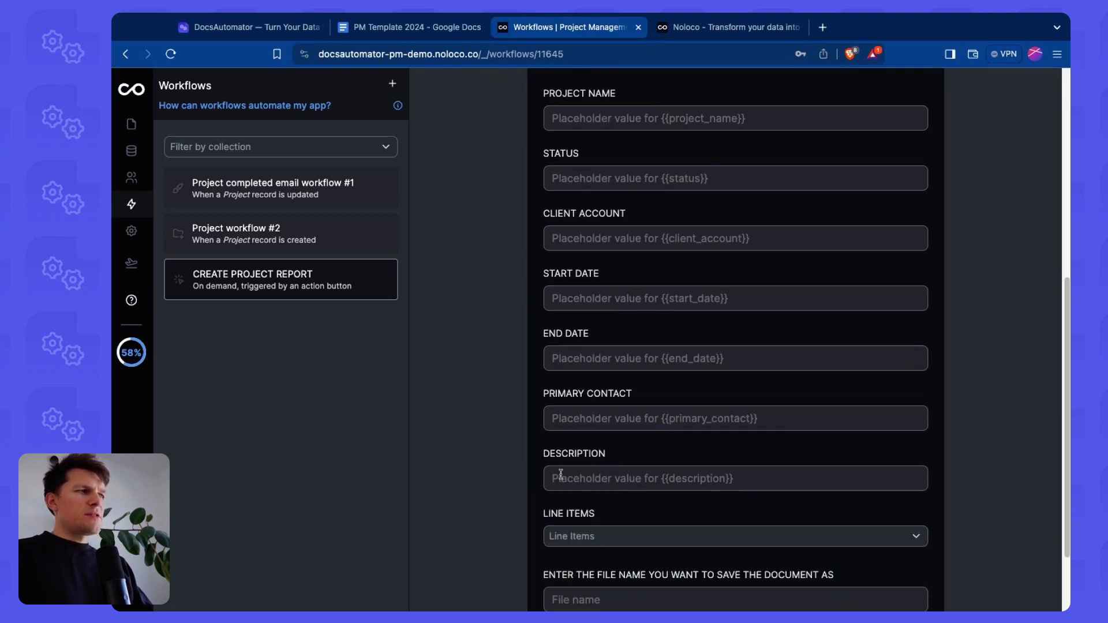
Step: Remove the Description line from the template so Noloco shows the original seven fields
click(409, 26)
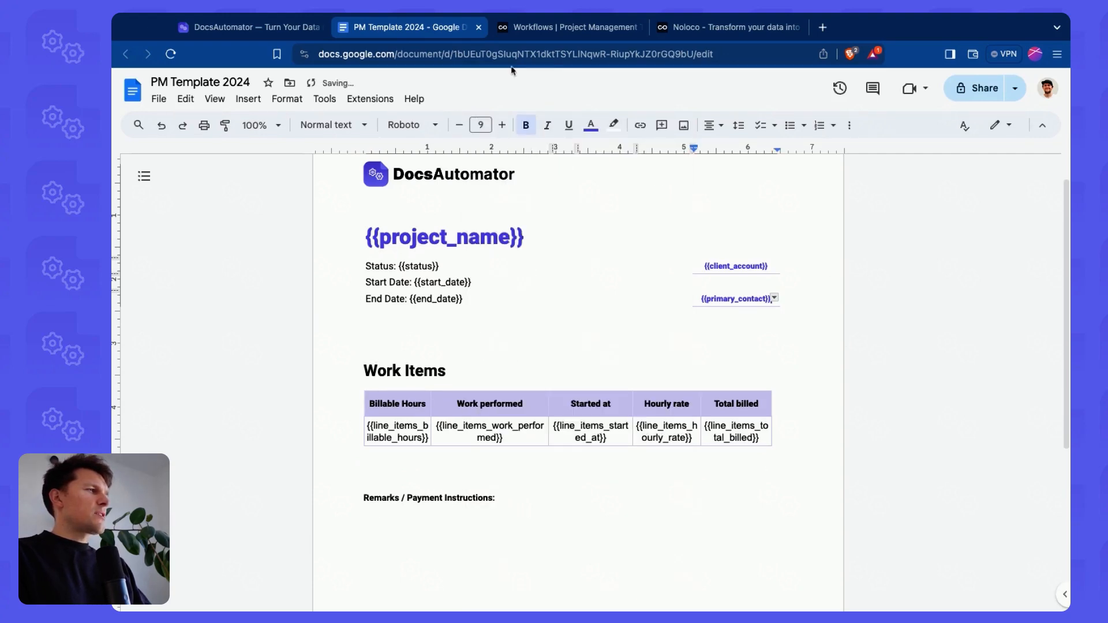
click(568, 26)
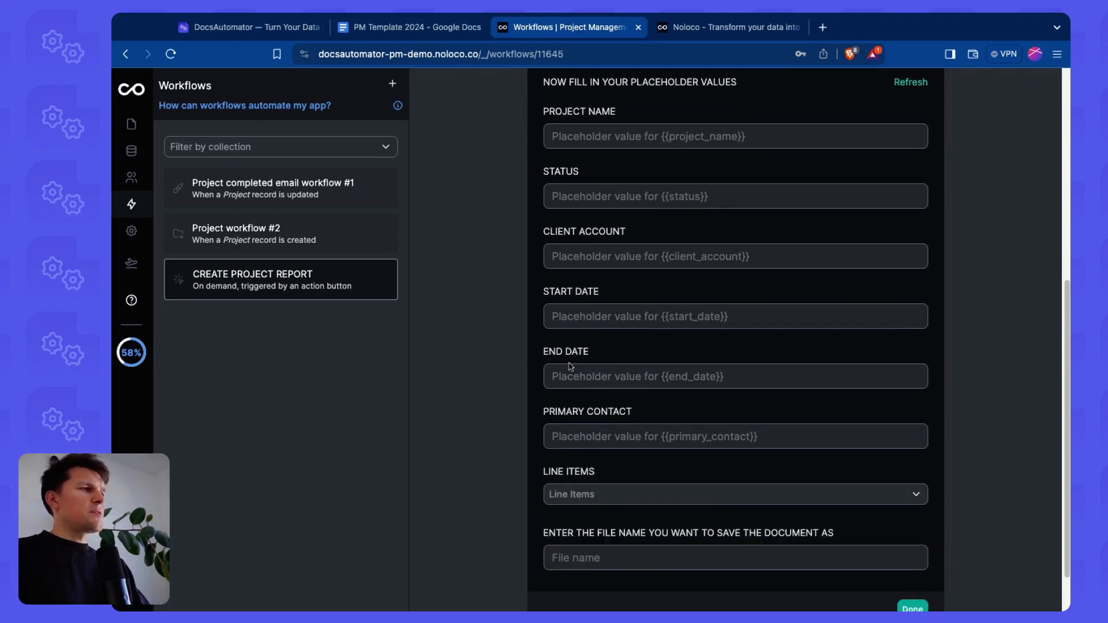
scroll(up, 3)
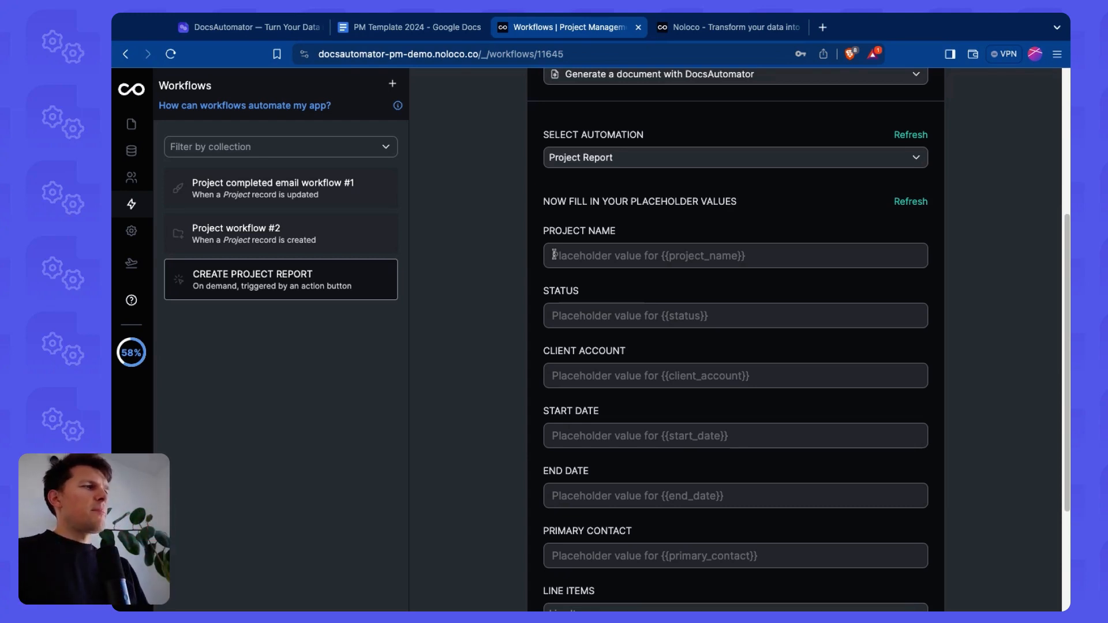
Step: Map the project name and status placeholders to the triggering Project record's fields
click(735, 255)
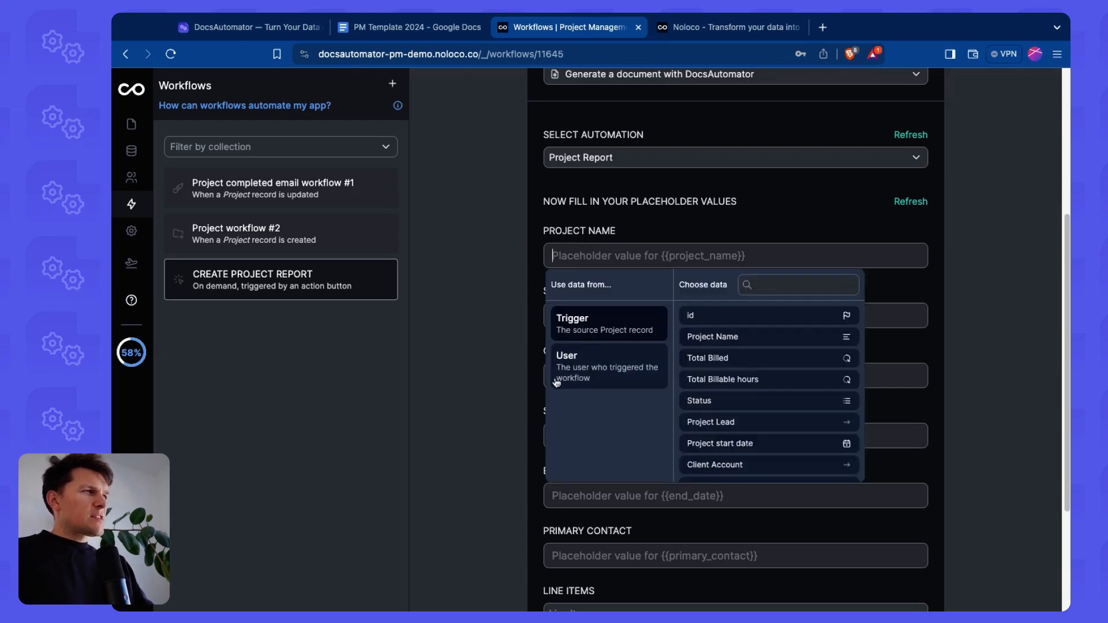
click(712, 336)
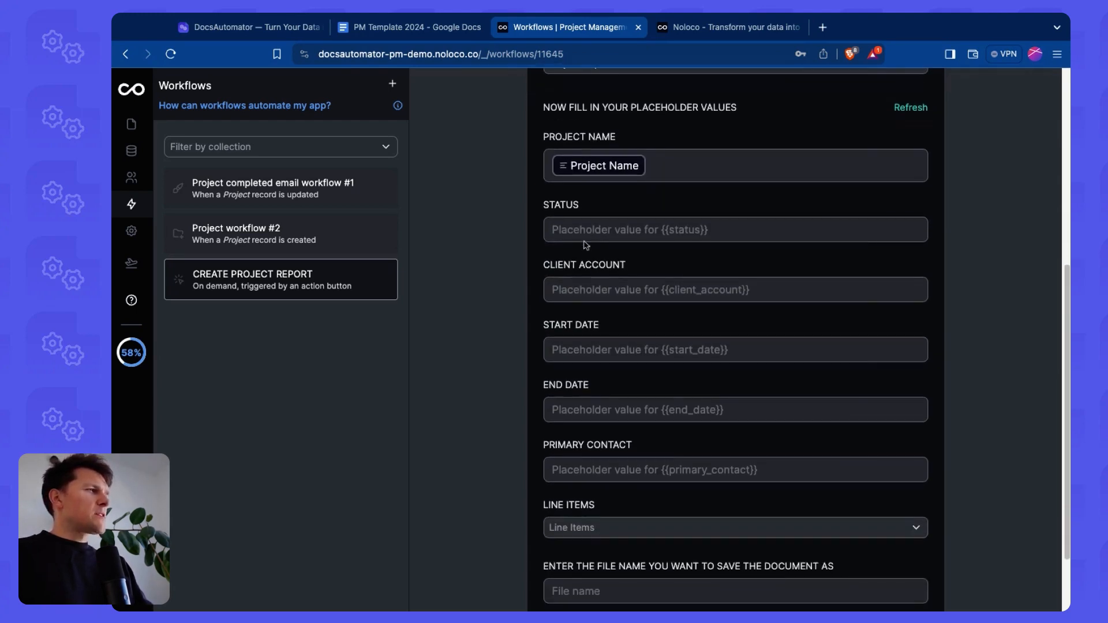
click(735, 228)
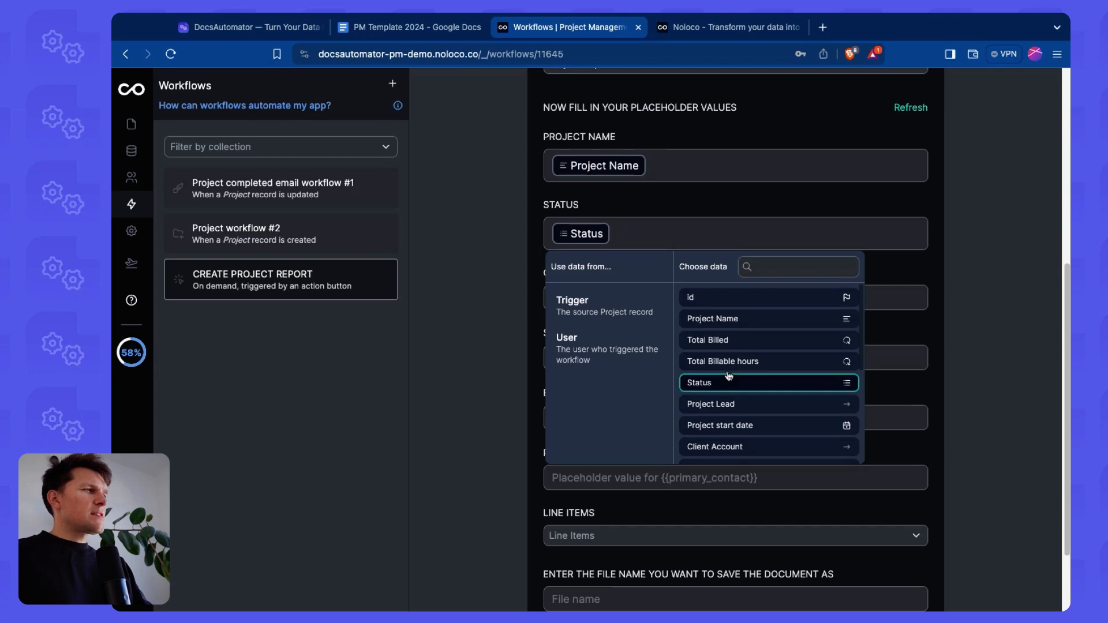
Step: Look at the Project data table, then reopen the CREATE PROJECT REPORT workflow
click(132, 150)
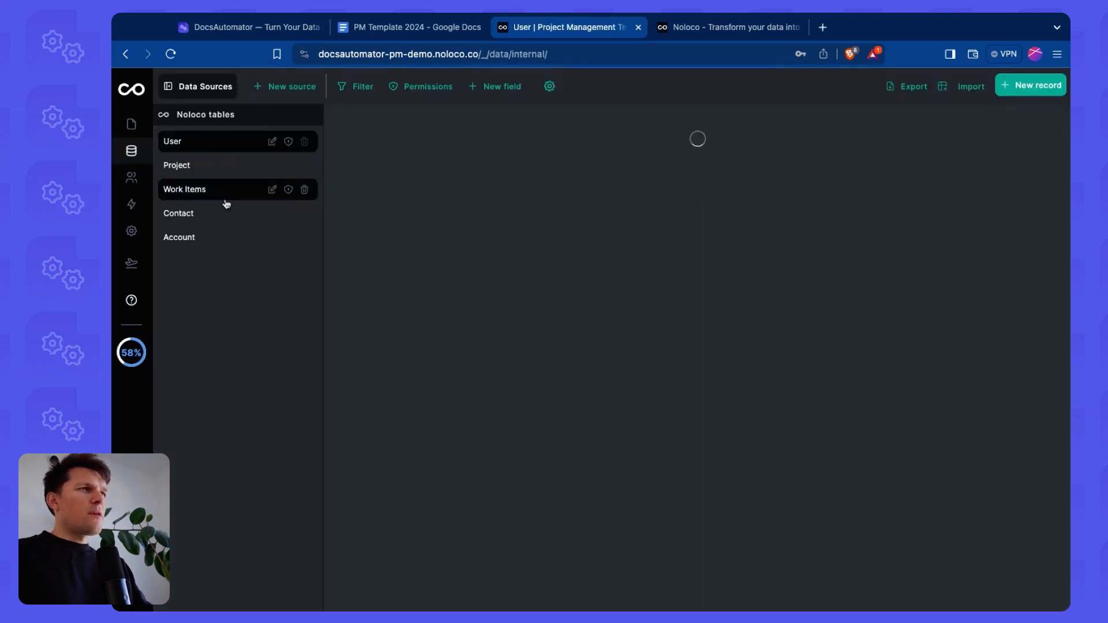
click(176, 165)
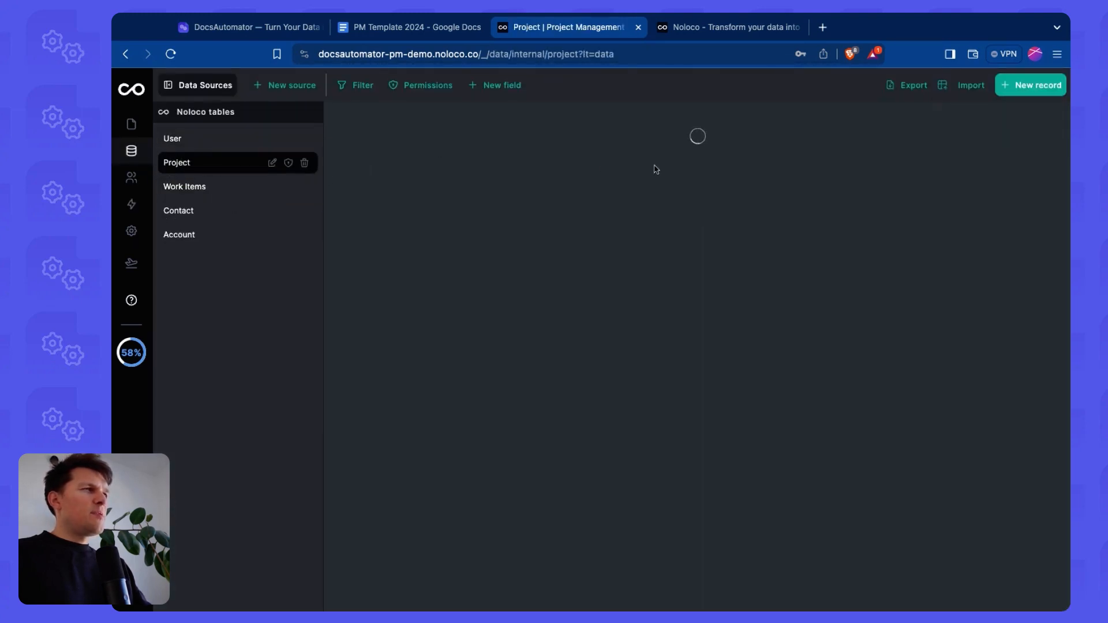
mouse_move(131, 205)
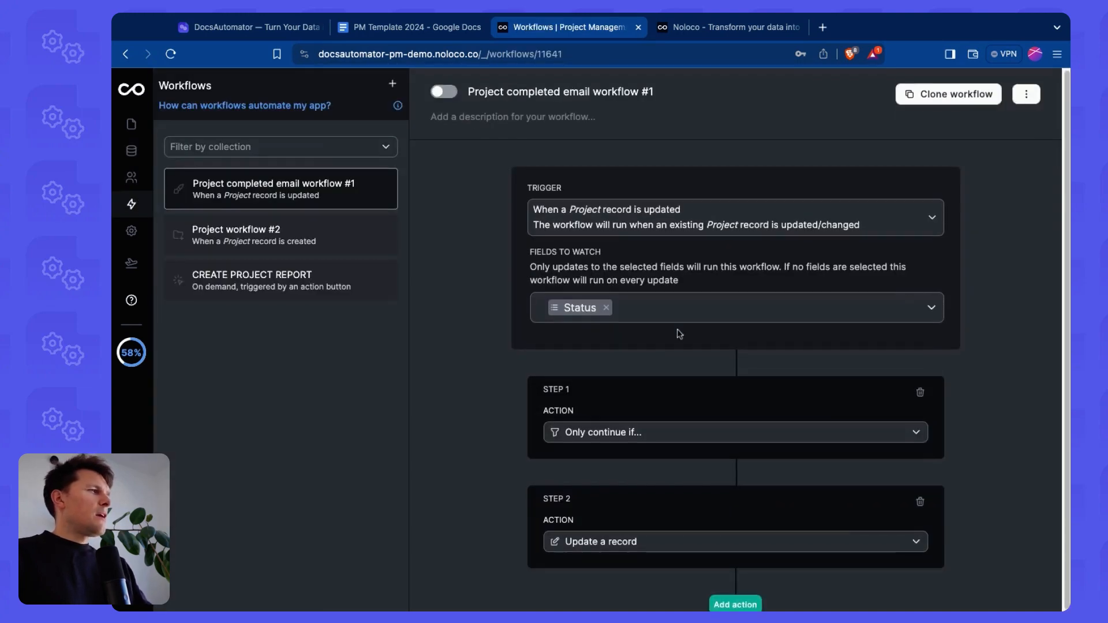
click(280, 279)
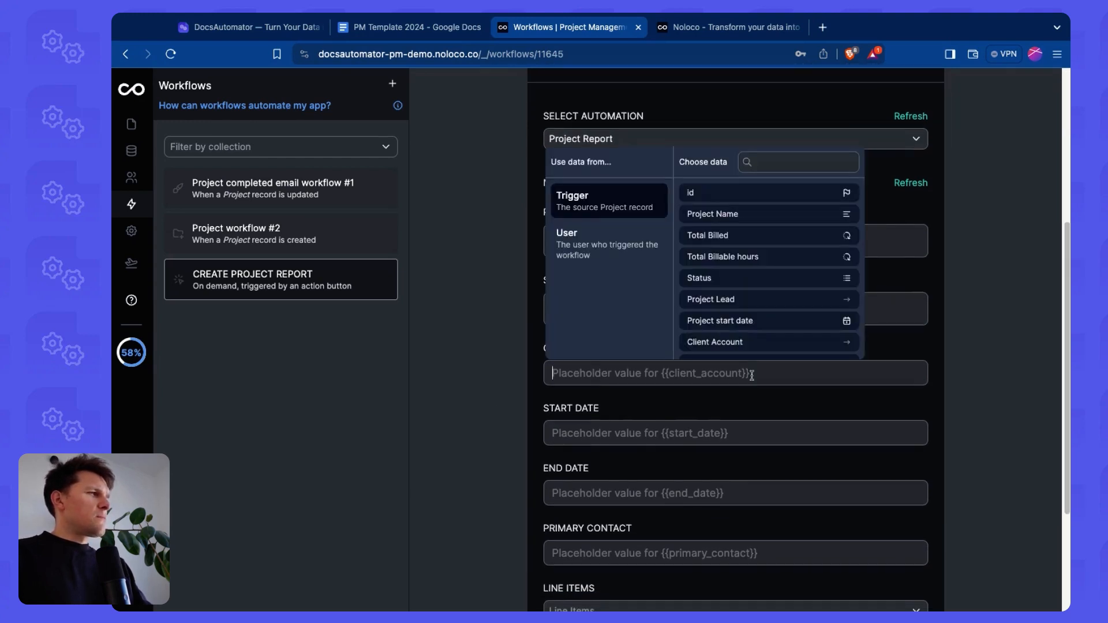
Step: Map the start date and end date placeholders to the trigger's two date formulas
click(715, 342)
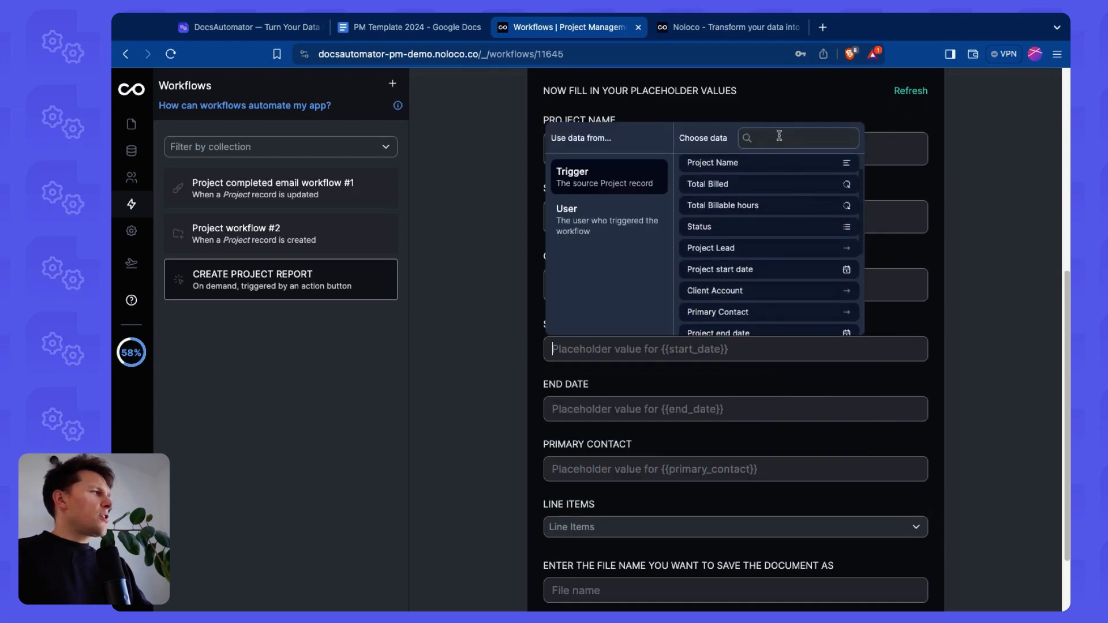
text(start)
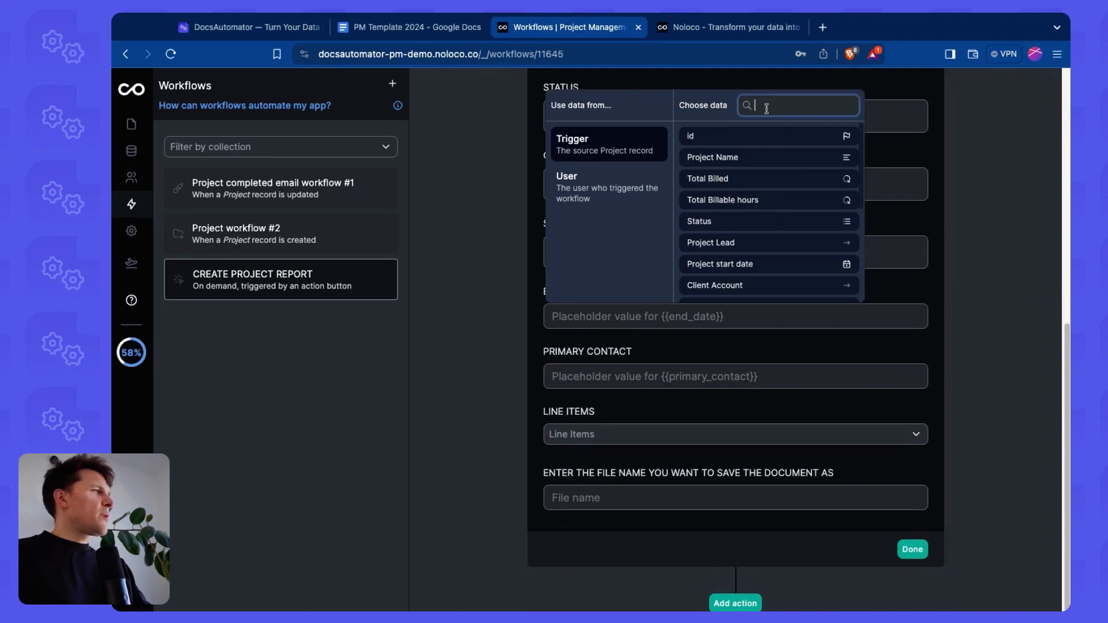
text(end)
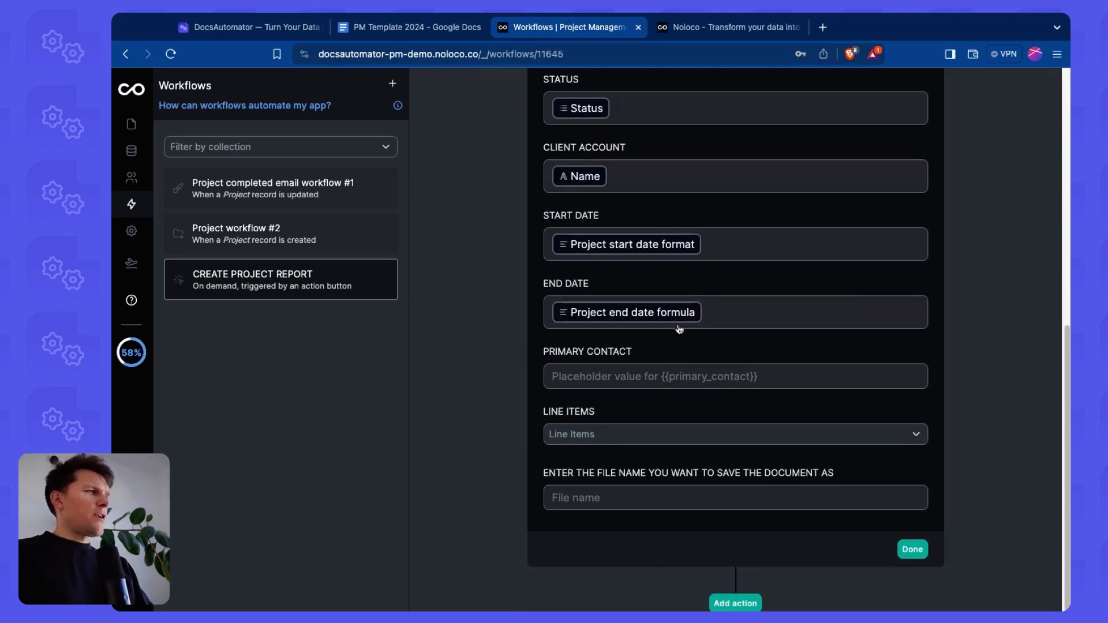
Step: Map the primary contact placeholder to the project's Primary Contact Full Name
click(584, 175)
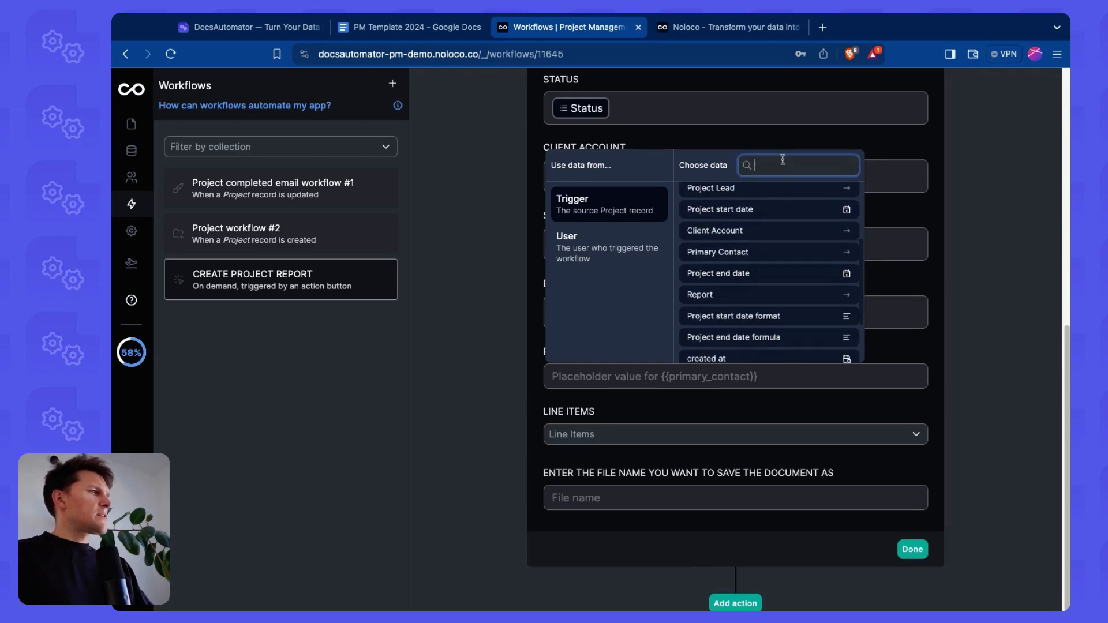
text(üro,)
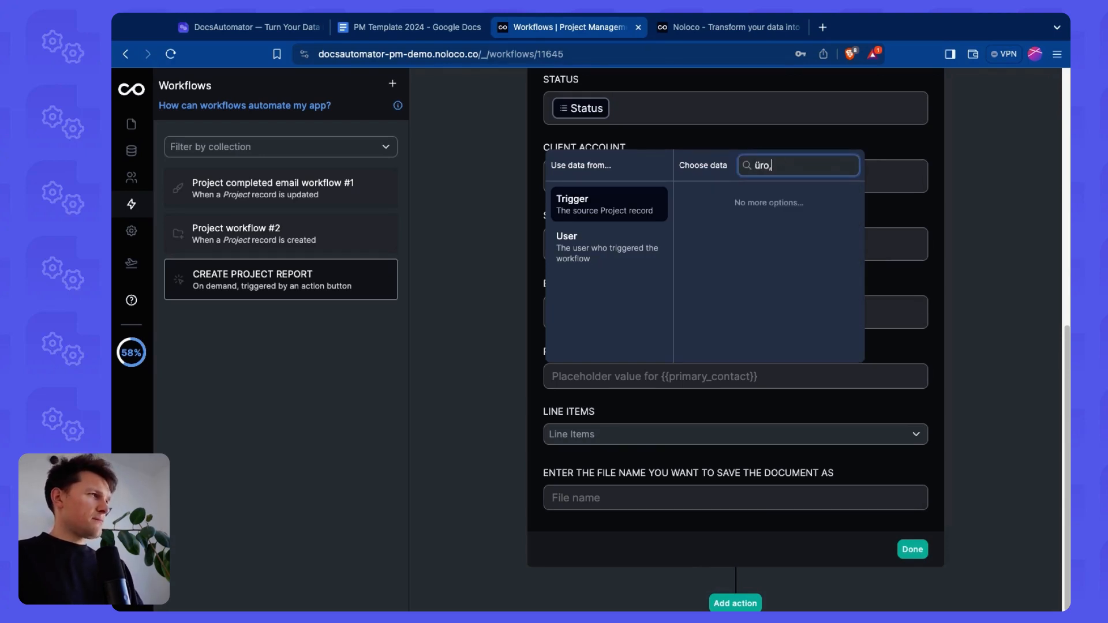
text(prim)
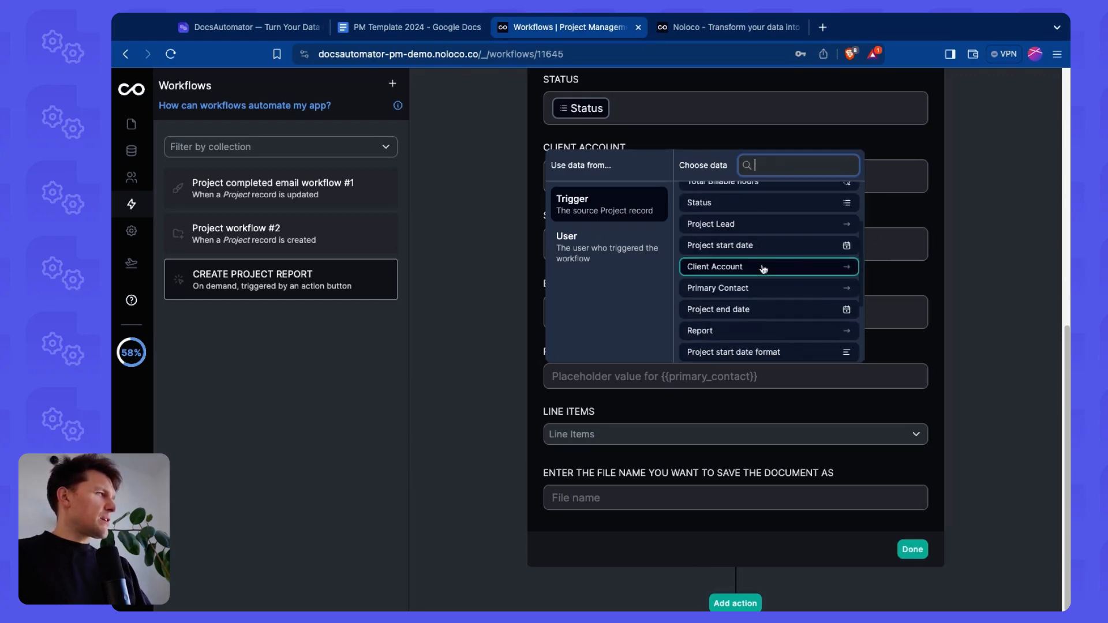
click(763, 267)
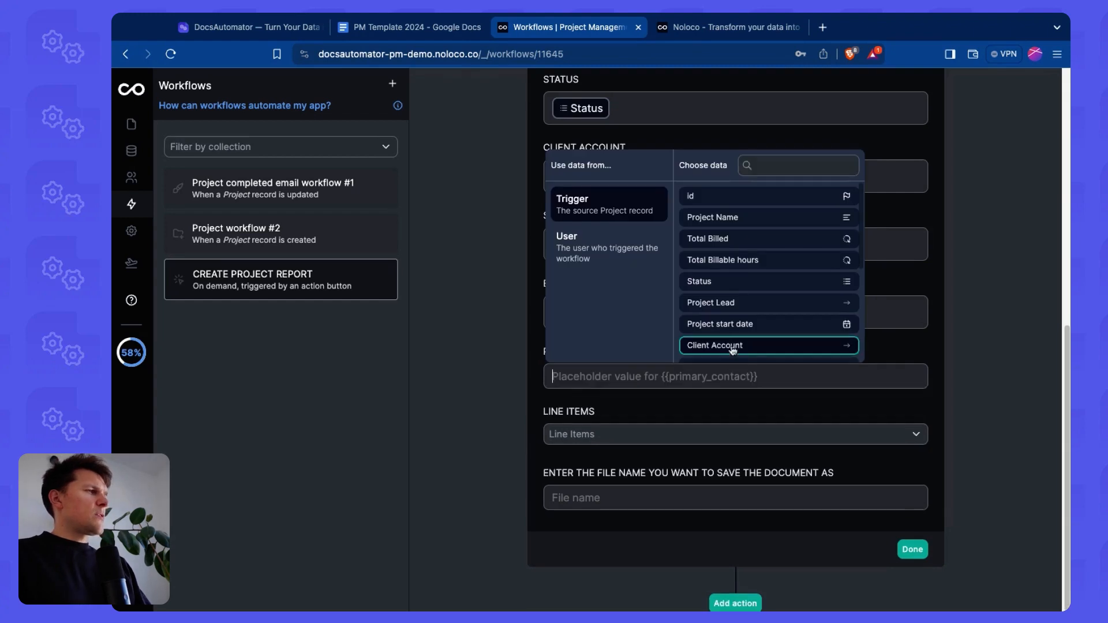
click(713, 345)
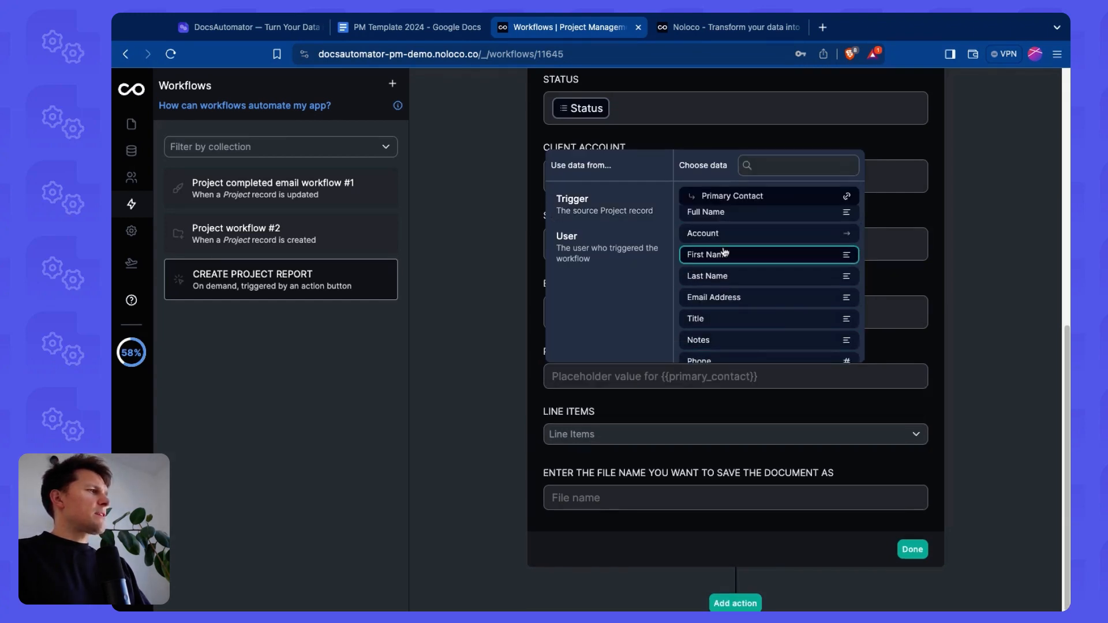
click(705, 213)
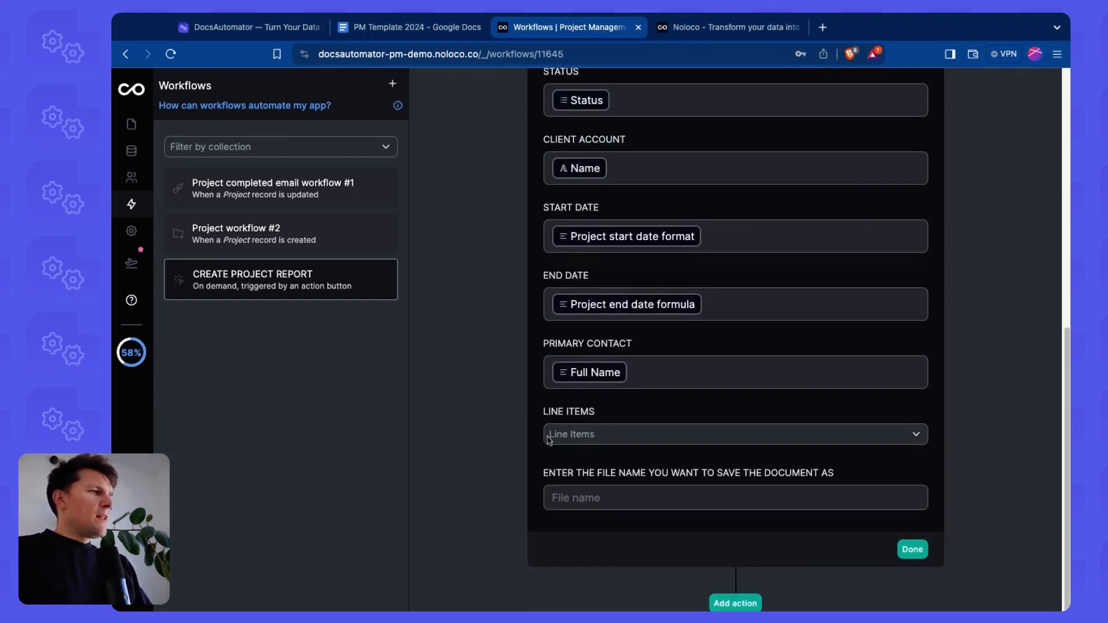
mouse_move(622, 418)
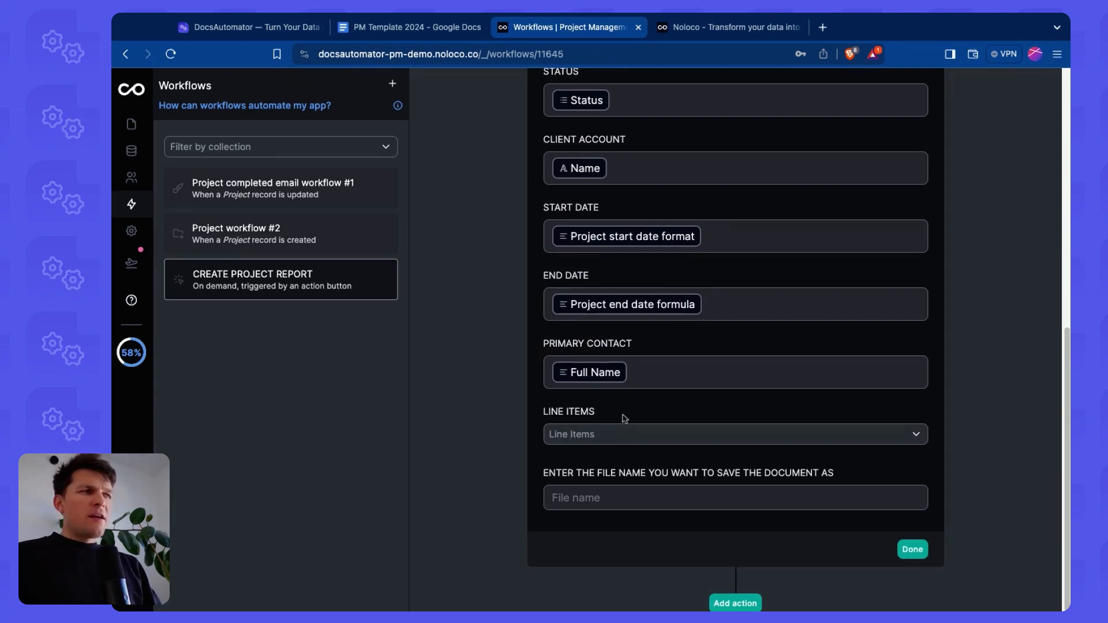
Step: Compare the report template's line-item placeholders with the Noloco data tables
click(408, 26)
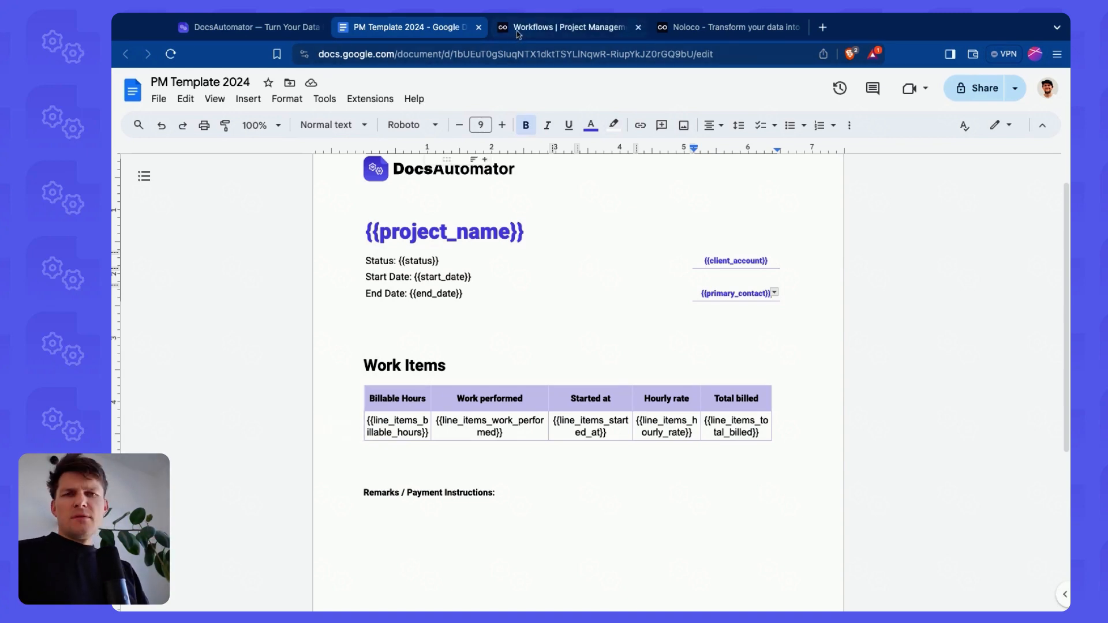
click(566, 26)
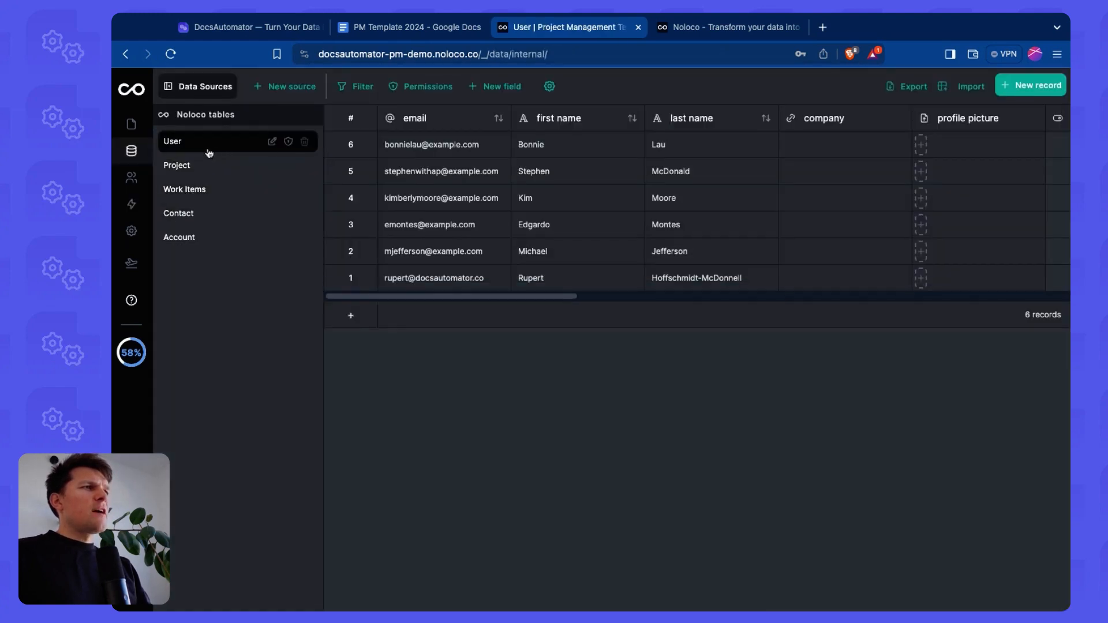
mouse_move(177, 165)
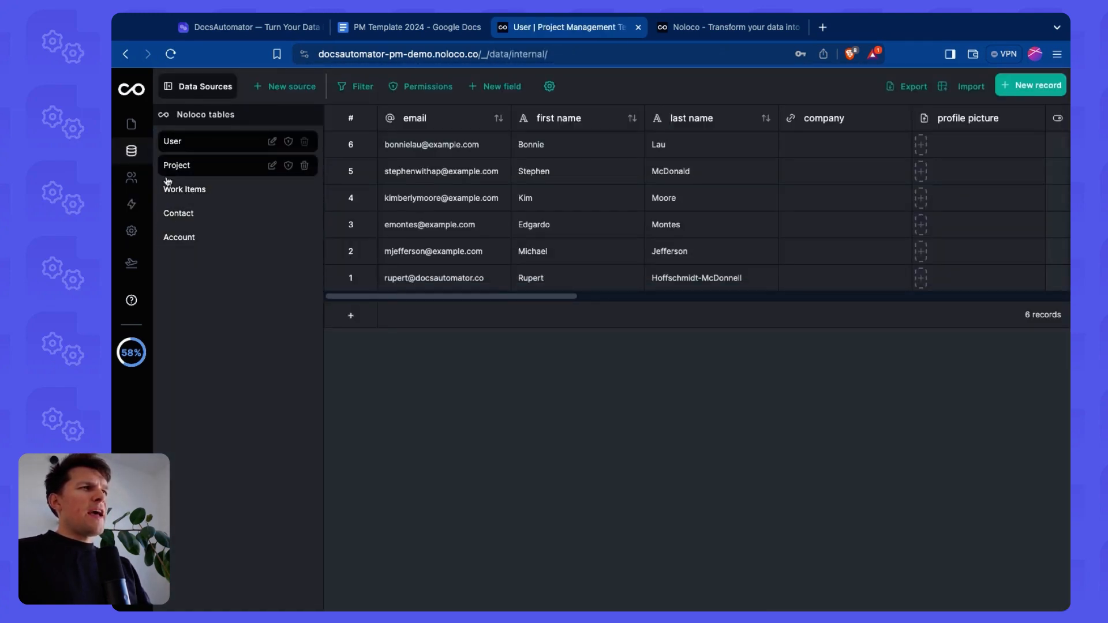
mouse_move(198, 193)
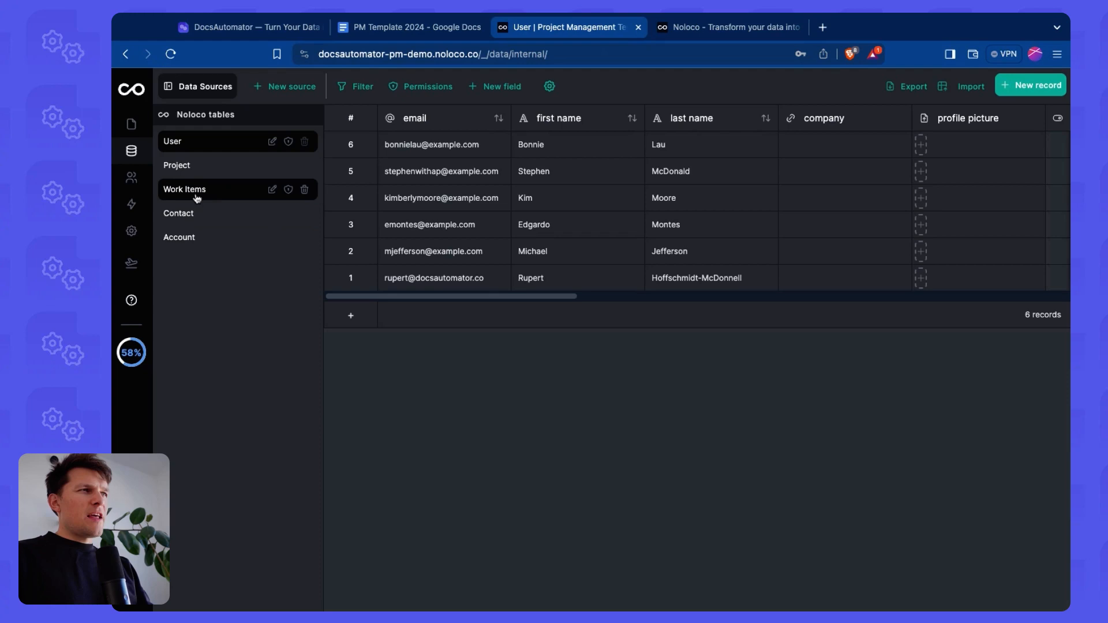
click(408, 27)
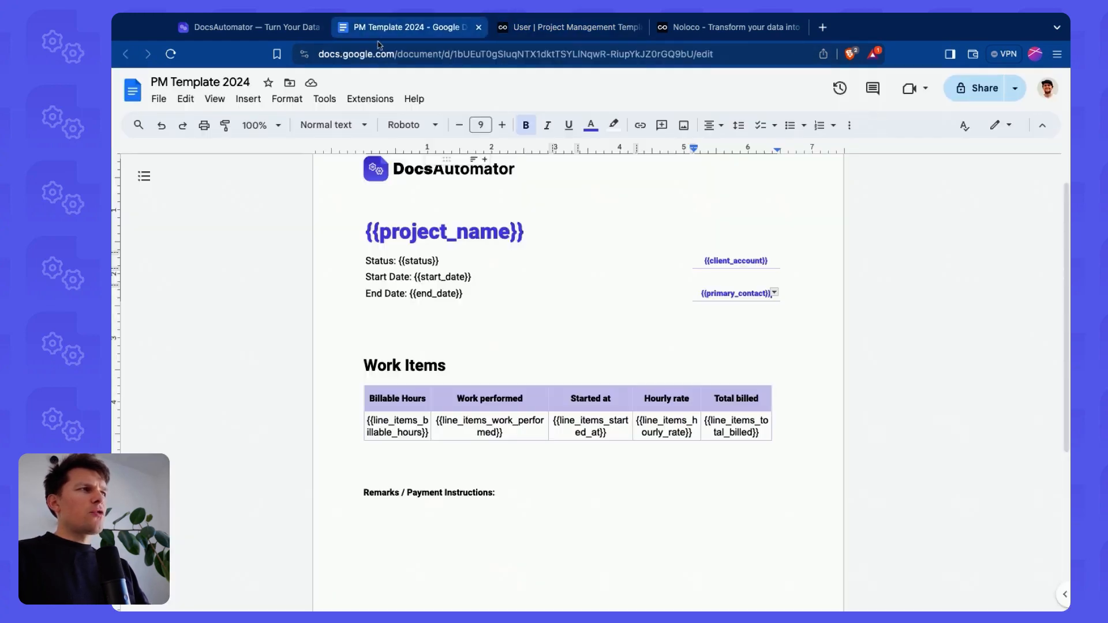
click(569, 26)
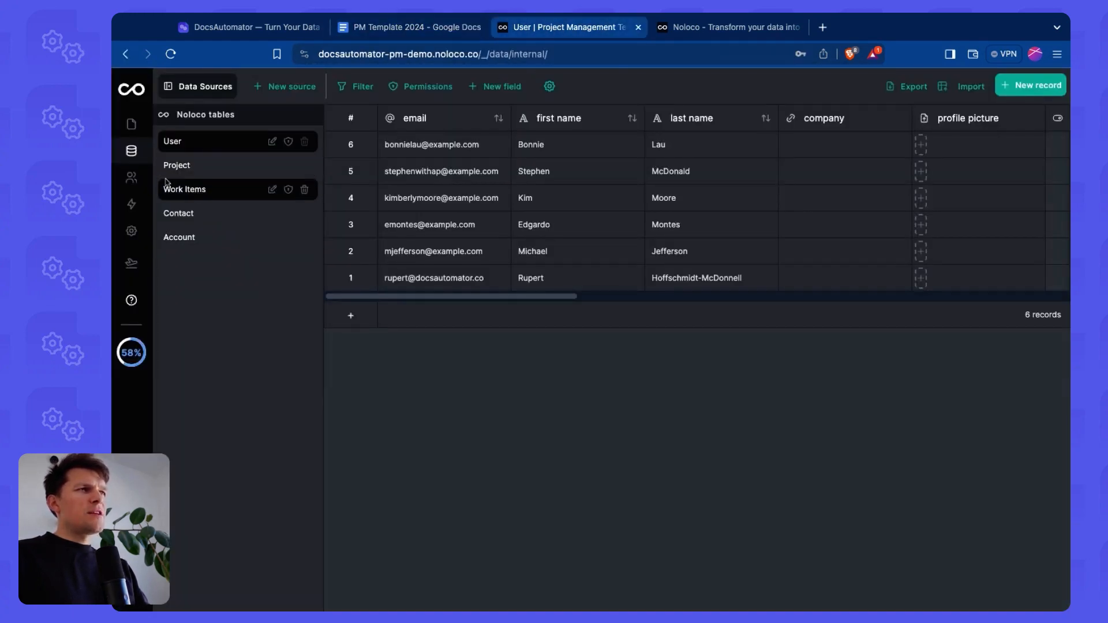
mouse_move(206, 189)
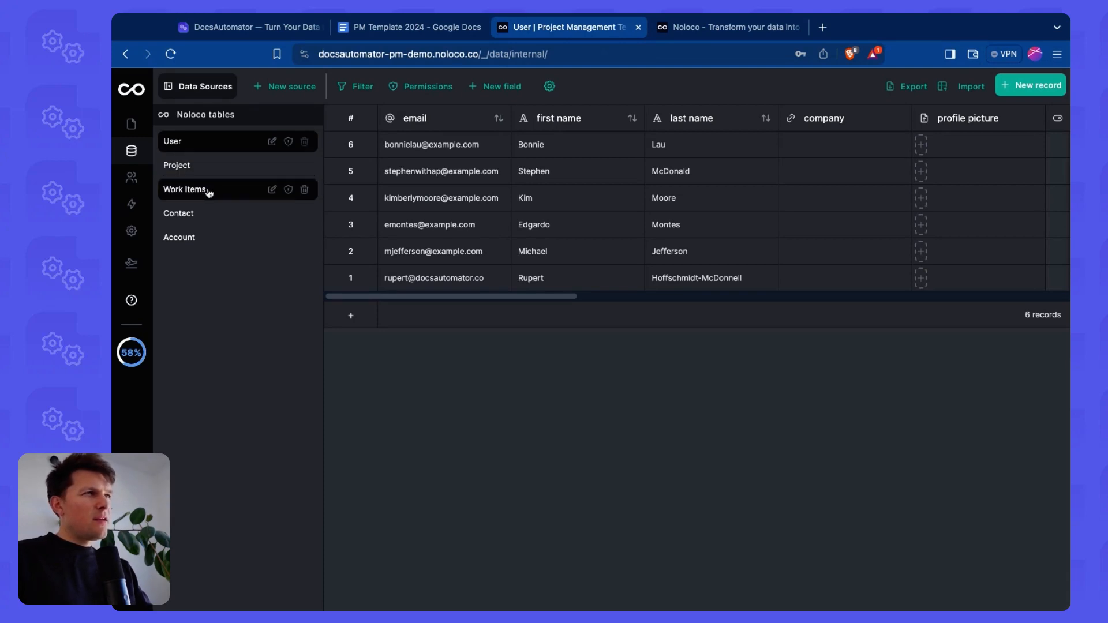
Step: Check the Project table for its work items collection, then return to Workflows
click(177, 165)
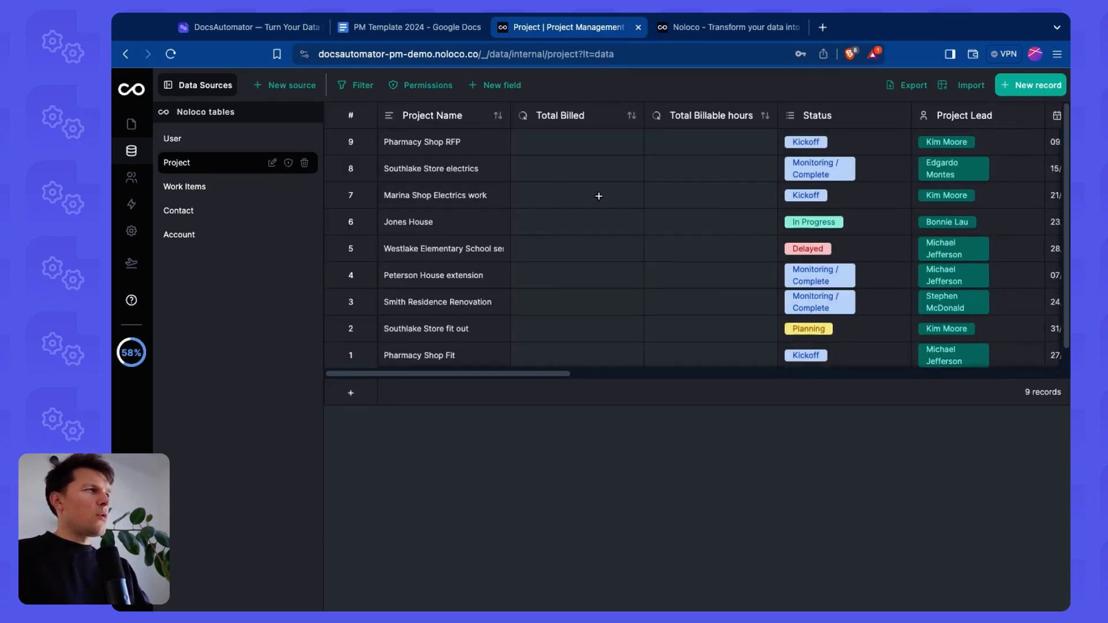
scroll(right, 3)
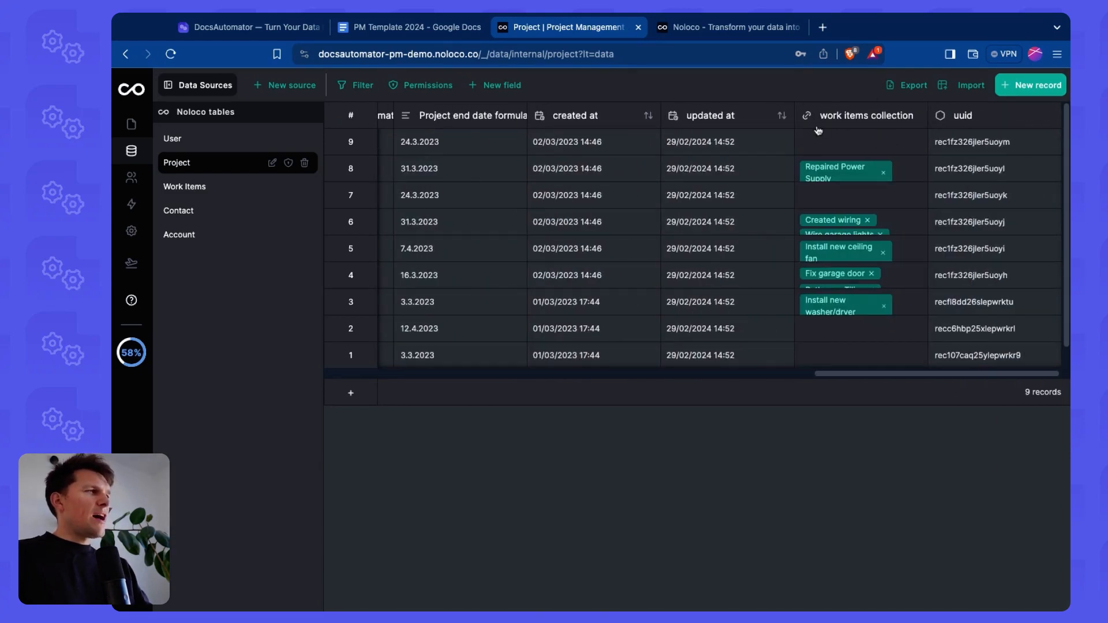
mouse_move(832, 119)
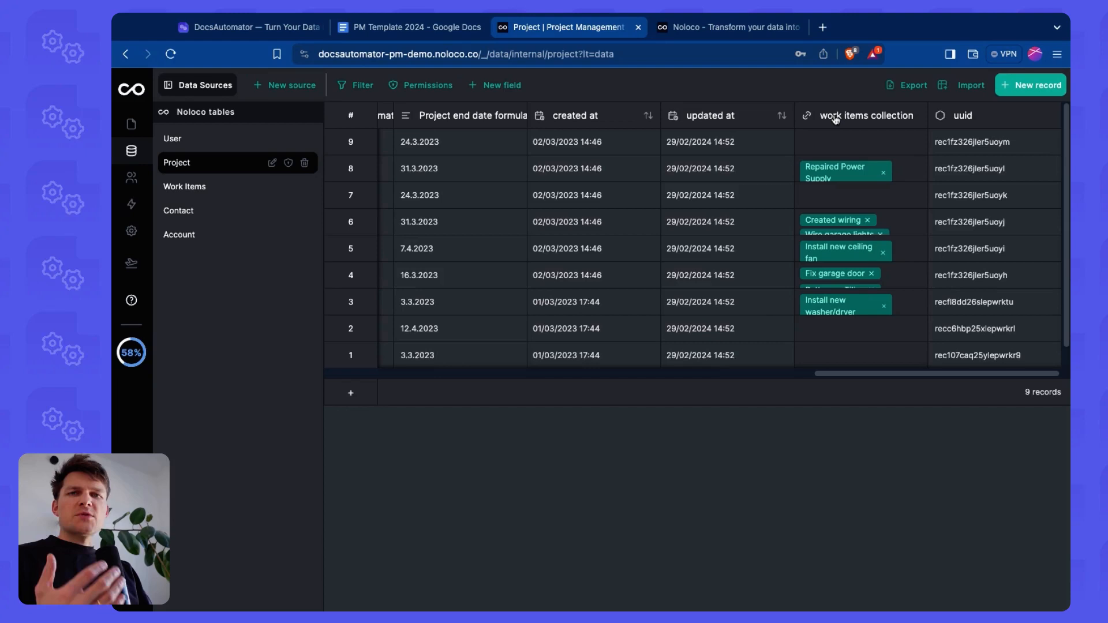
mouse_move(843, 263)
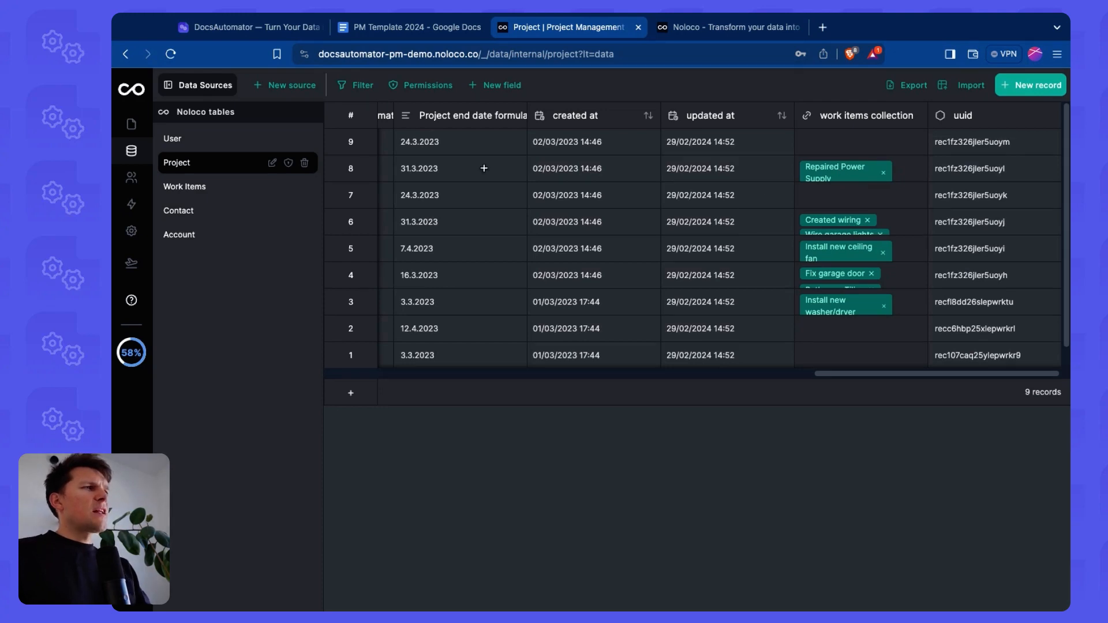
scroll(left, 3)
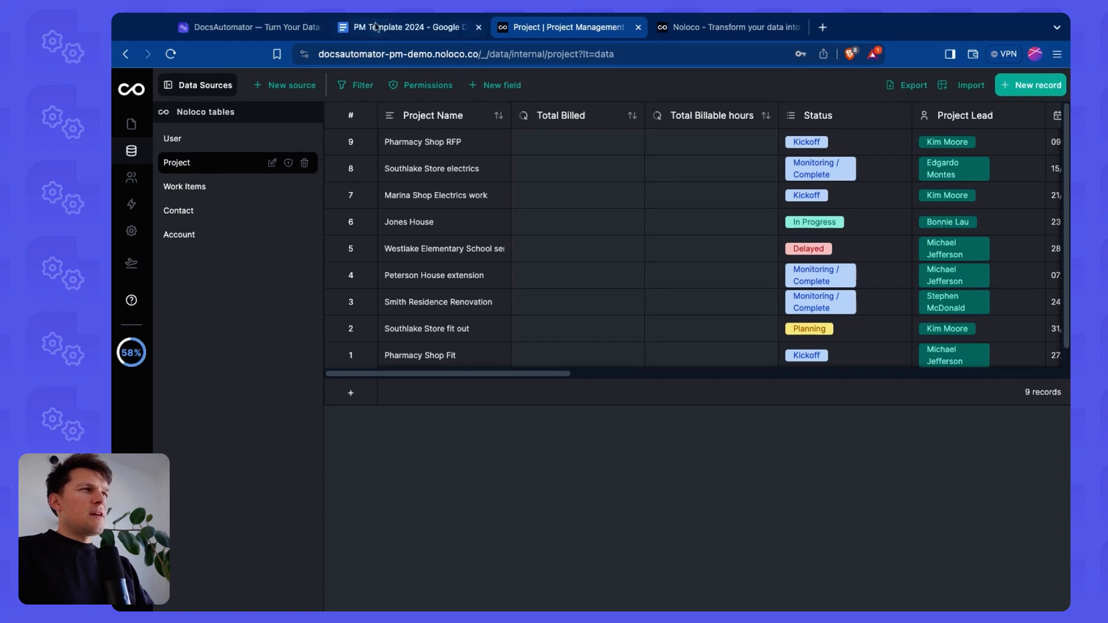
click(406, 26)
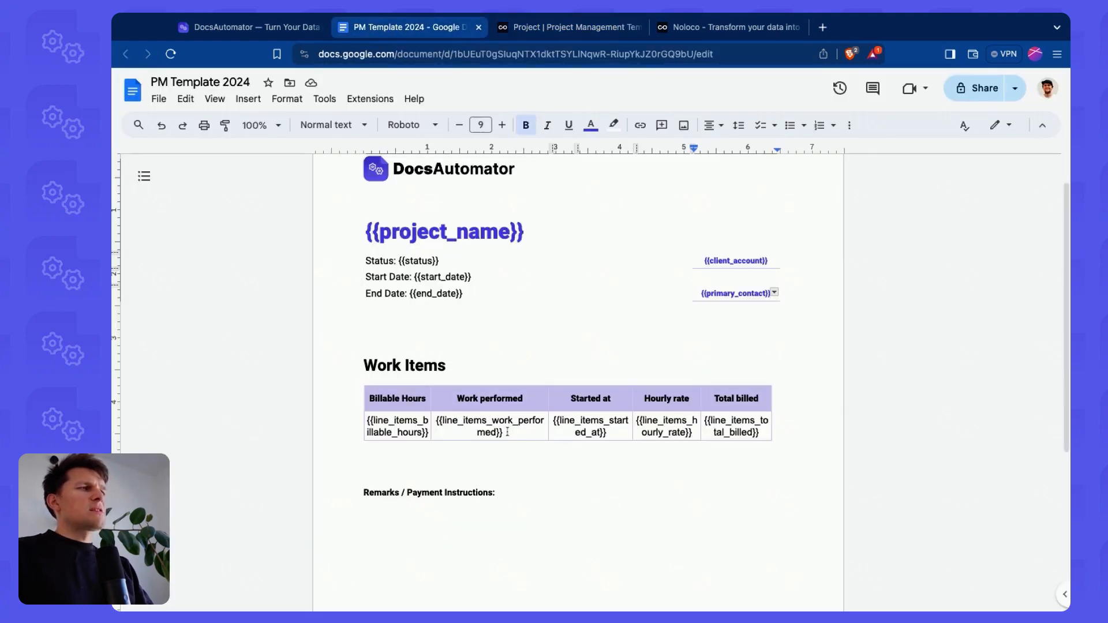
mouse_move(577, 28)
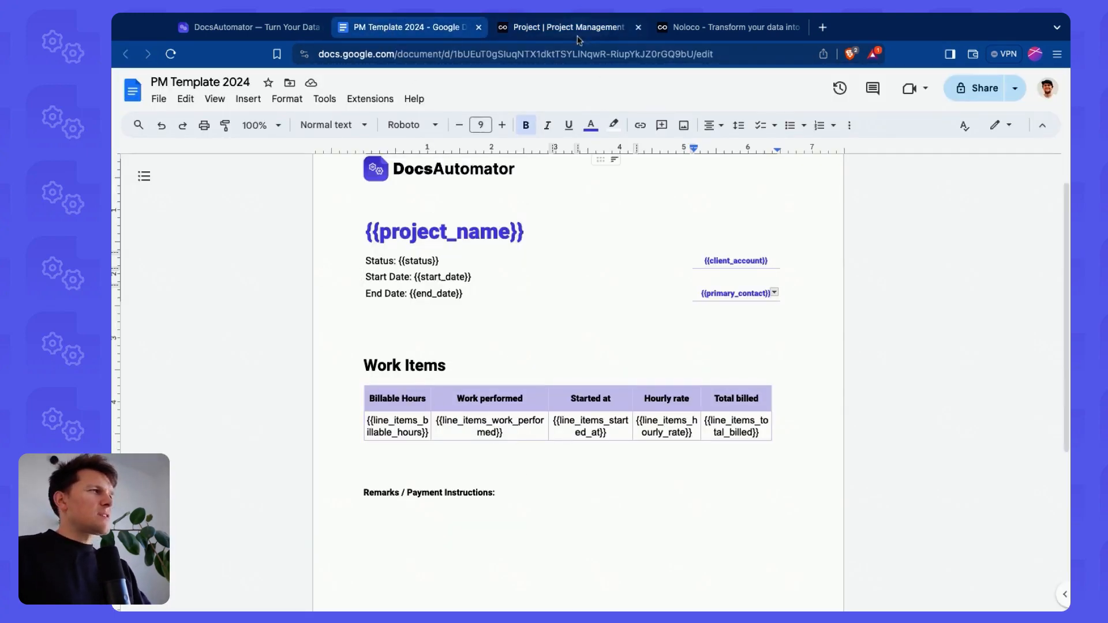
click(568, 26)
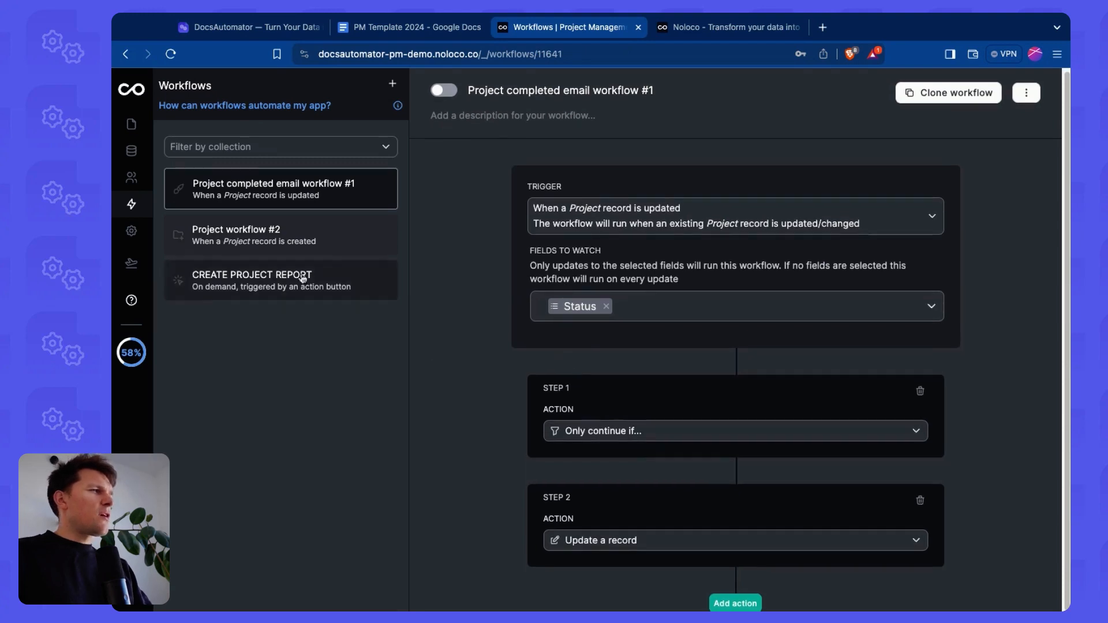
Step: Set the CREATE PROJECT REPORT line items to draw from the project's work items collection
click(281, 279)
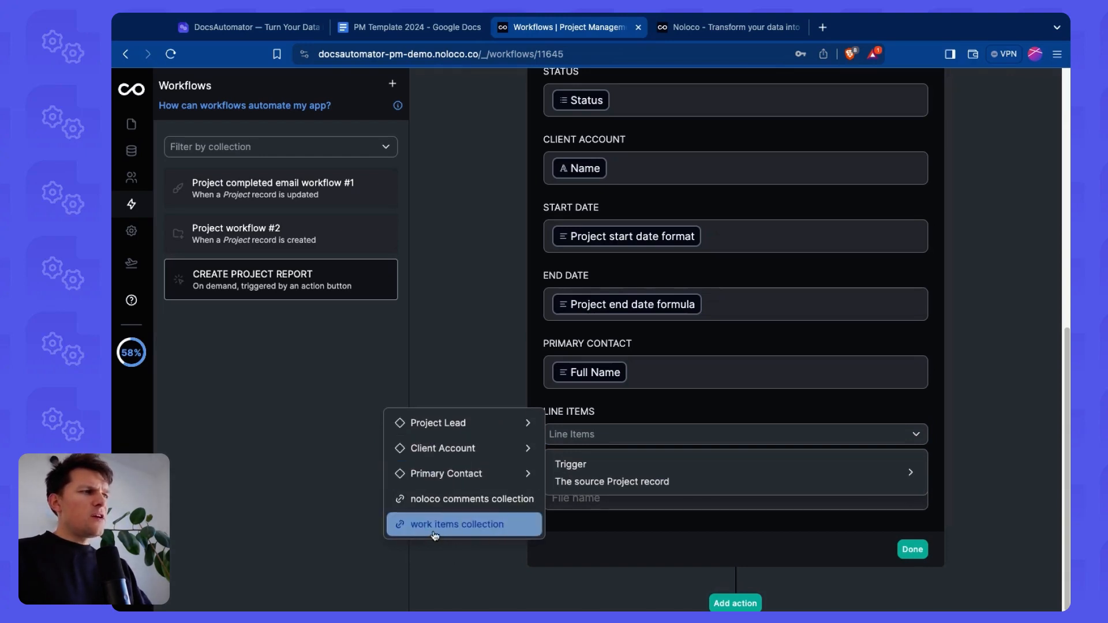
click(457, 524)
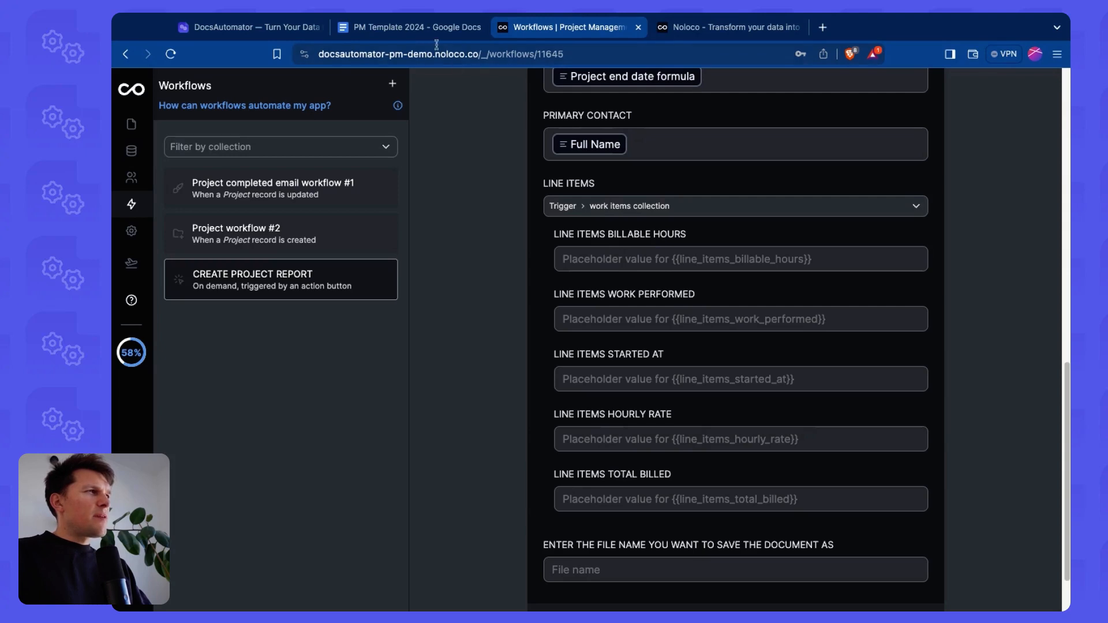
click(409, 26)
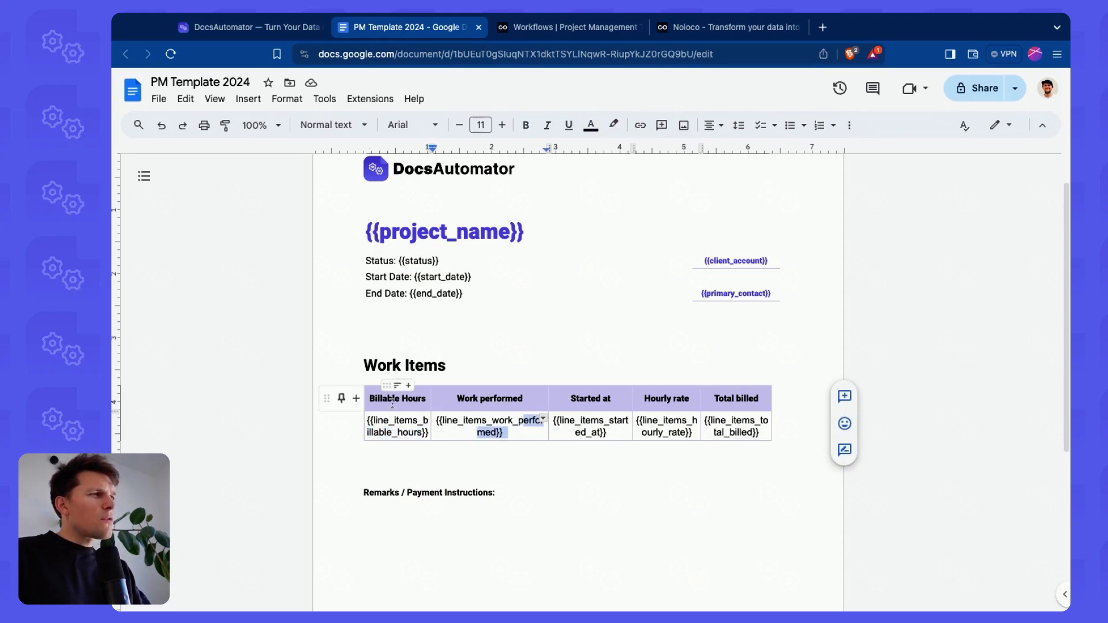
Step: Inspect the Work Items table placeholders and return to the Noloco report workflow
click(506, 433)
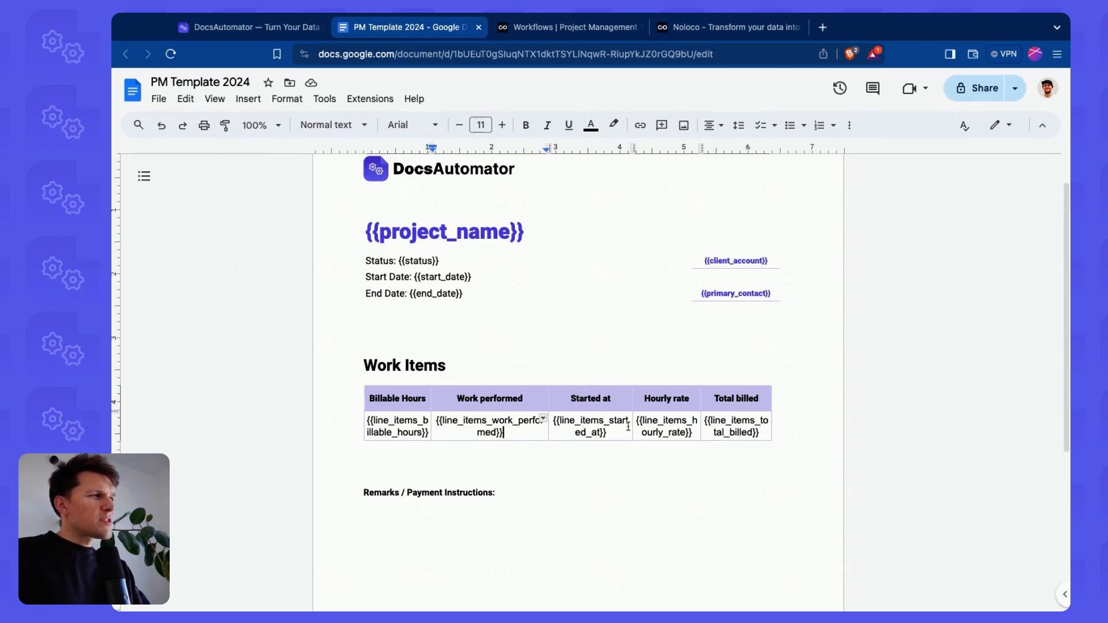
click(569, 27)
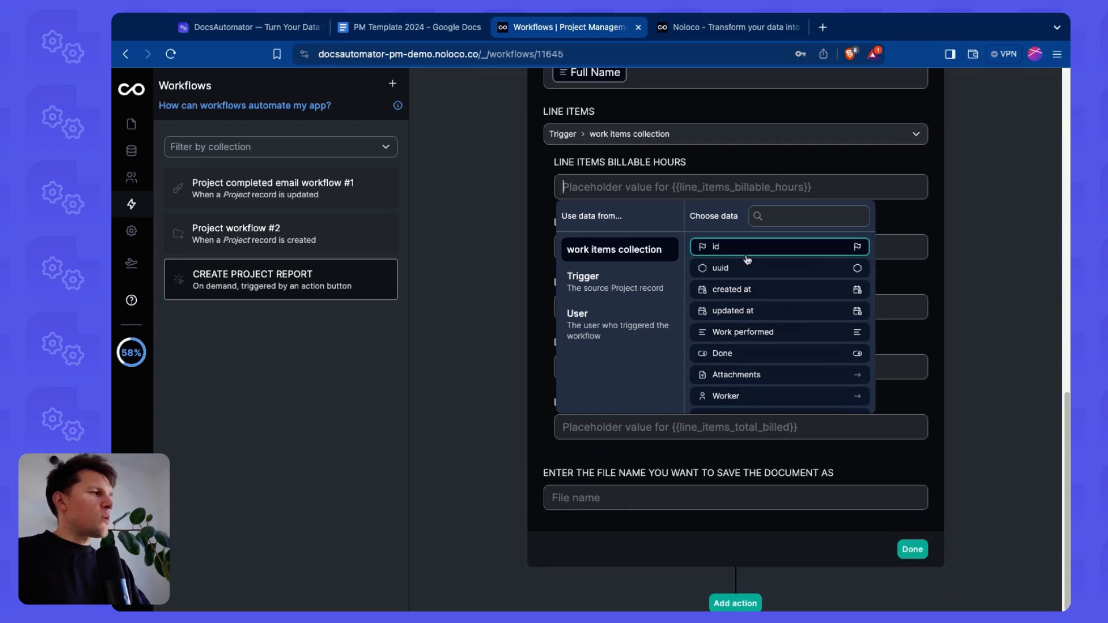
mouse_move(766, 396)
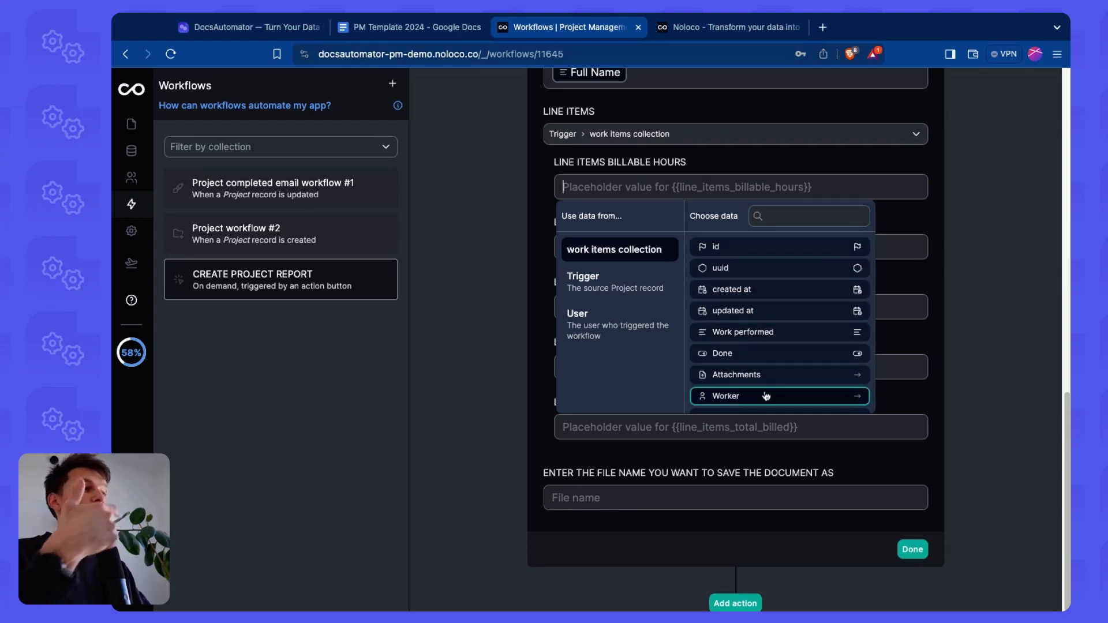
Step: Map the billable hours sub-field to Billable hours and started at to Formula
text(bill)
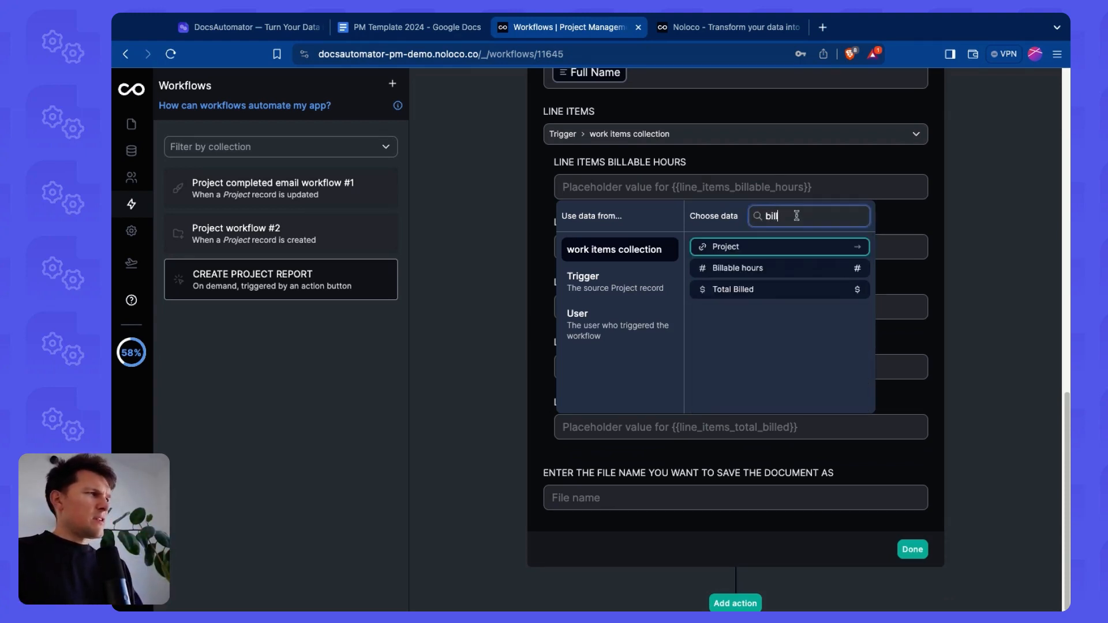
click(777, 247)
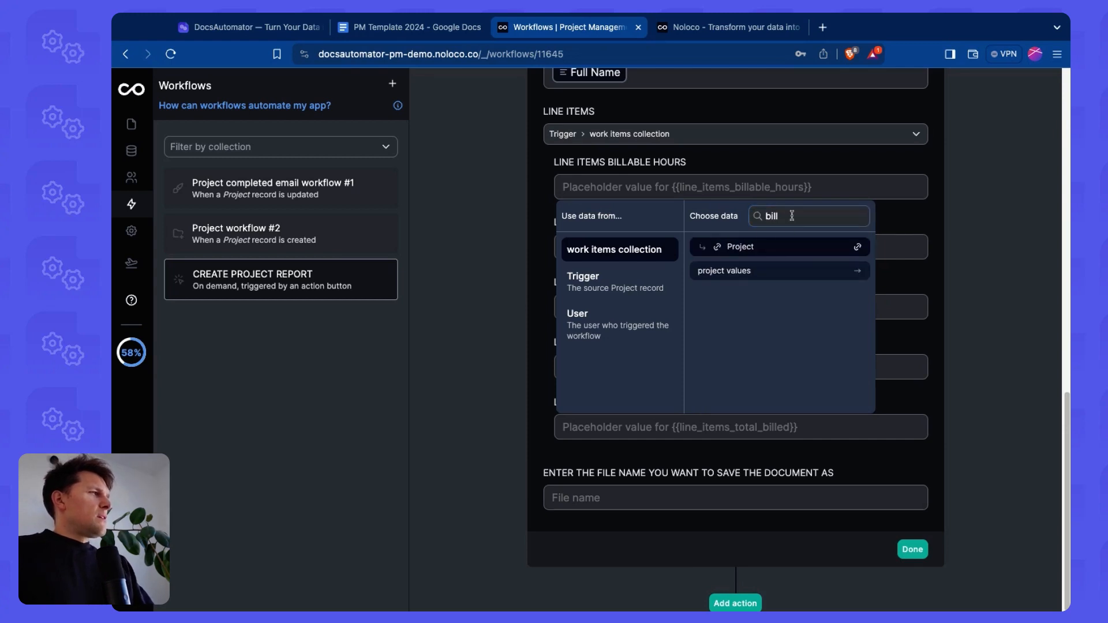
click(737, 276)
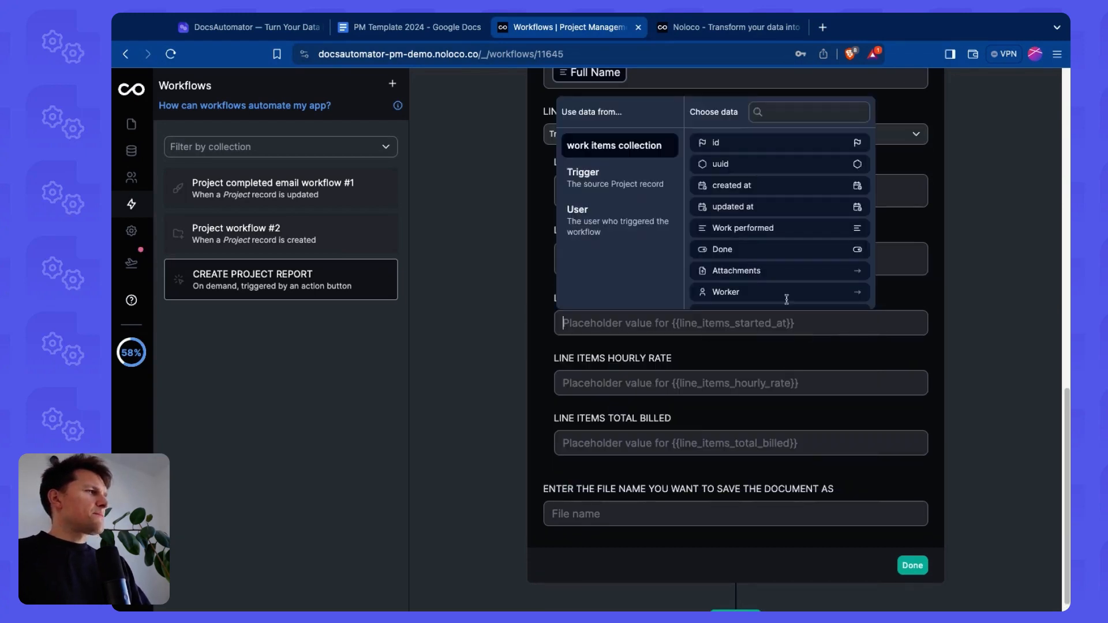
text(sta)
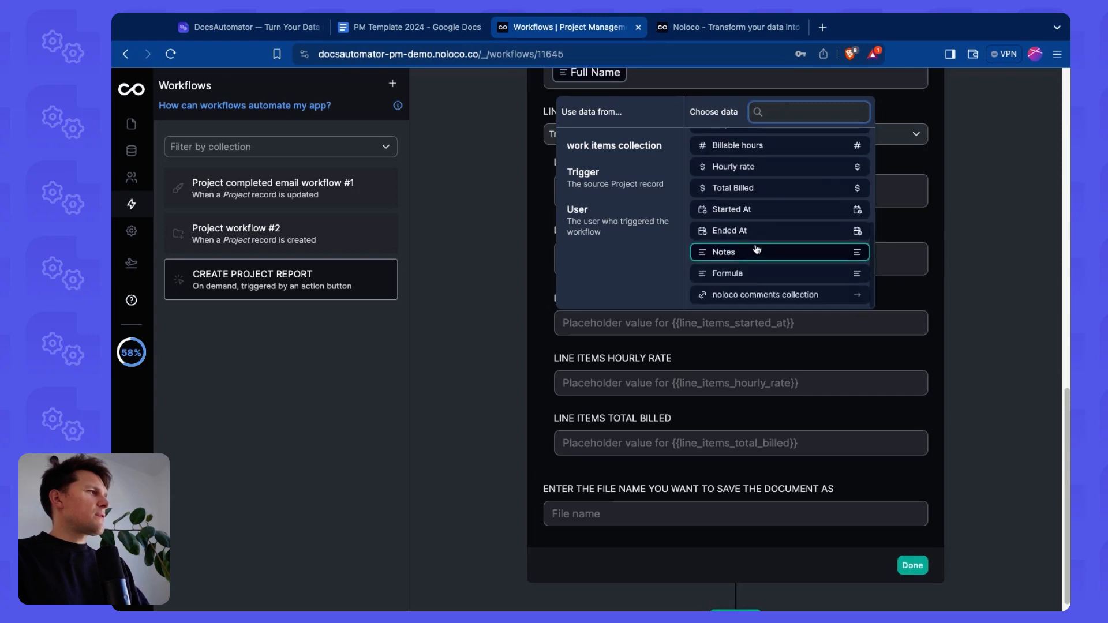
click(727, 274)
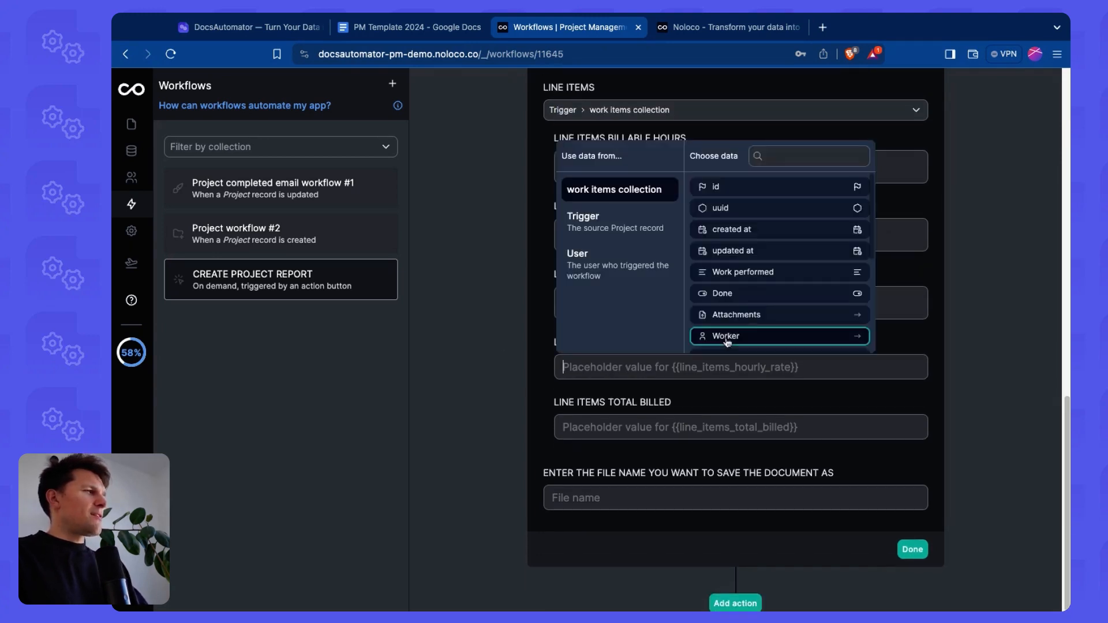
Step: Map the remaining line-item sub-fields to Hourly rate and Total Billed
text(hor)
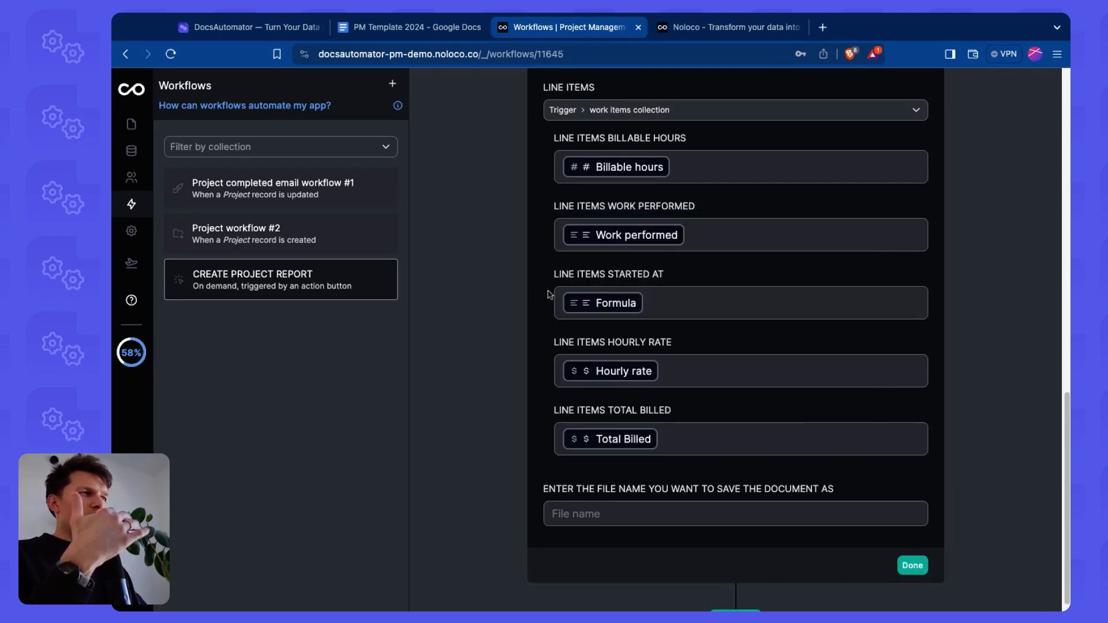
mouse_move(524, 249)
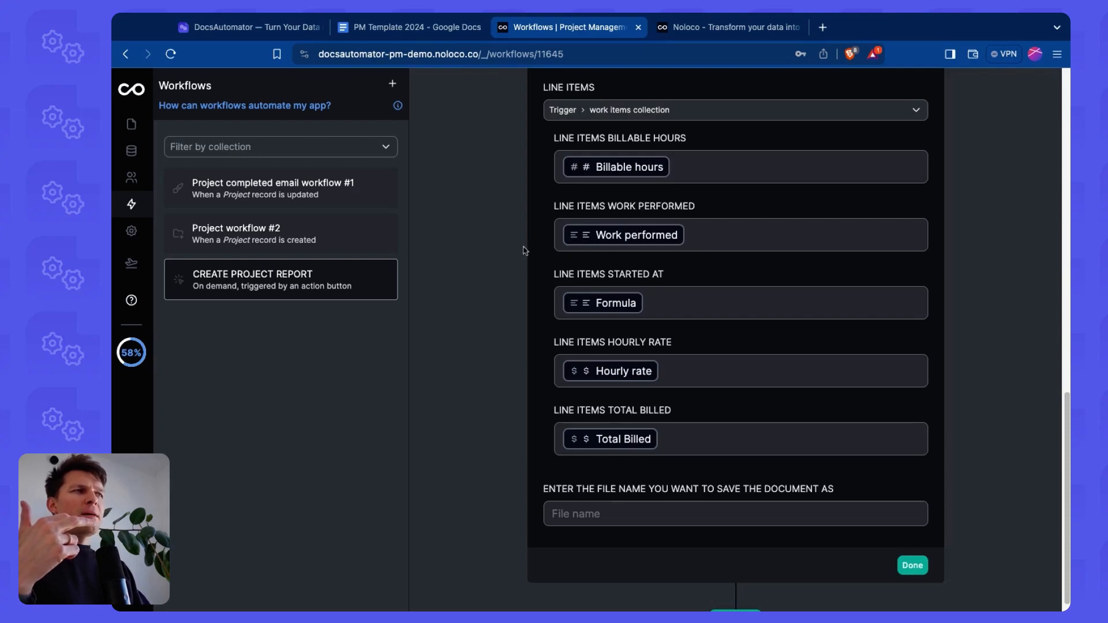
scroll(up, 3)
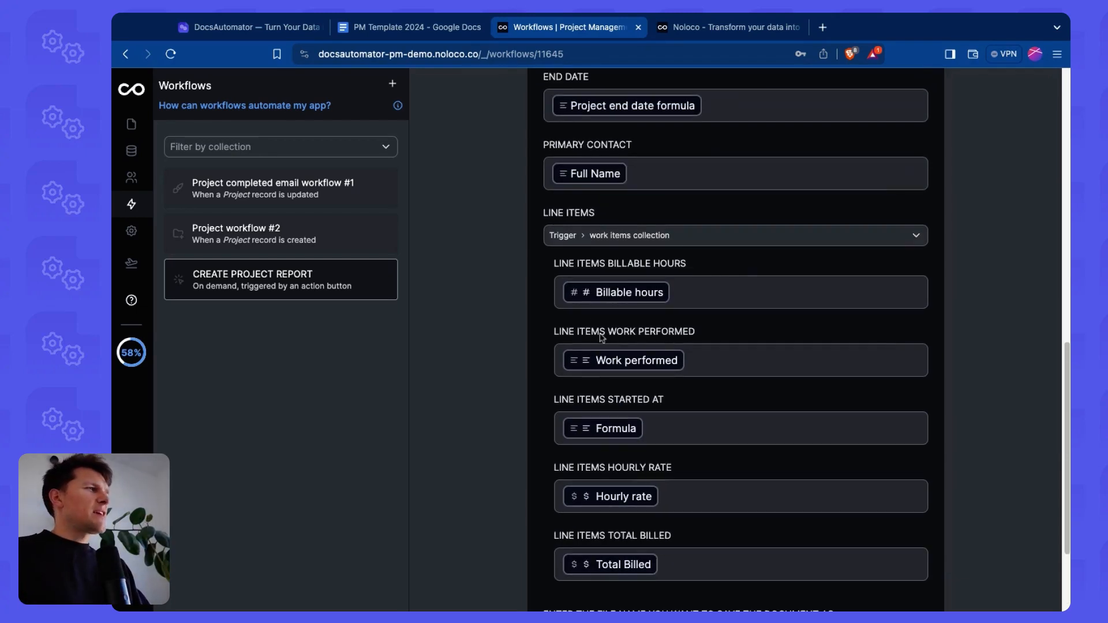
scroll(down, 3)
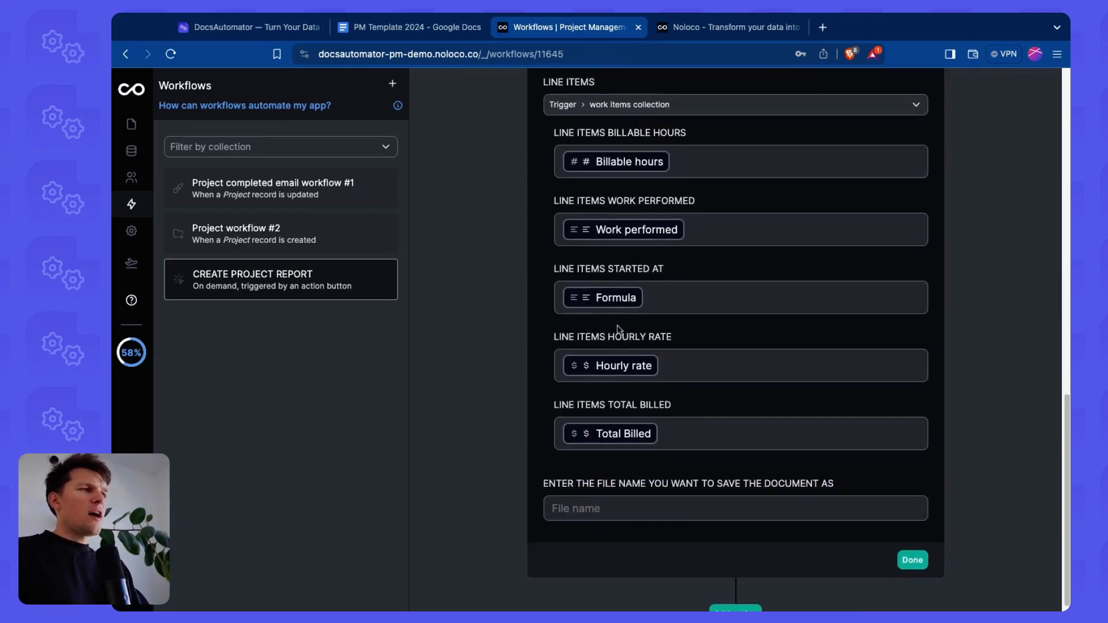
mouse_move(642, 388)
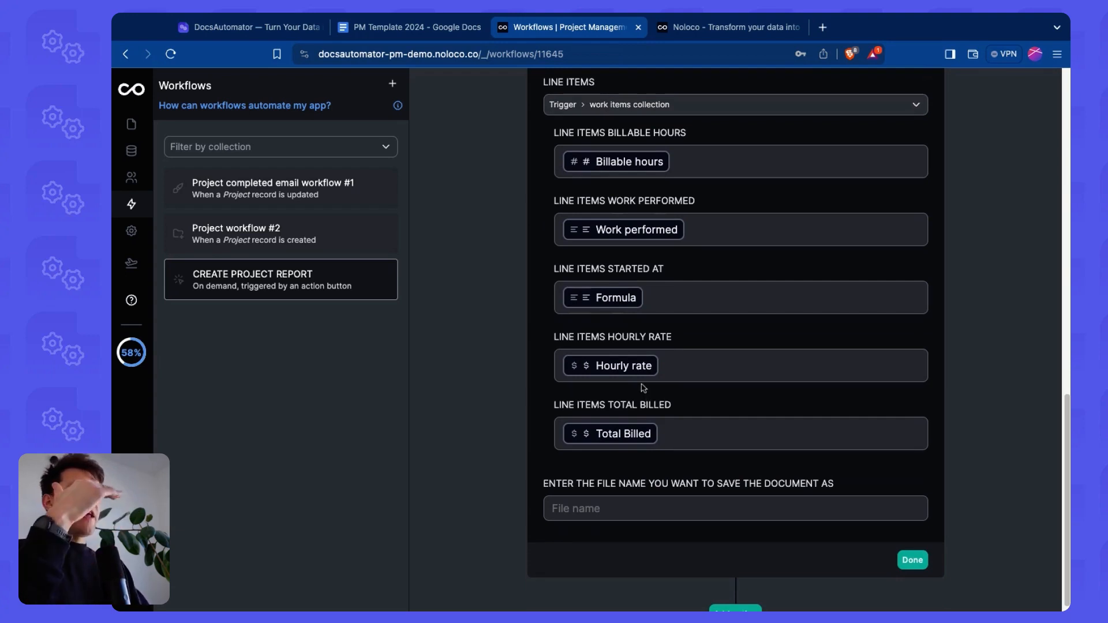
click(616, 297)
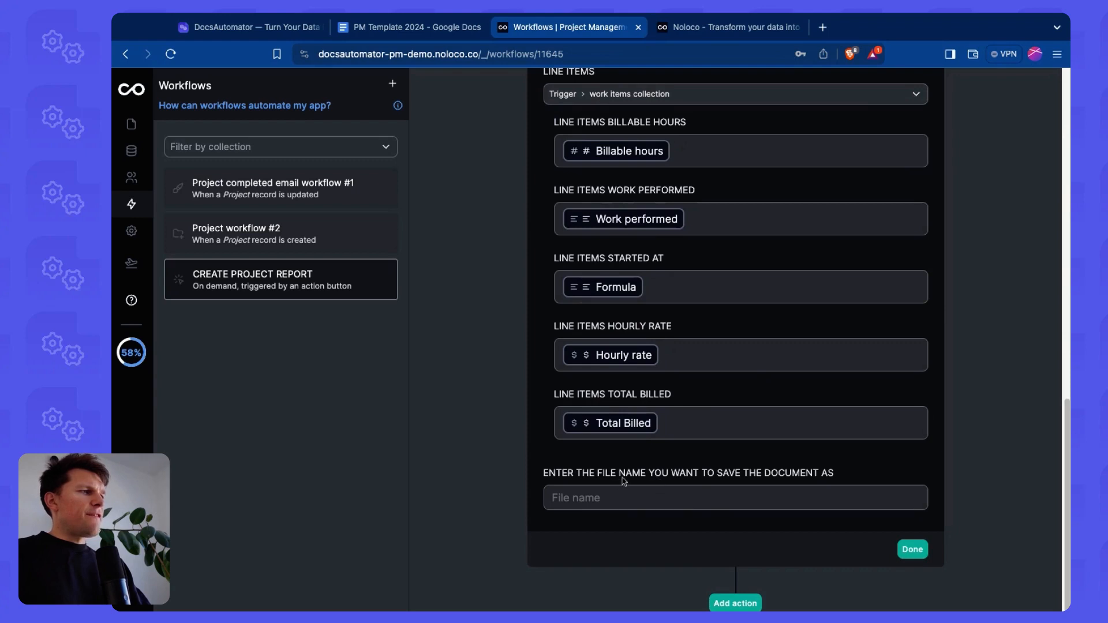
Step: Name the generated file after the trigger's Project Name and finish the document step
click(616, 288)
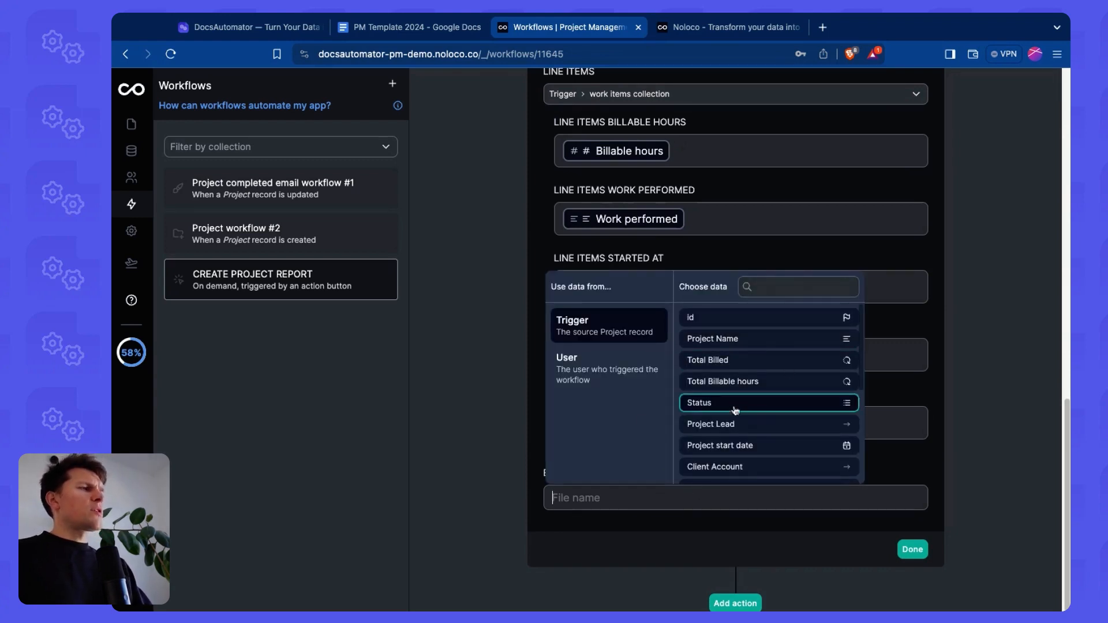
click(712, 338)
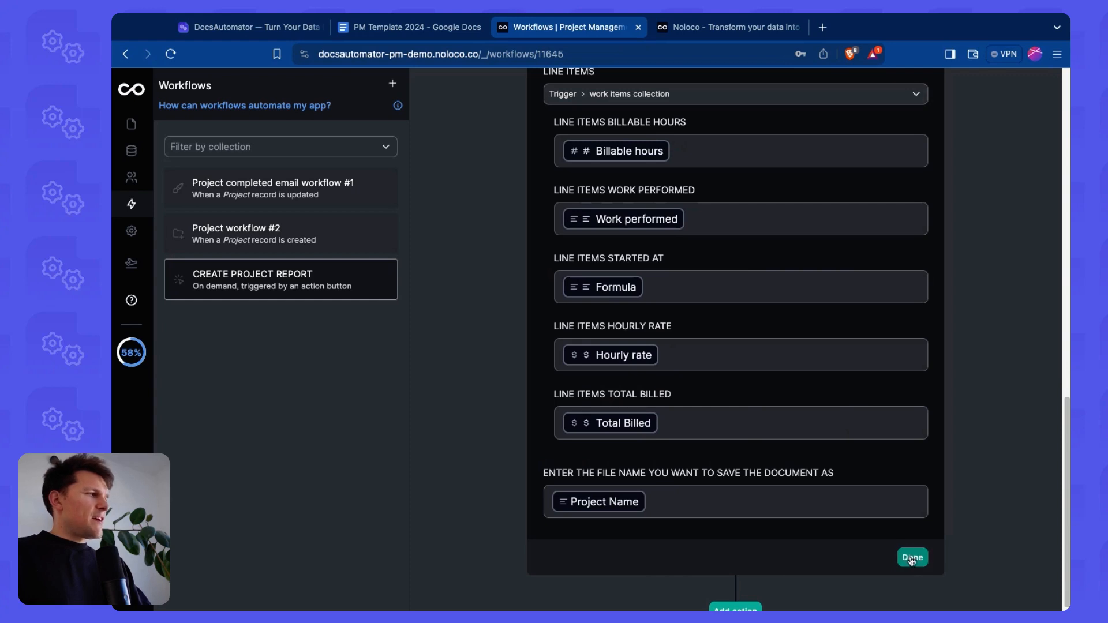
click(912, 558)
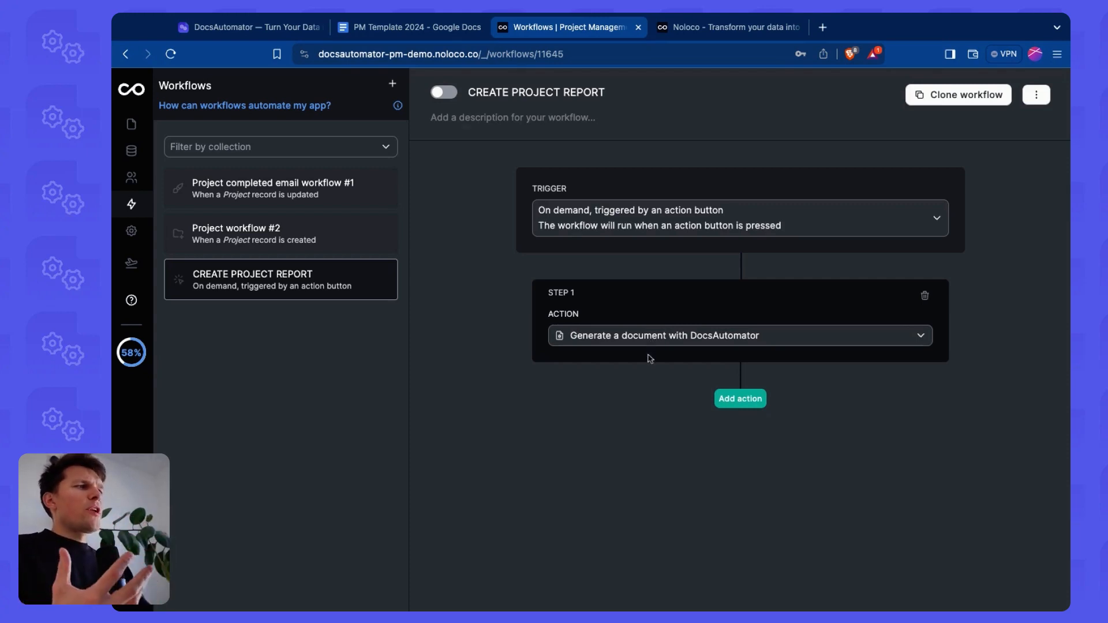
Step: Add an Update a record step writing Step 1's docsAutomatorFile into the triggering Project's Report field
click(740, 398)
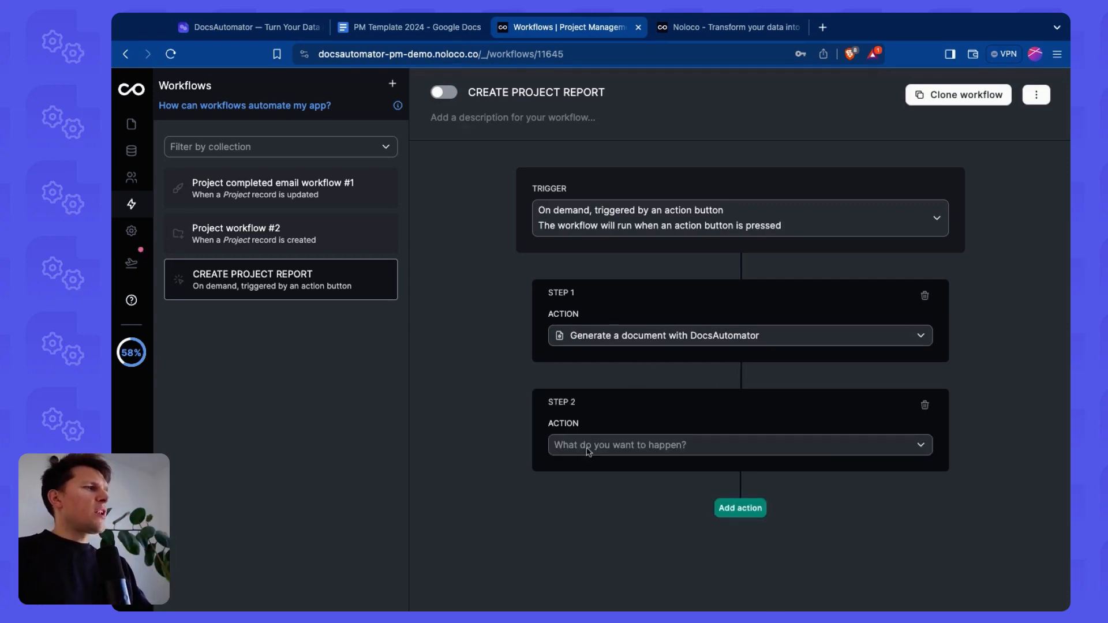
click(739, 444)
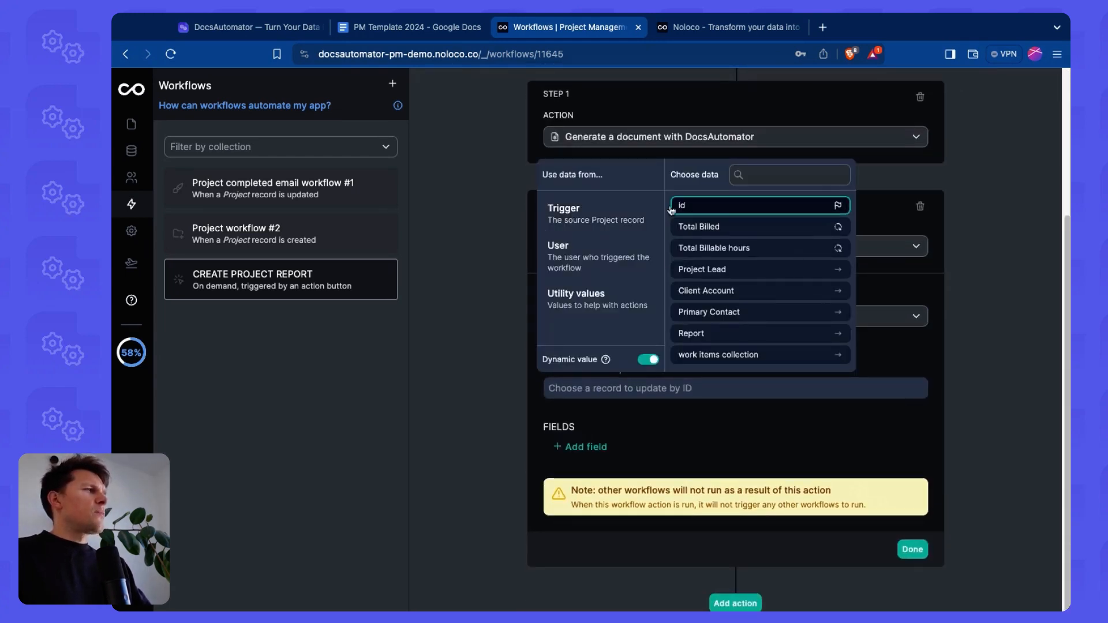
click(596, 212)
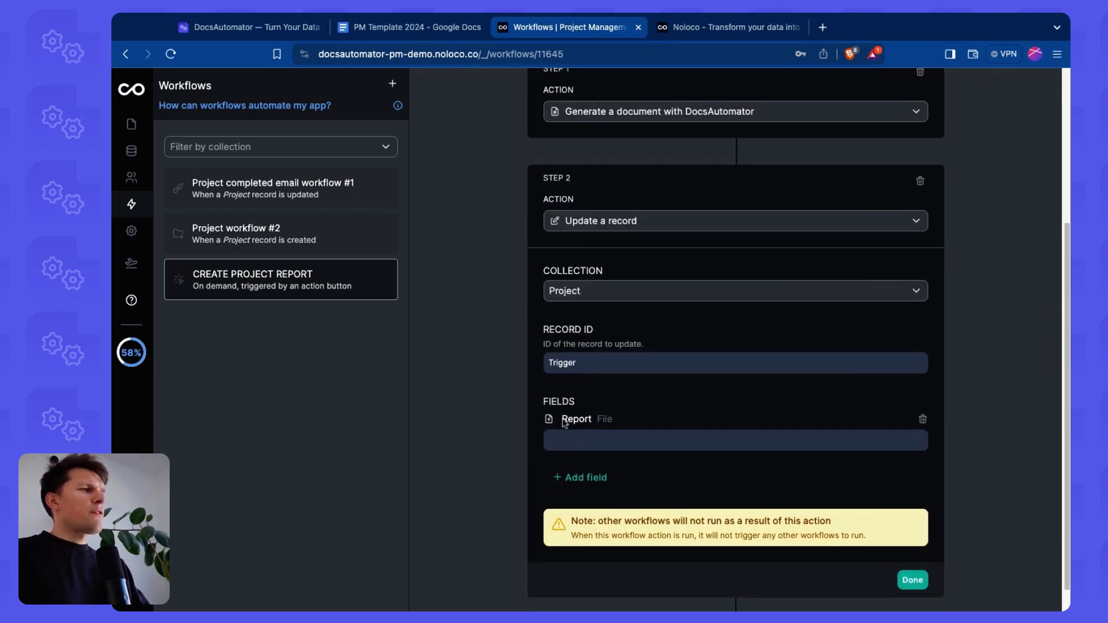
click(735, 439)
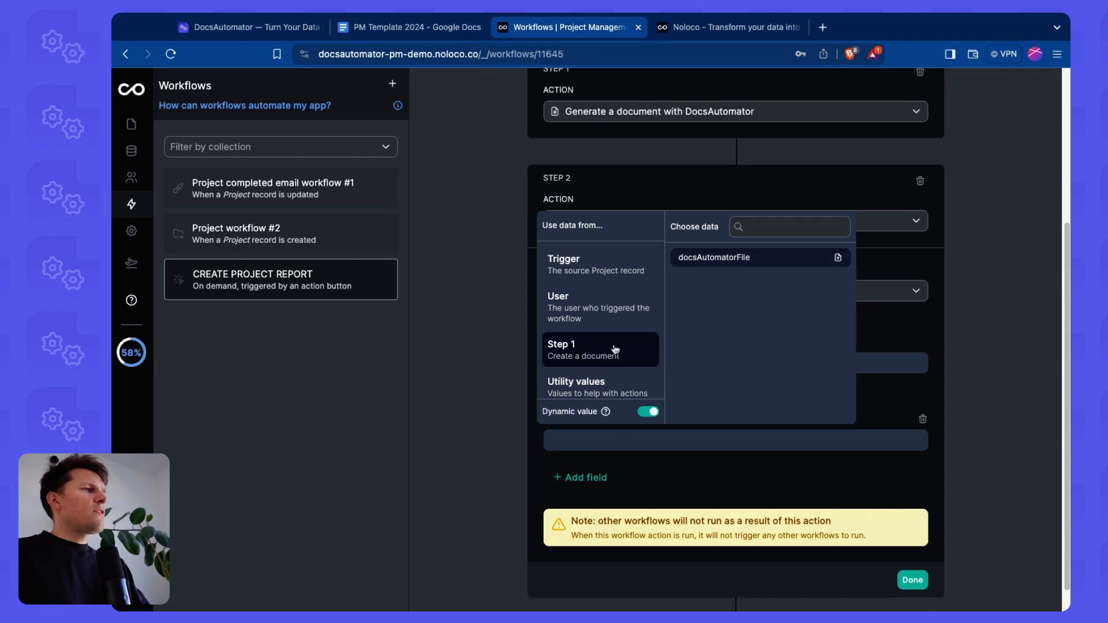
mouse_move(624, 362)
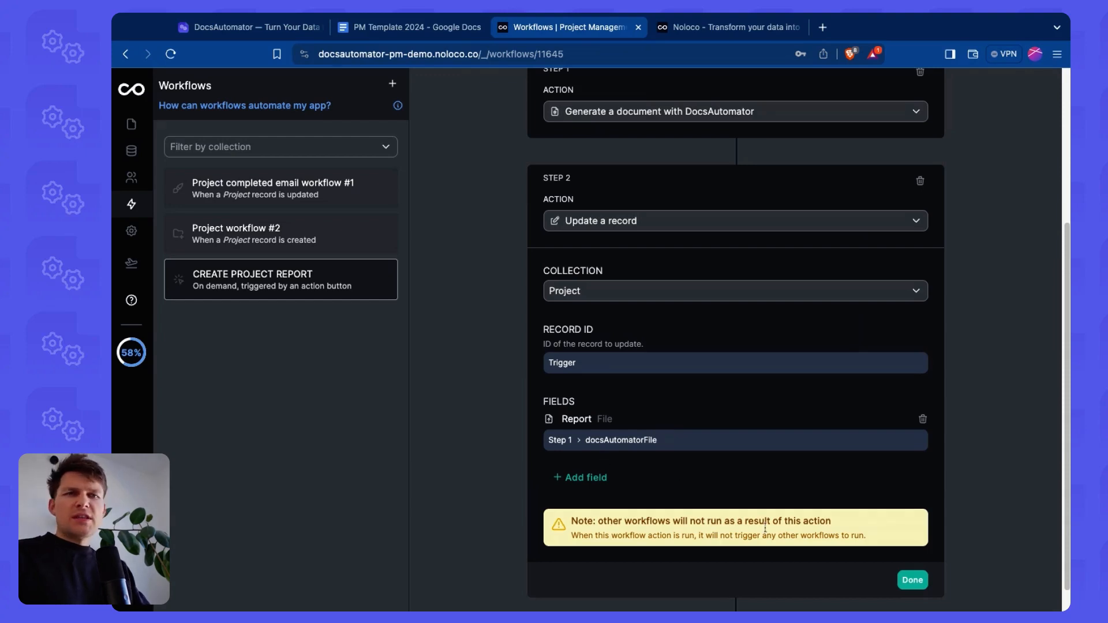
click(912, 580)
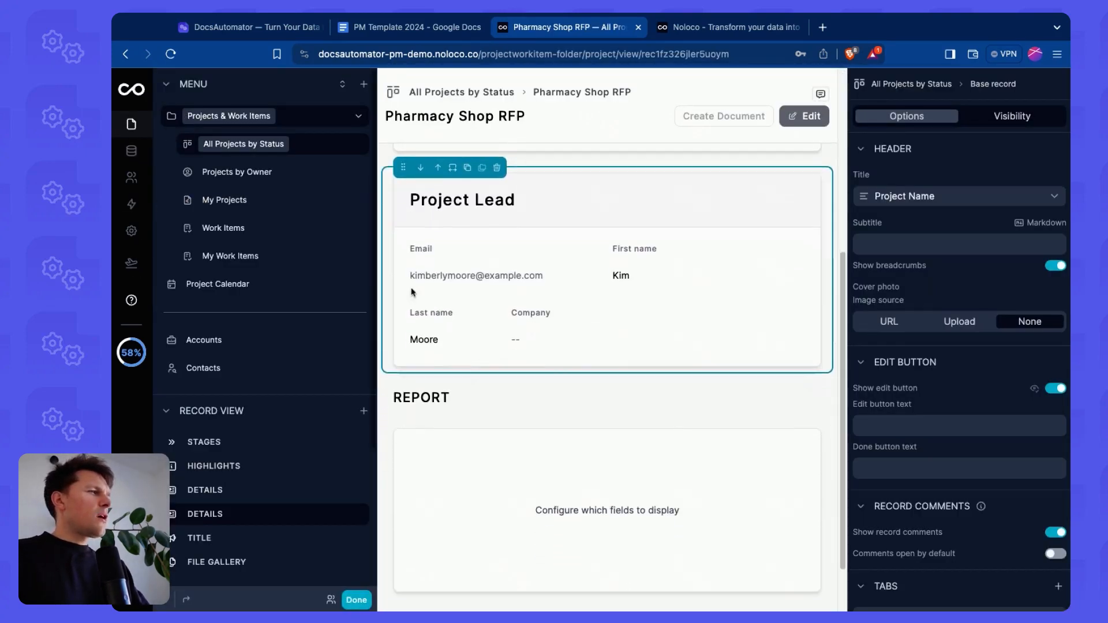
Step: Scroll the Pharmacy Shop RFP record page down to its REPORT file gallery section
scroll(down, 3)
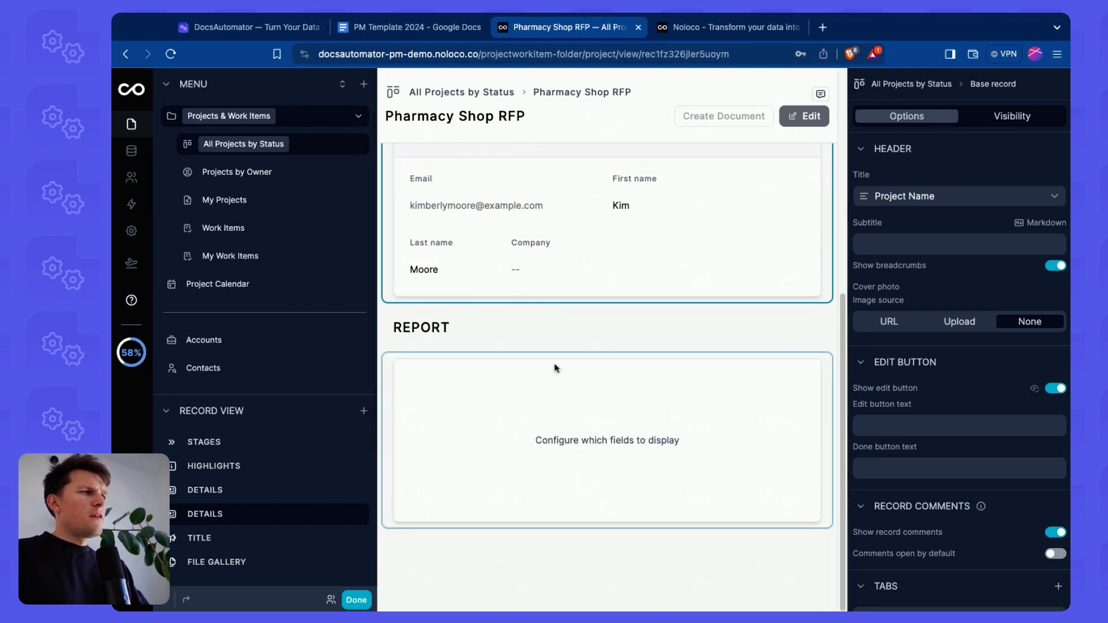
mouse_move(499, 400)
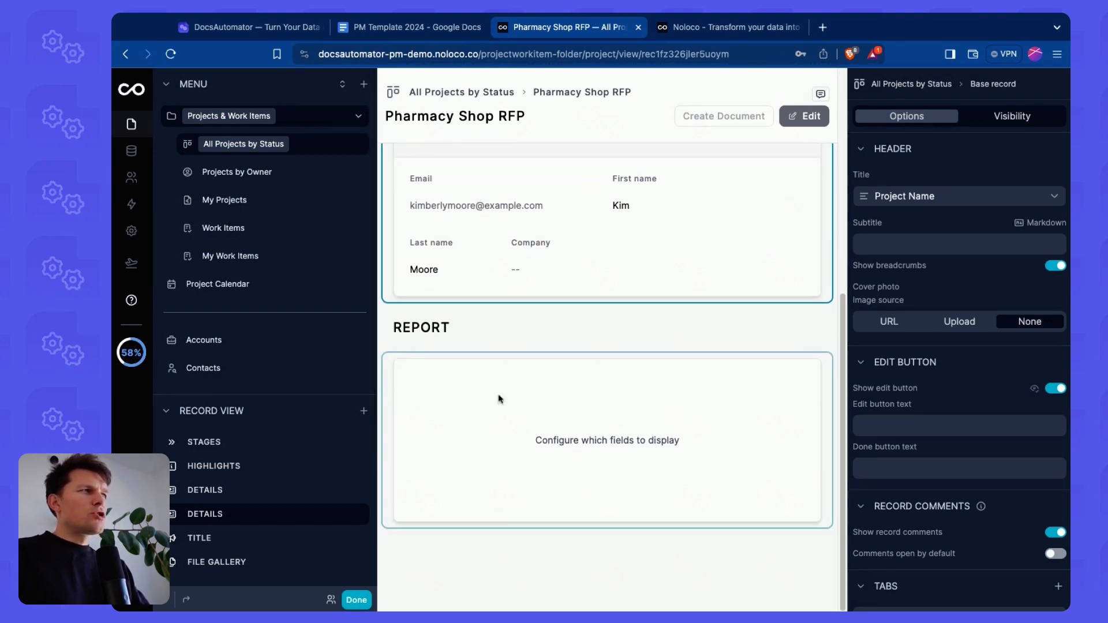
mouse_move(613, 455)
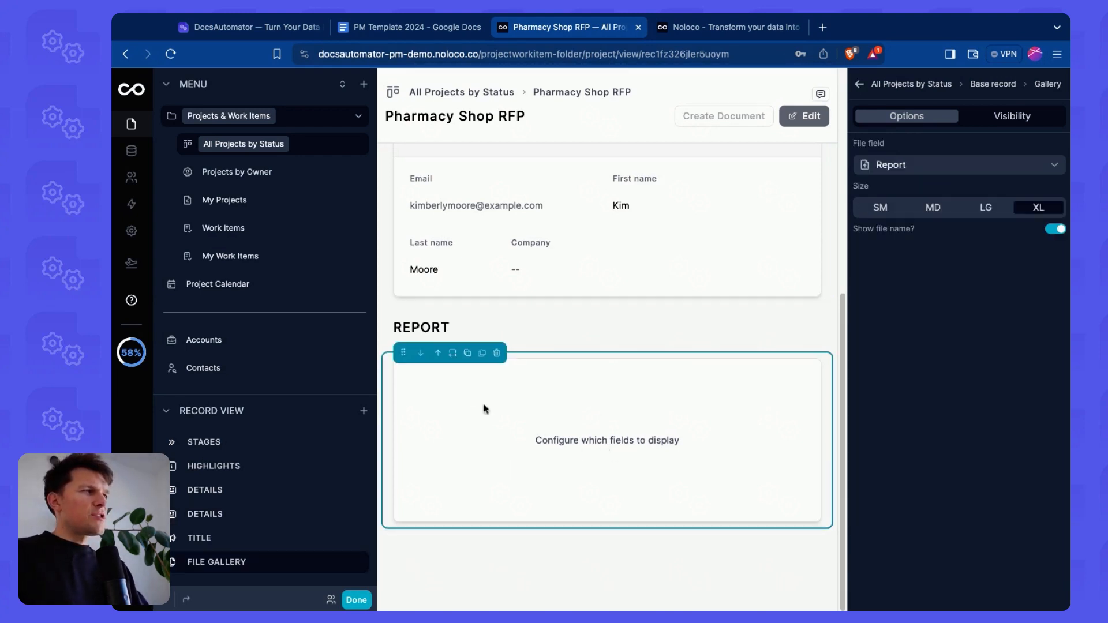
mouse_move(440, 407)
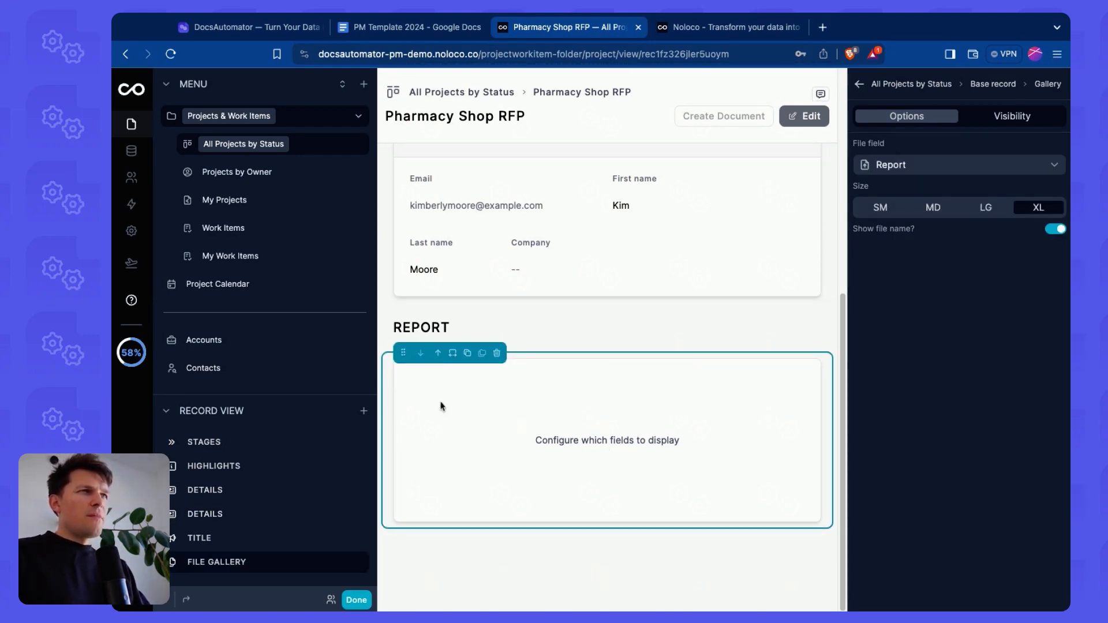
mouse_move(408, 546)
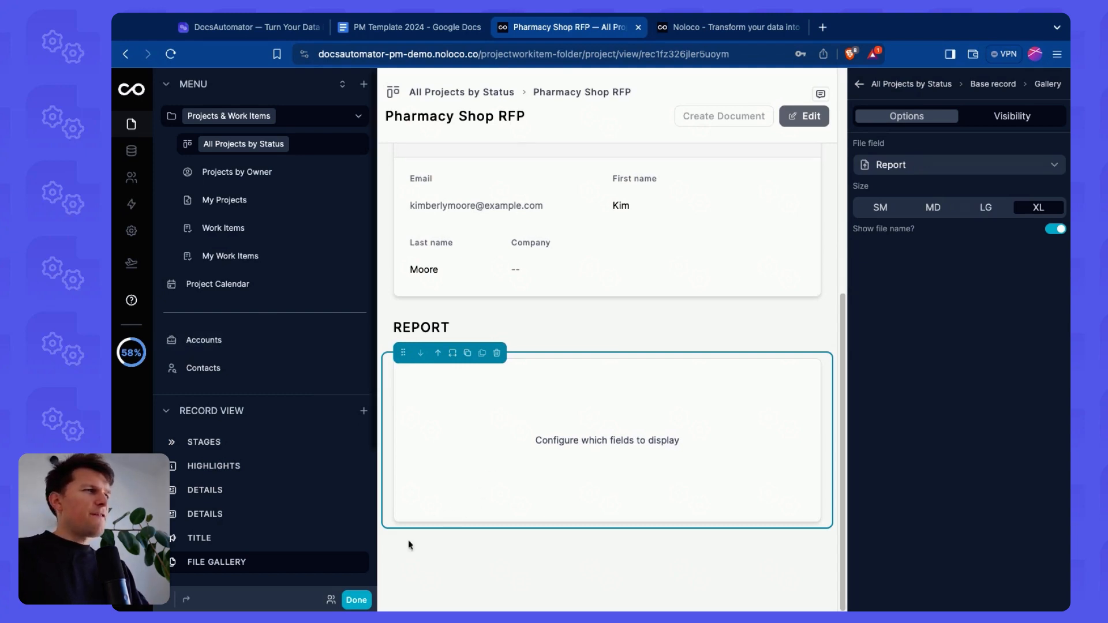
Step: Run Create Document for Pharmacy Shop RFP and dismiss the 'Workflow not found' error
click(357, 600)
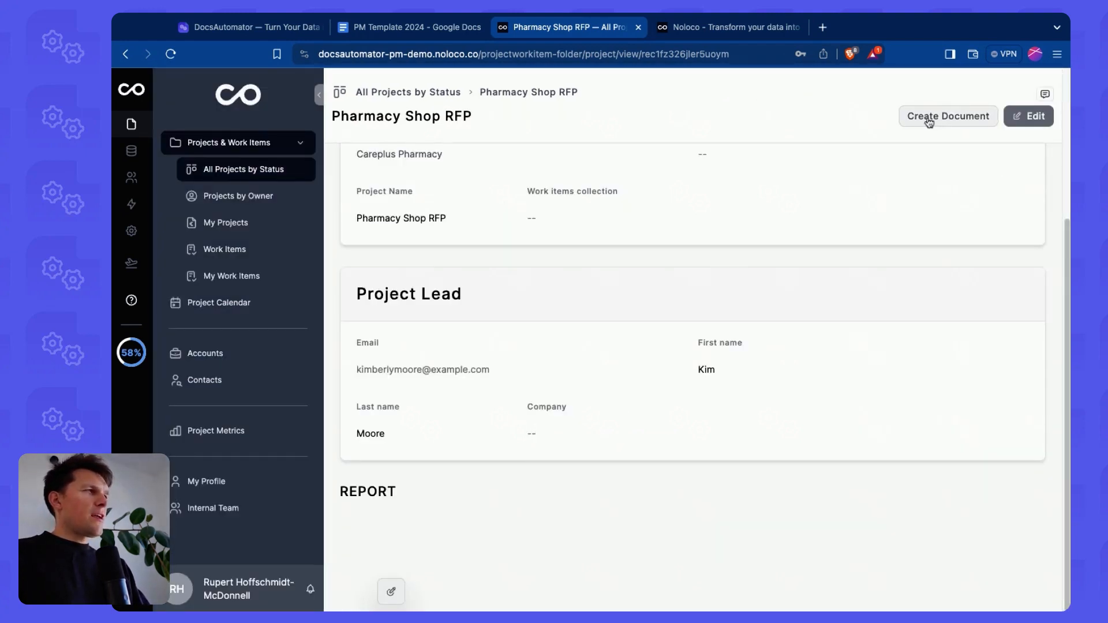
click(948, 116)
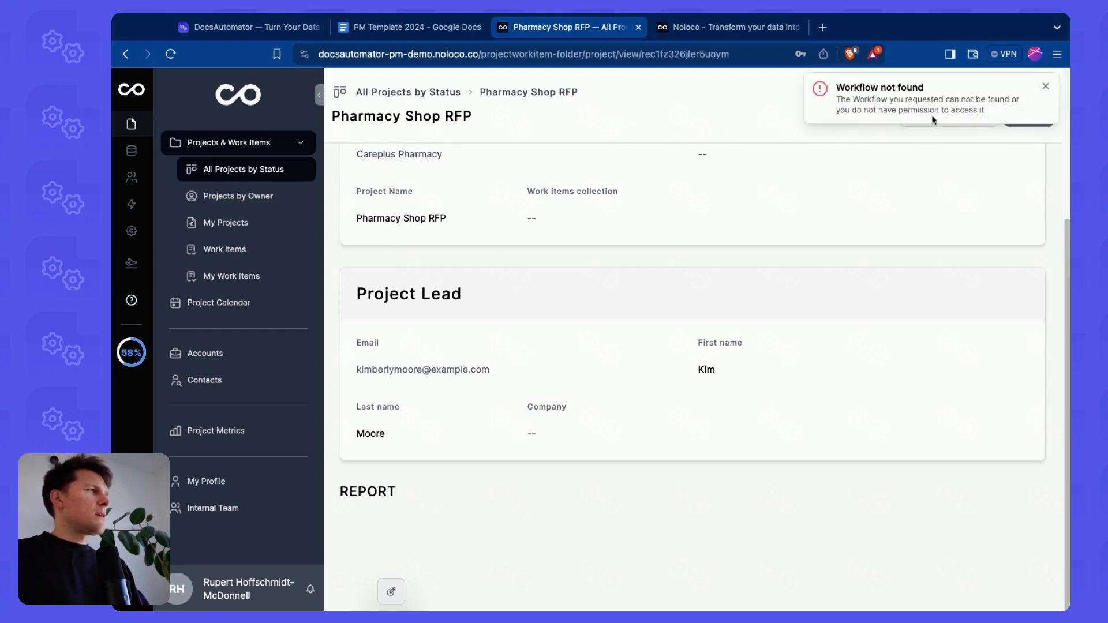
click(132, 205)
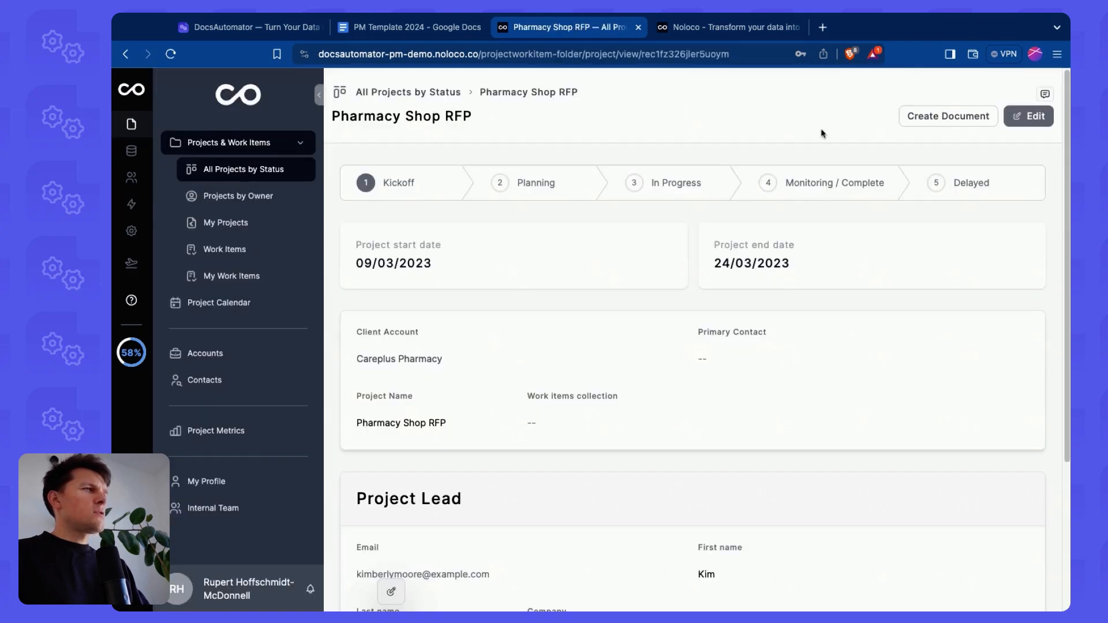
mouse_move(396, 590)
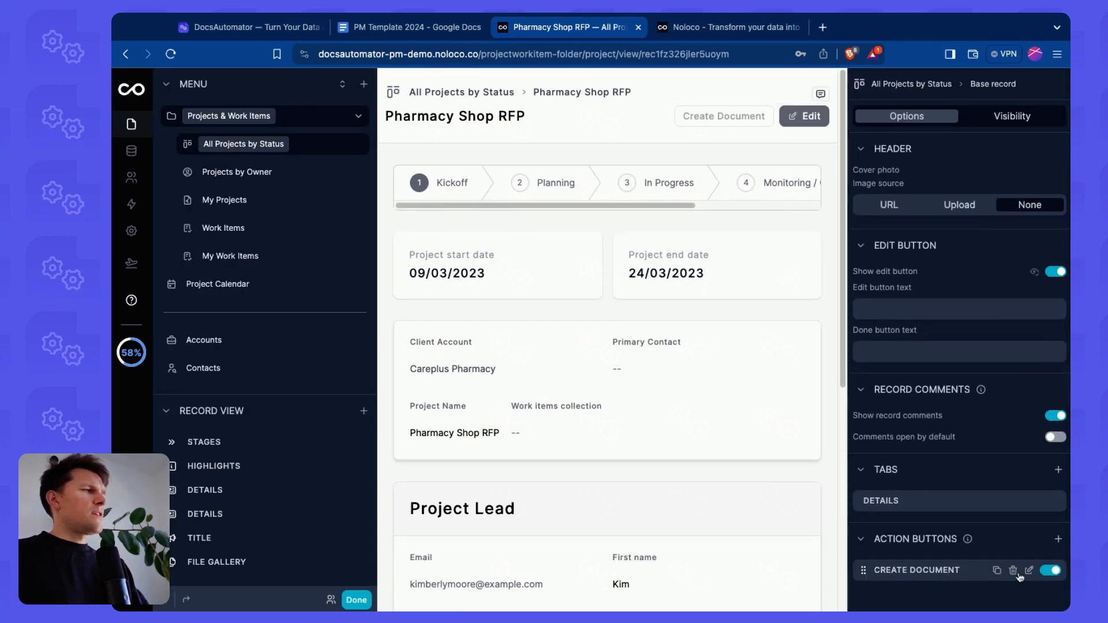
Step: Point the Create Document action at the CREATE PROJECT REPORT workflow and finish editing
click(1029, 570)
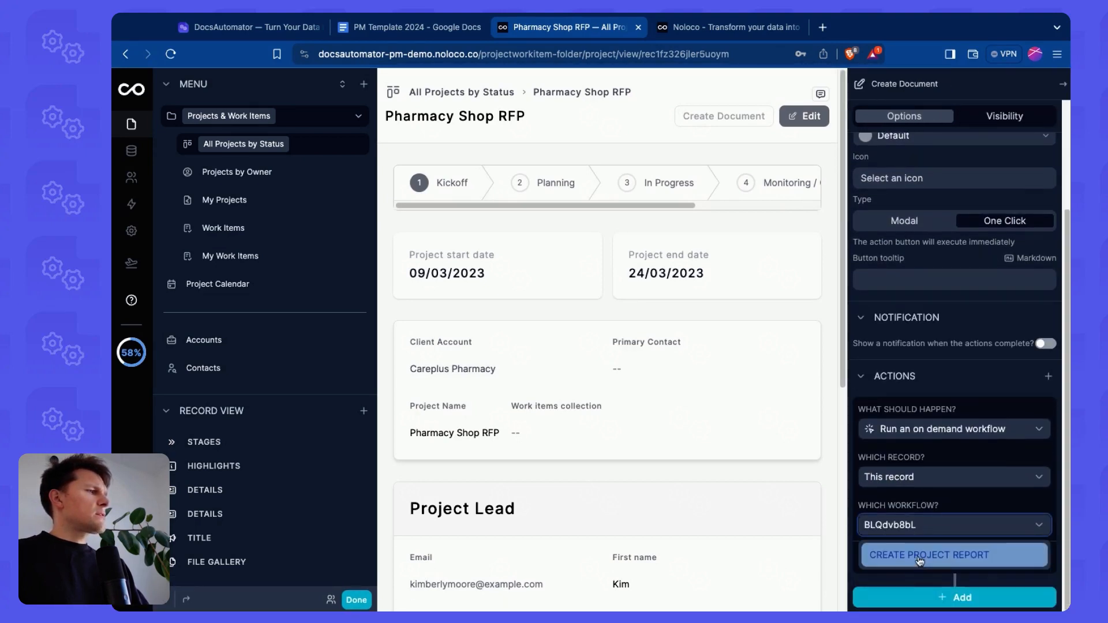
click(952, 555)
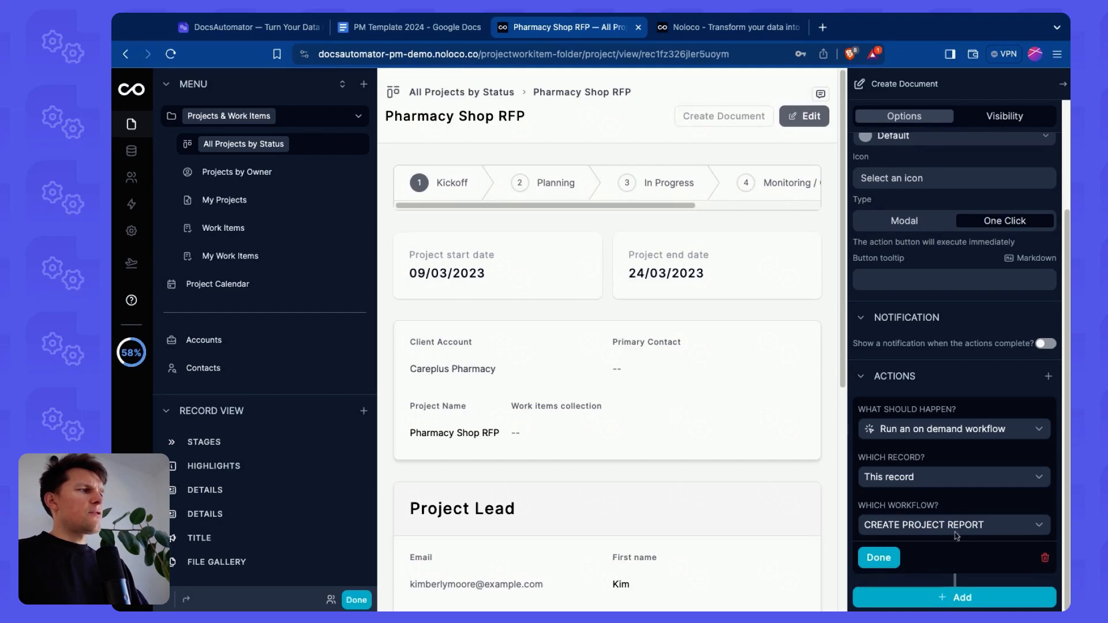
scroll(up, 3)
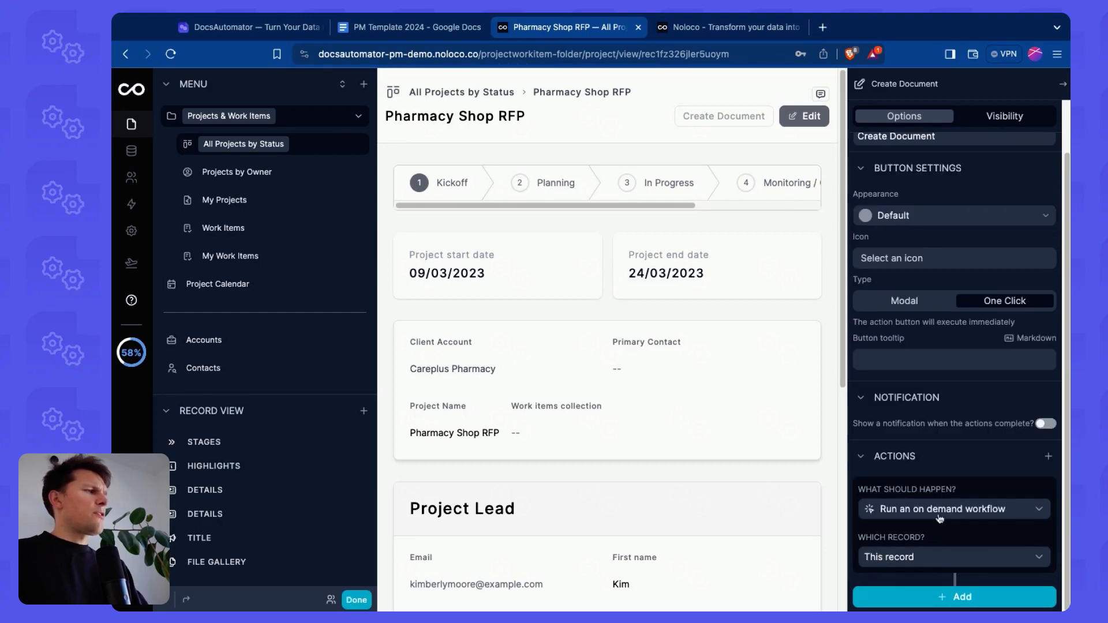
click(356, 601)
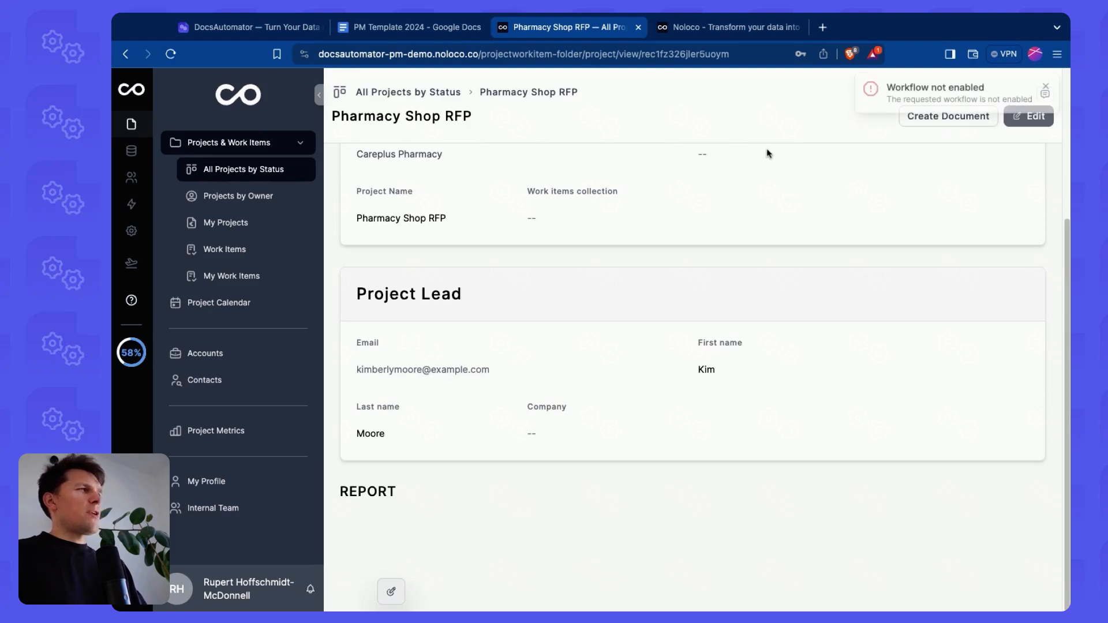
Step: Enable the CREATE PROJECT REPORT workflow and return to the project record's Report section
click(132, 204)
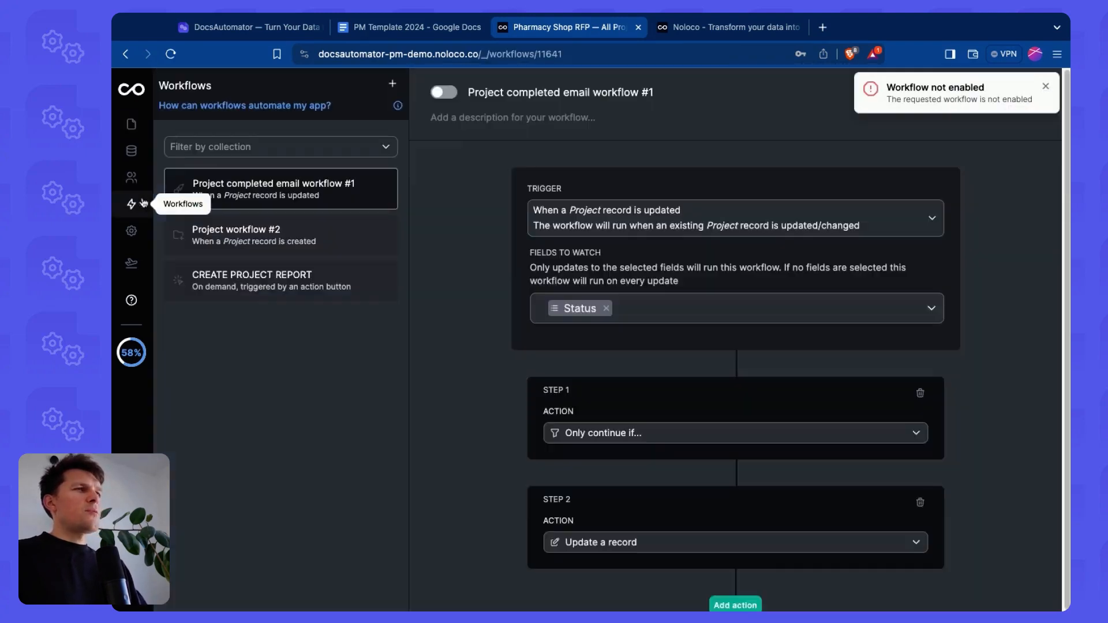
click(279, 279)
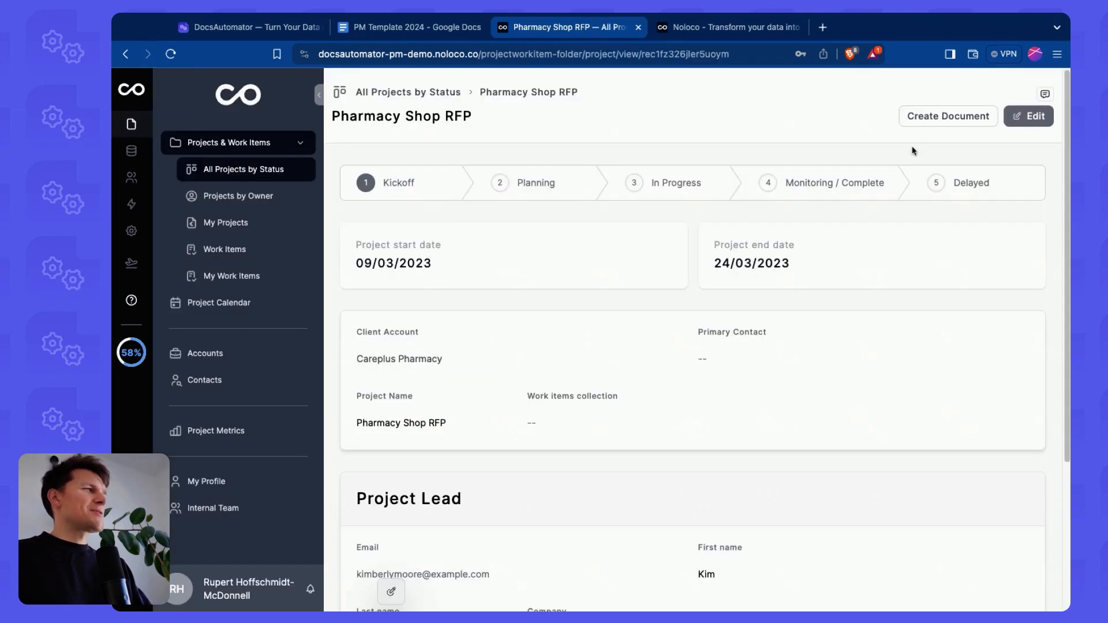
click(947, 115)
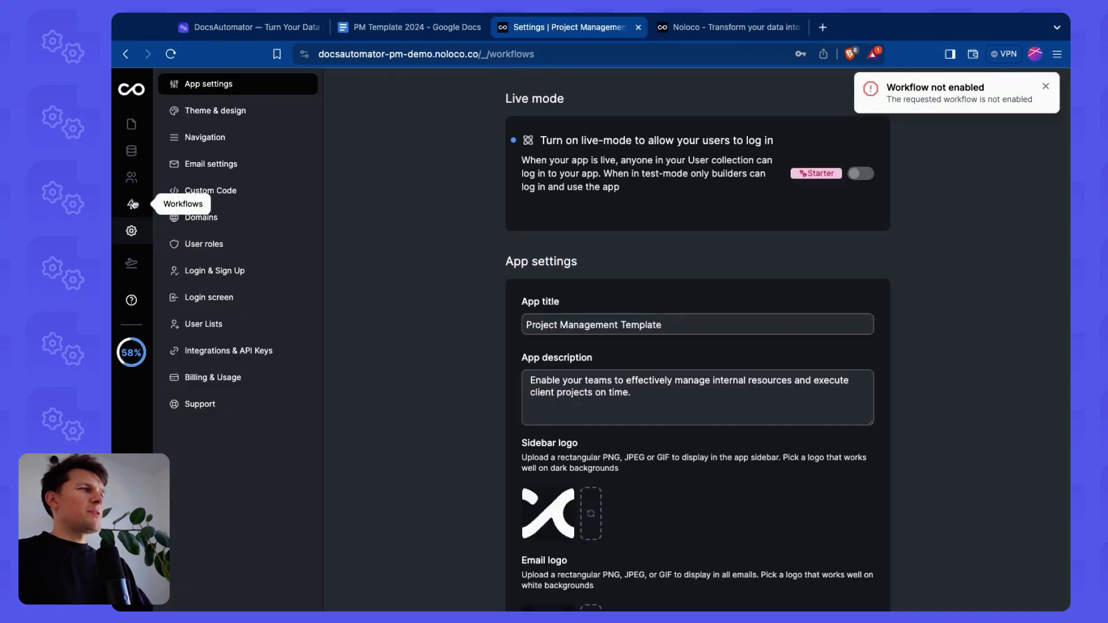
click(131, 205)
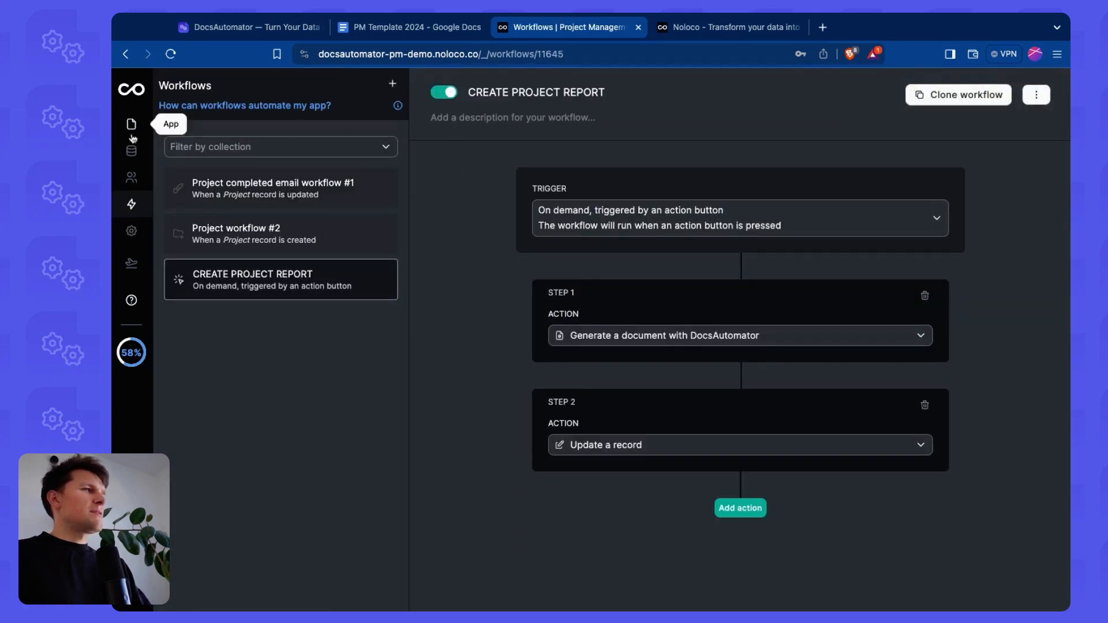
click(132, 125)
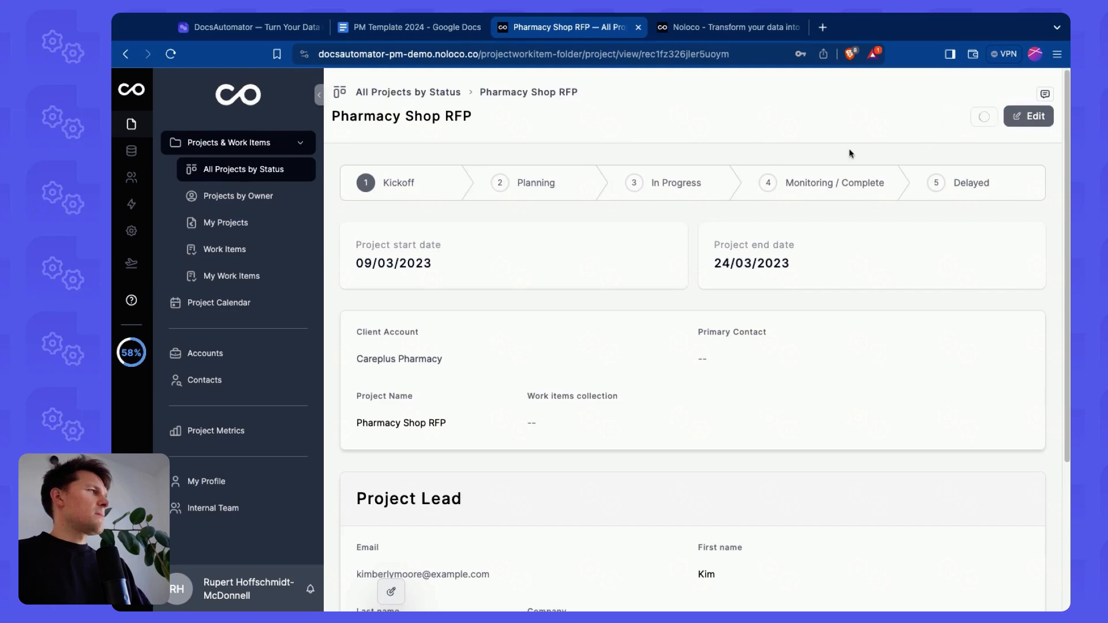
scroll(down, 3)
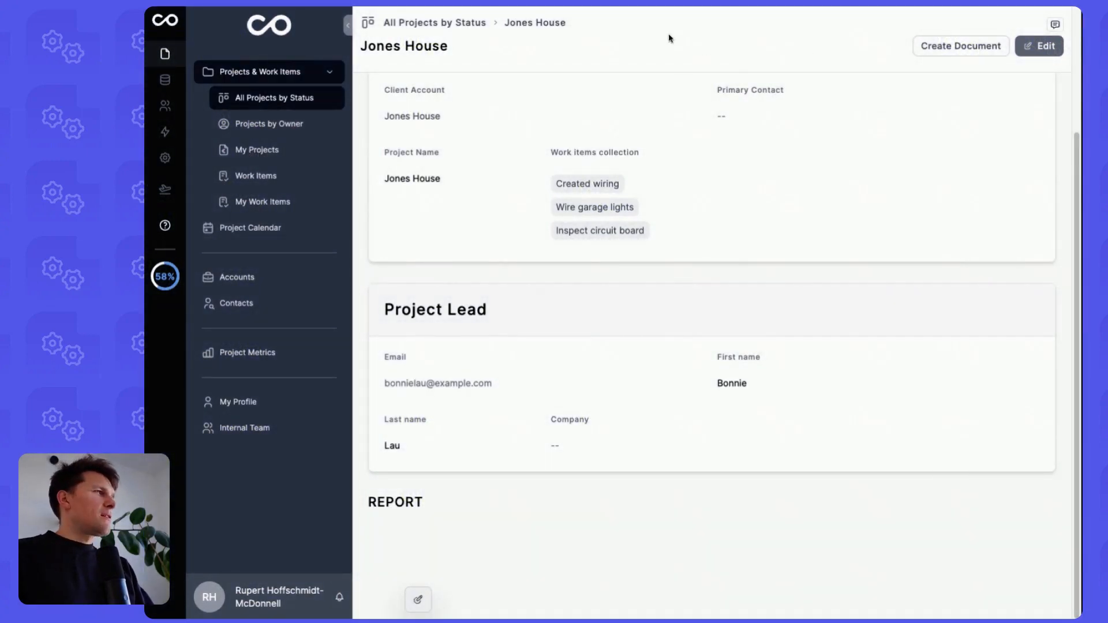
mouse_move(812, 83)
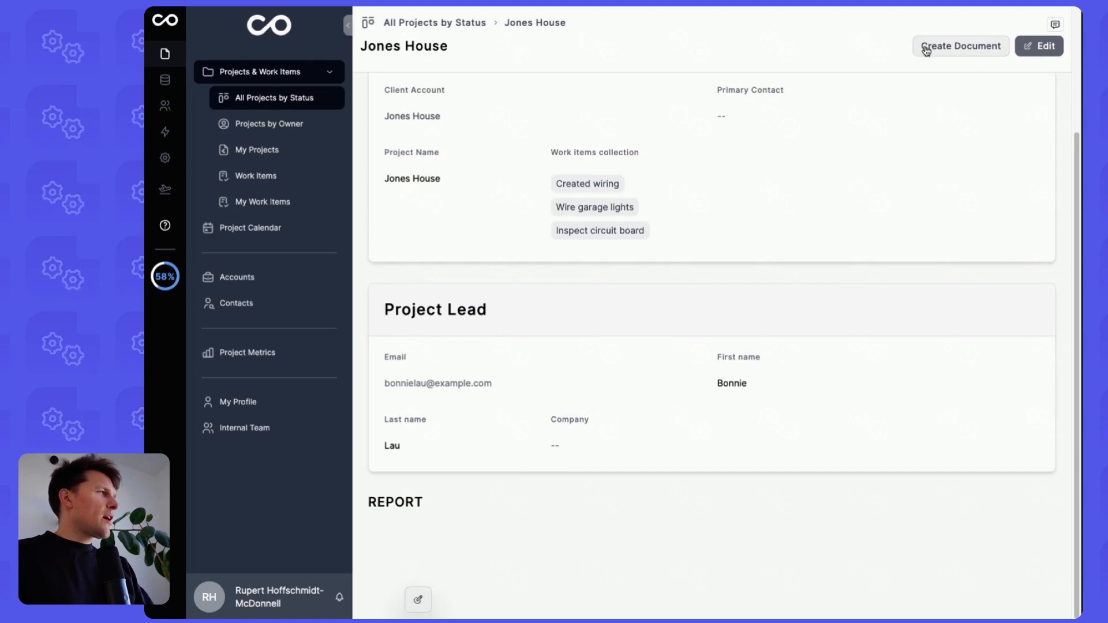
Step: Generate the Jones House report with Create Document and scroll to the Report section
click(961, 46)
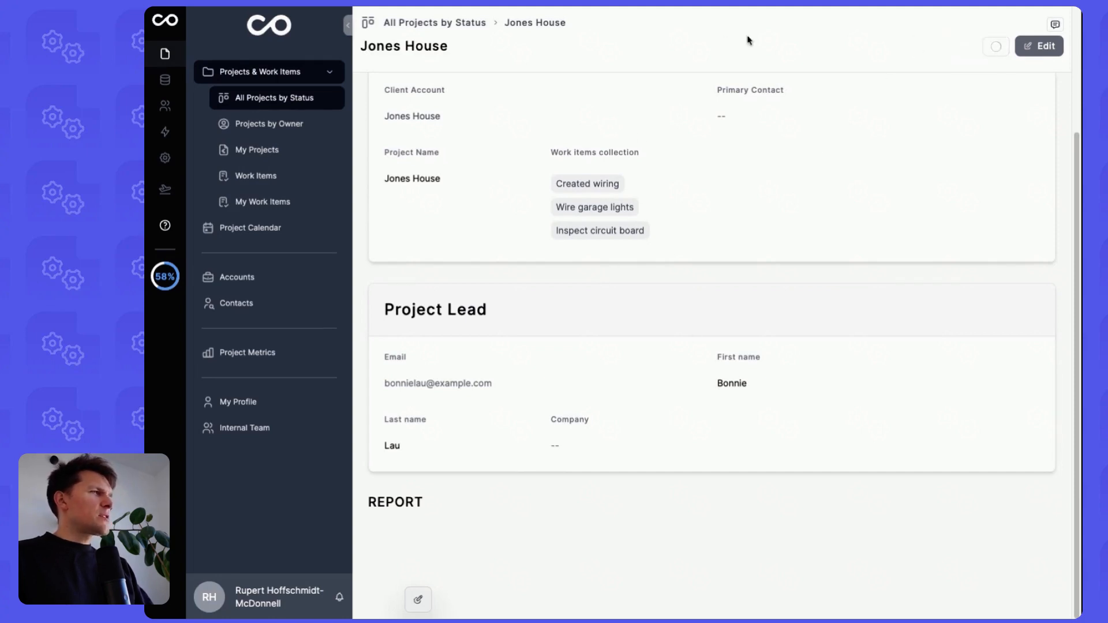
mouse_move(623, 113)
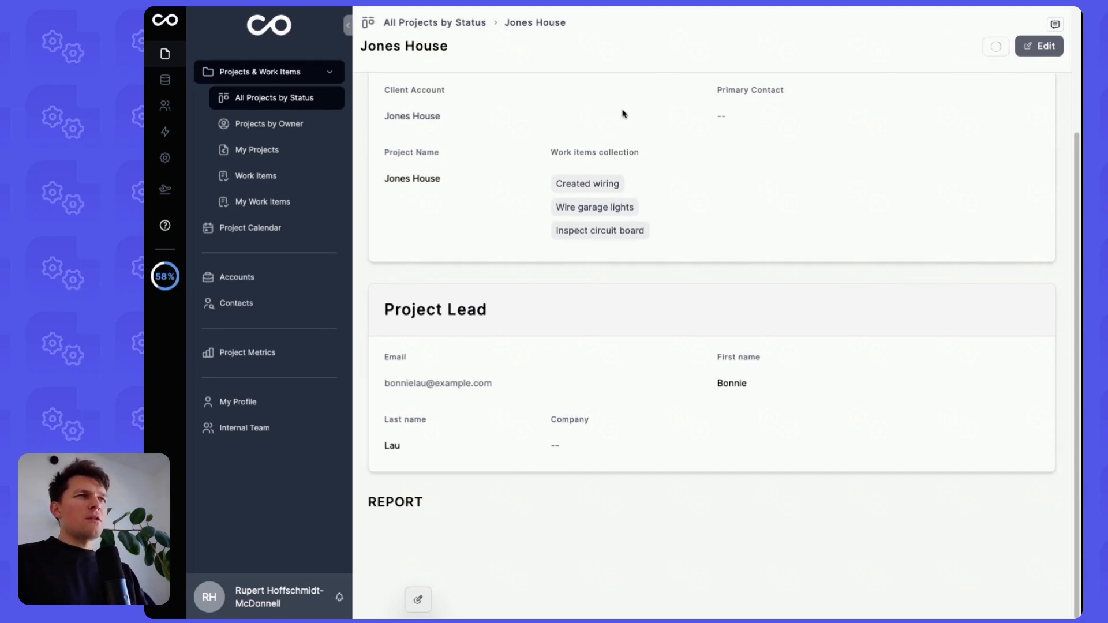
mouse_move(555, 264)
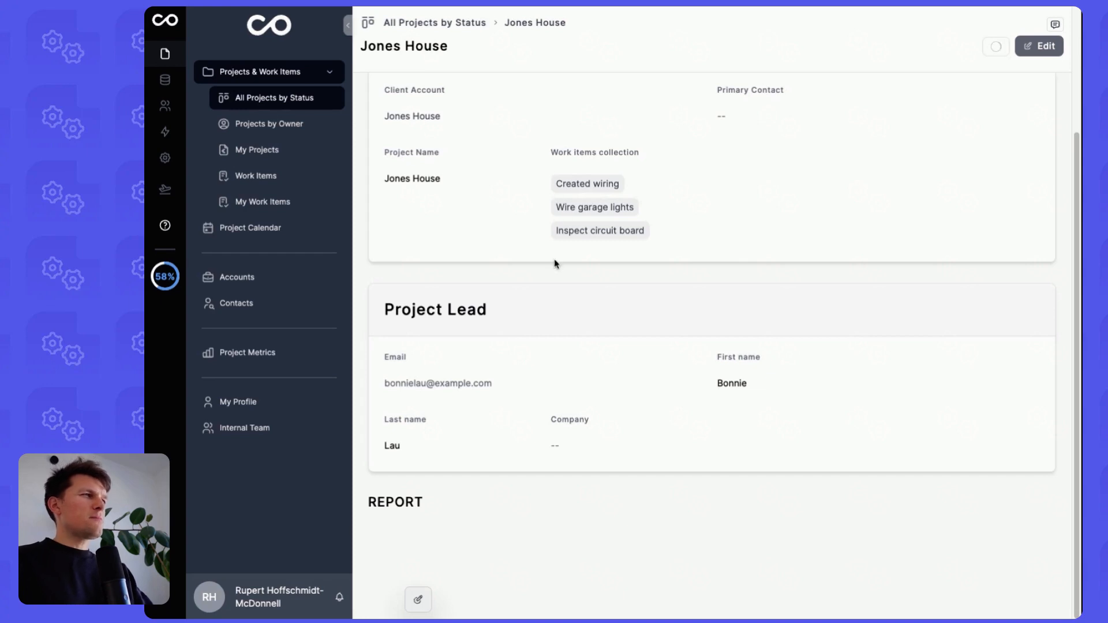
mouse_move(505, 197)
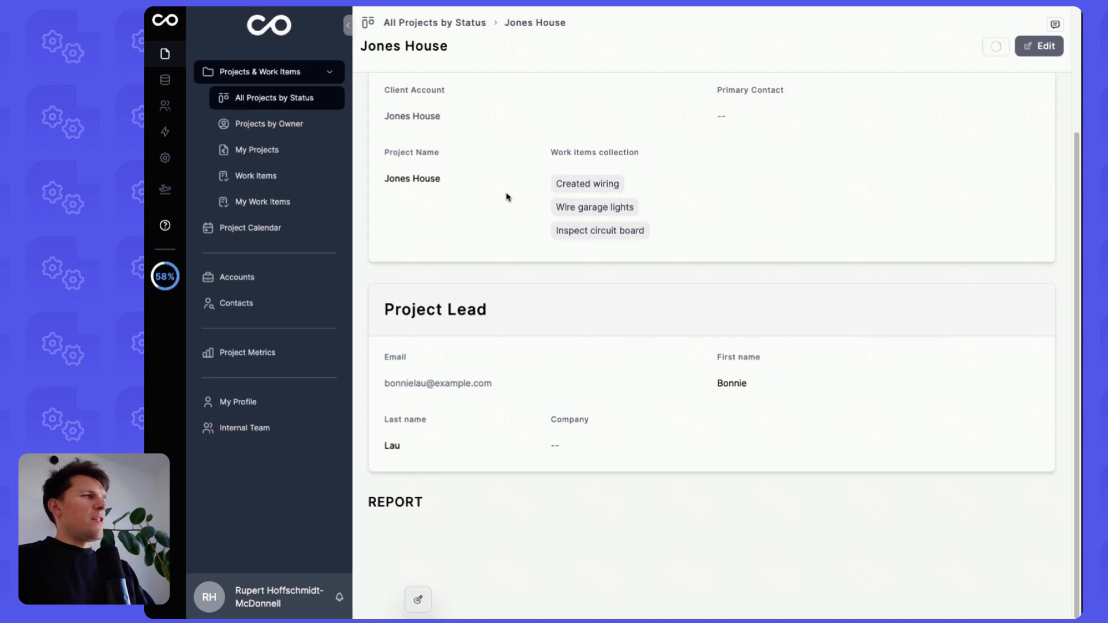
mouse_move(717, 37)
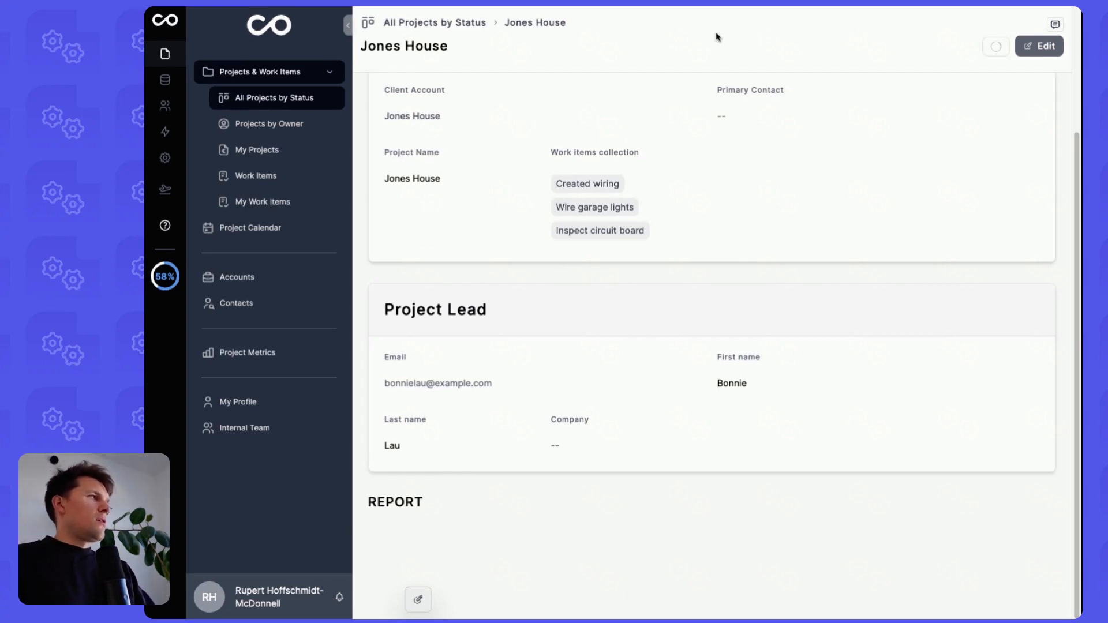
mouse_move(453, 154)
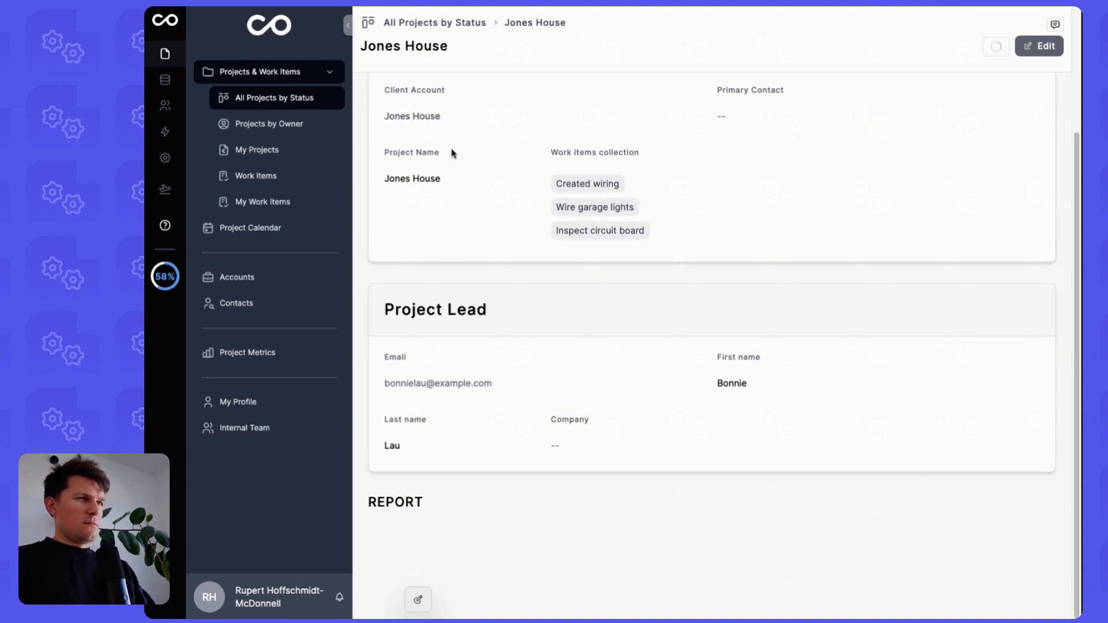
mouse_move(603, 83)
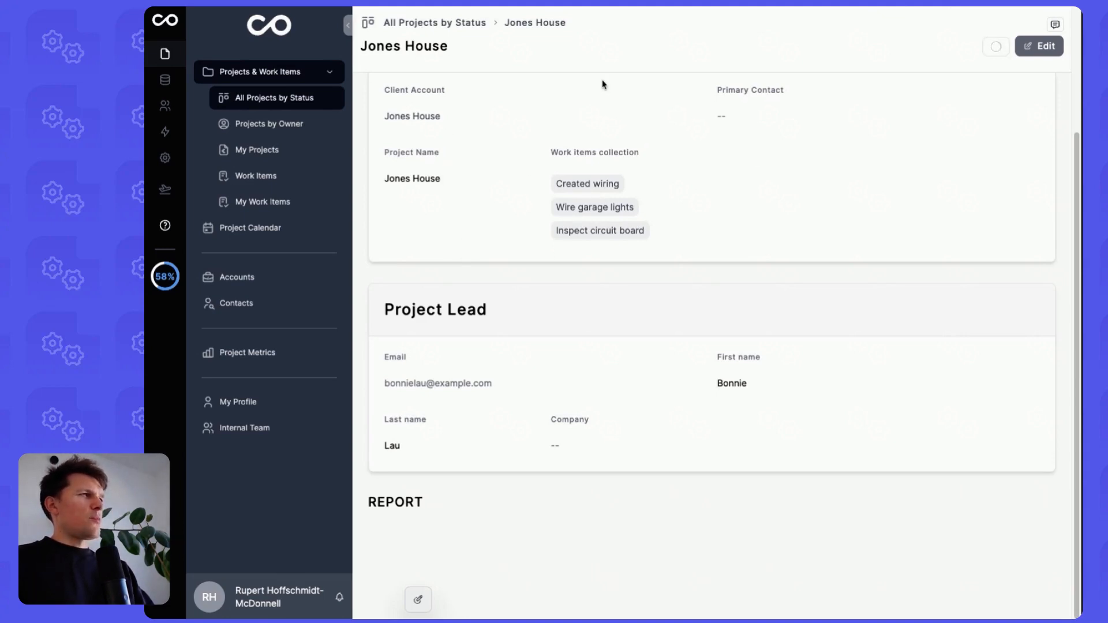
mouse_move(858, 46)
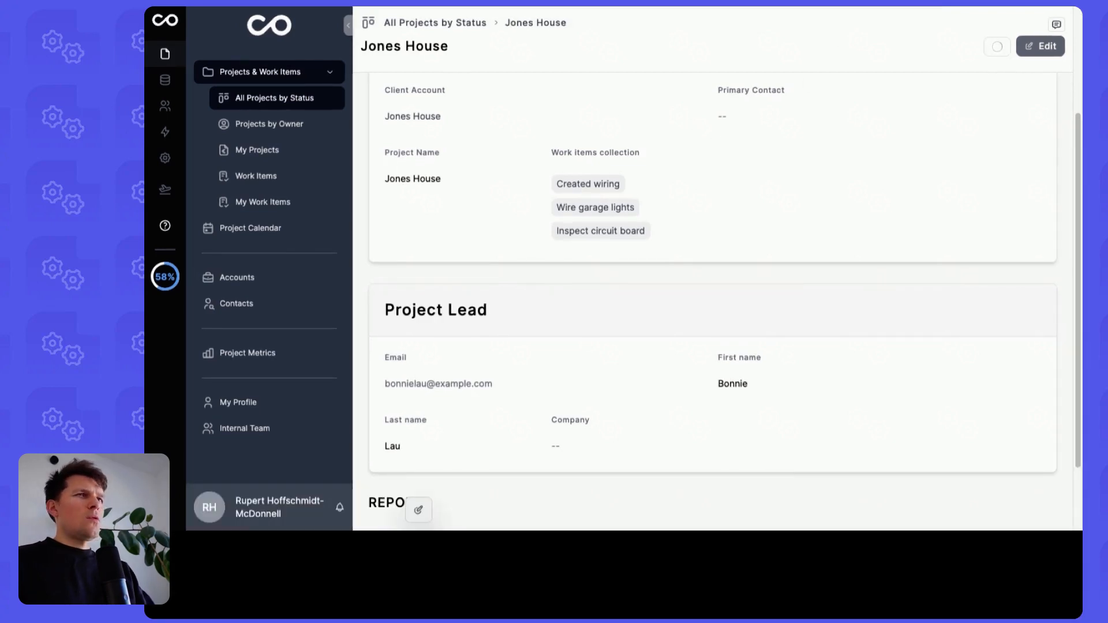
scroll(down, 3)
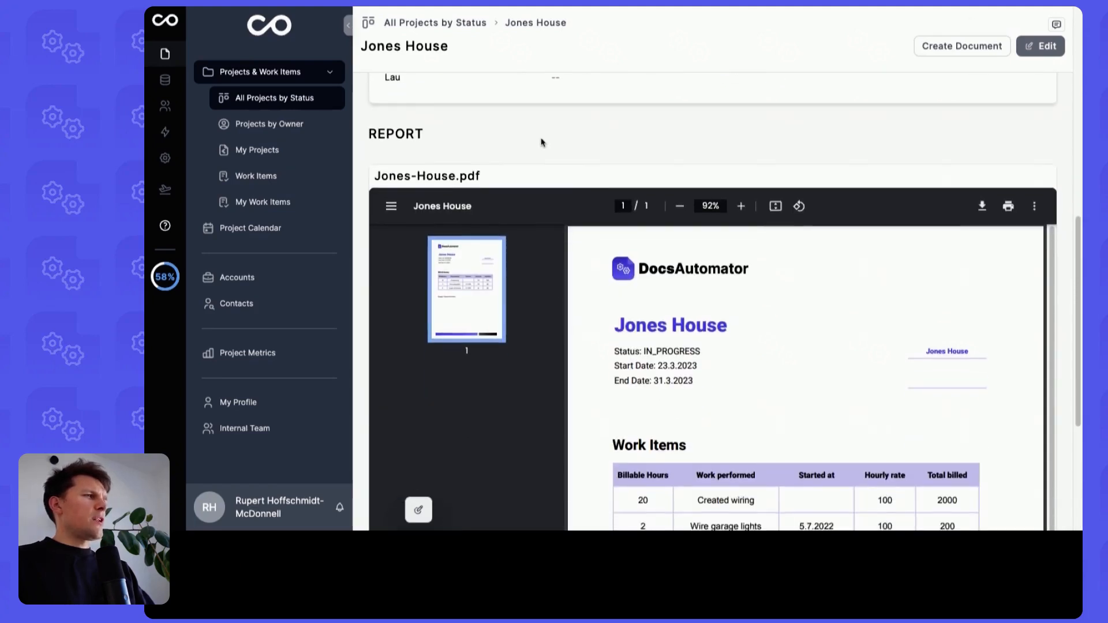
Step: Review the embedded Jones-House.pdf with its three billed work items
scroll(up, 3)
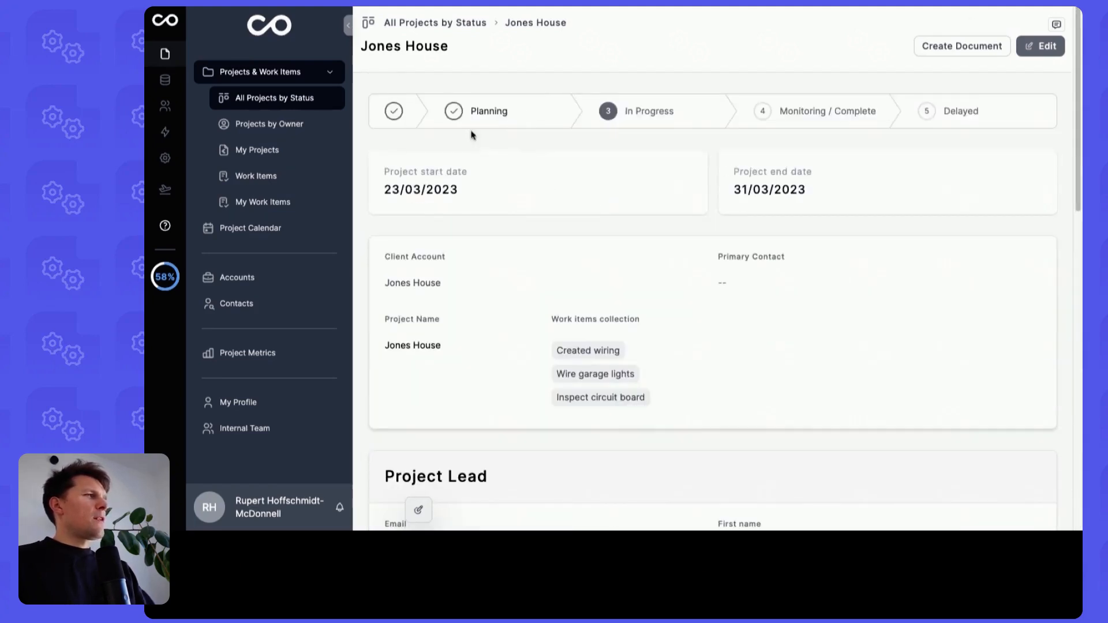
mouse_move(556, 263)
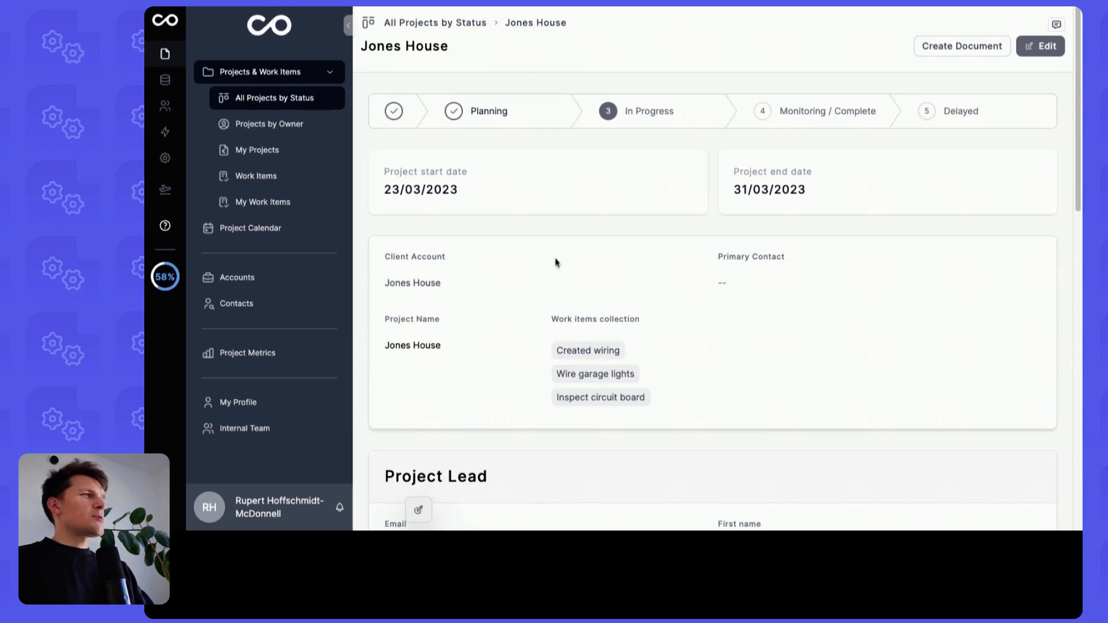
click(962, 46)
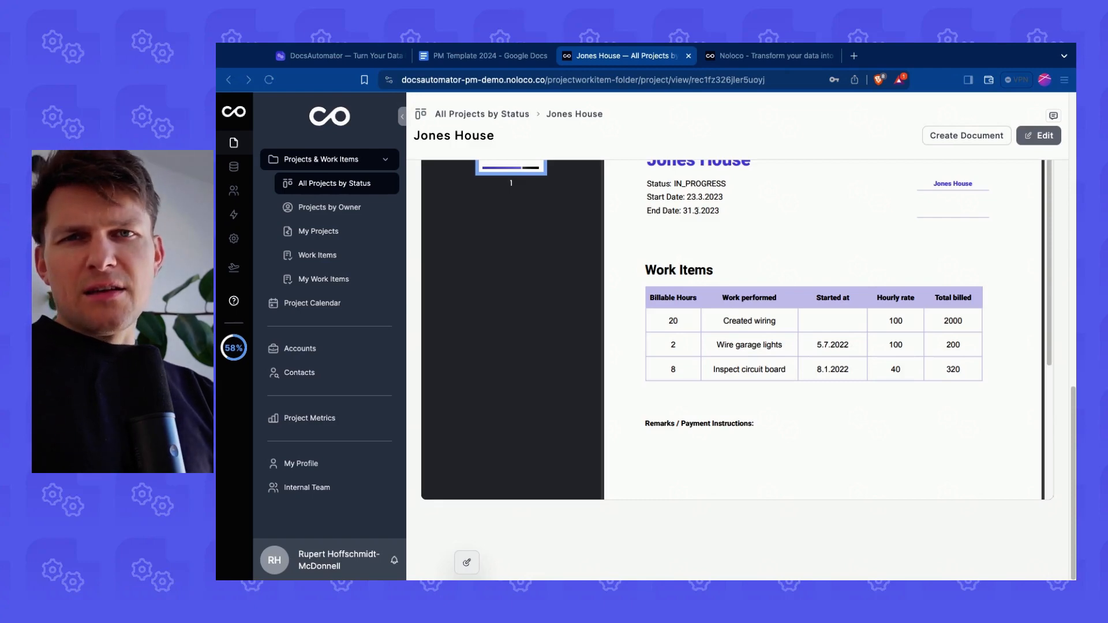
click(339, 55)
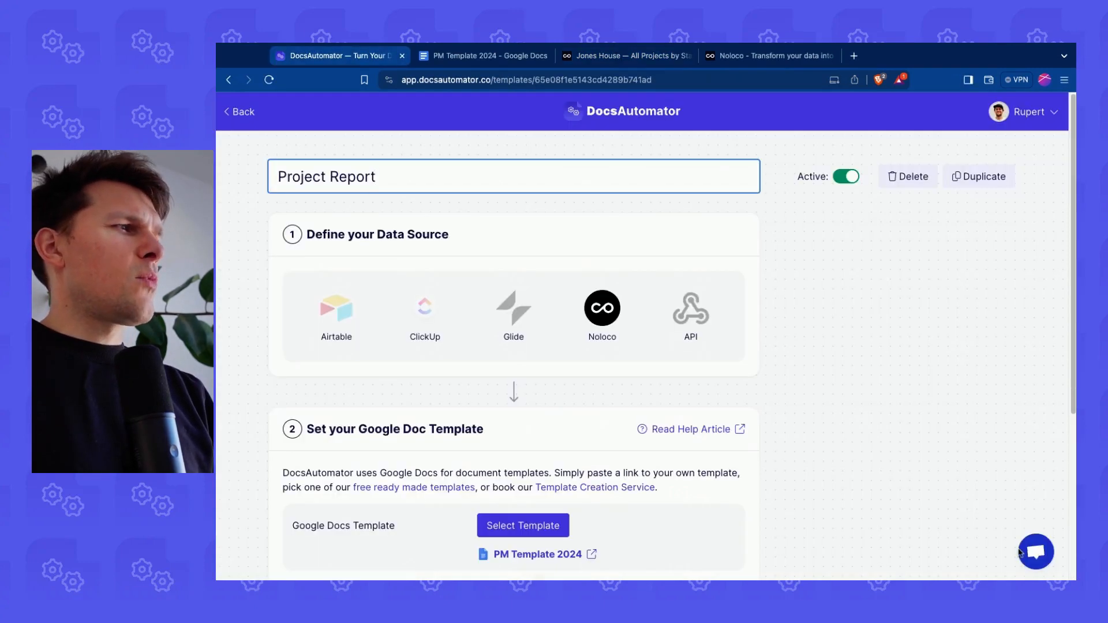
click(626, 55)
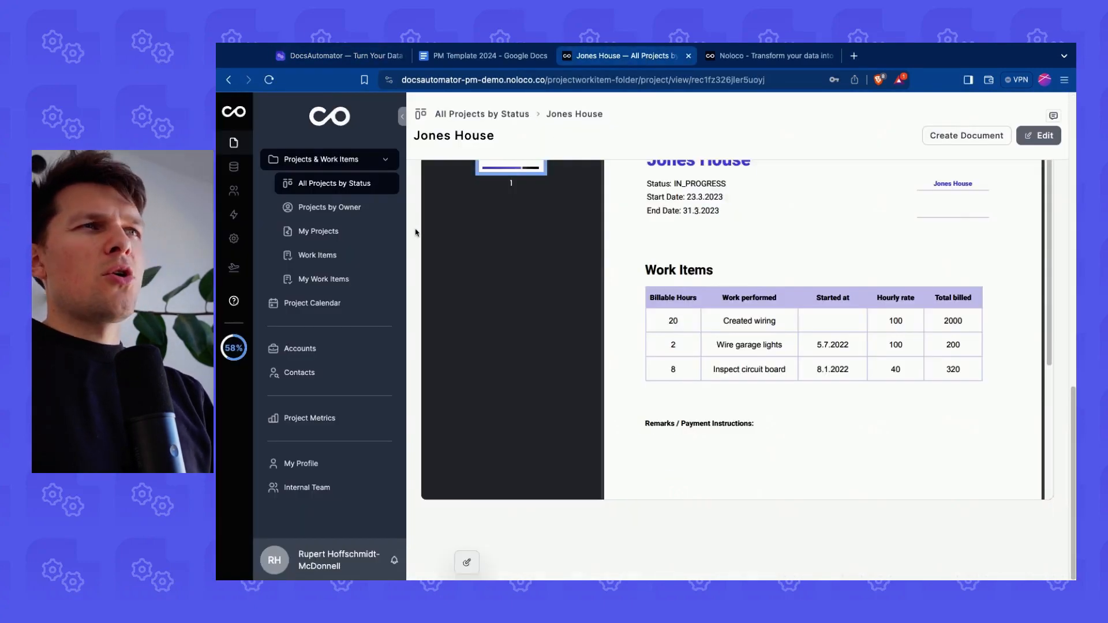